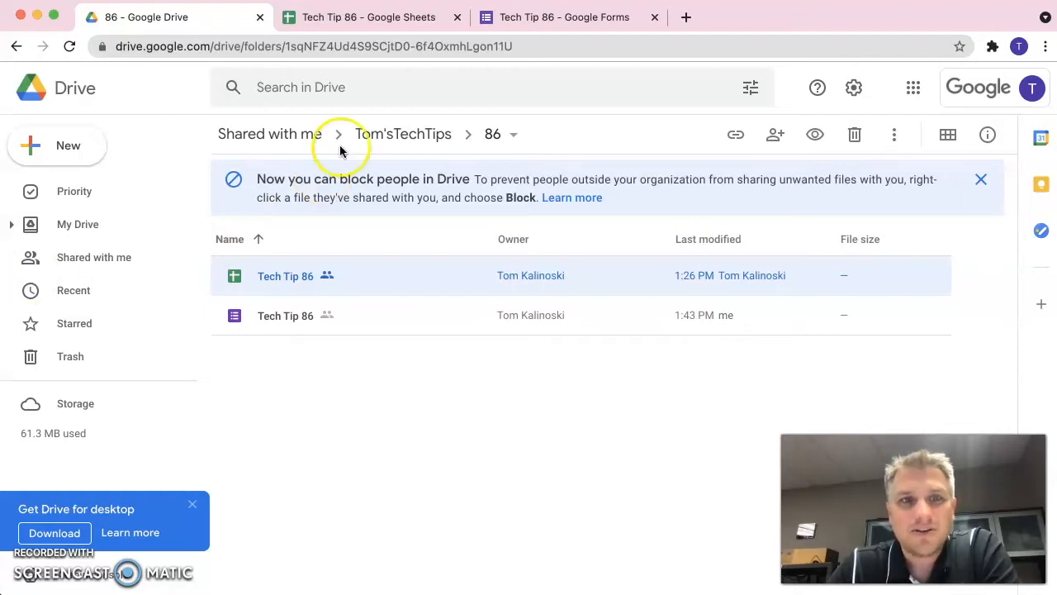
pyautogui.moveTo(366, 115)
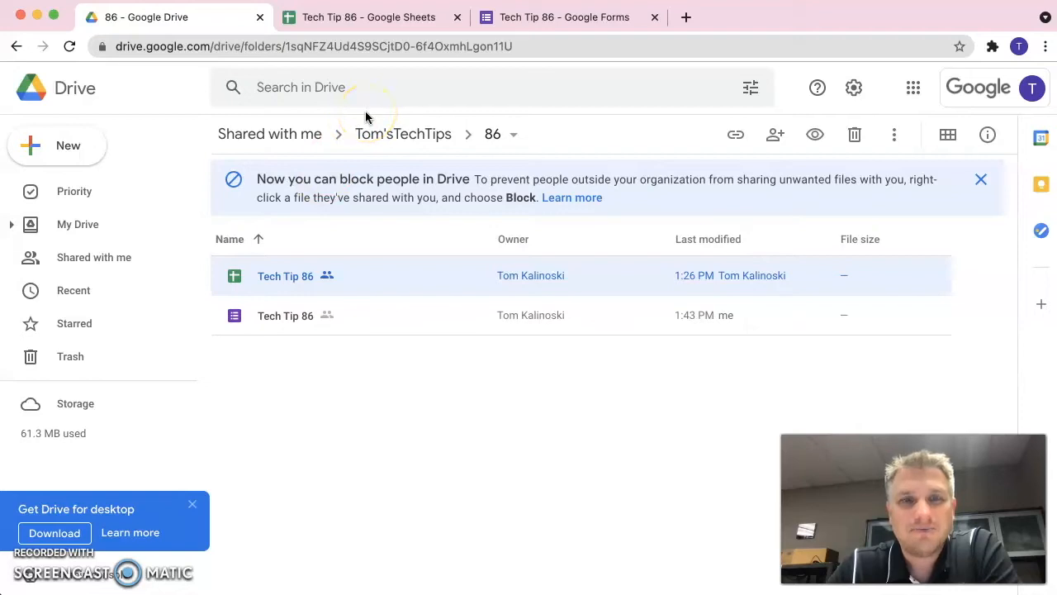
pyautogui.moveTo(367, 17)
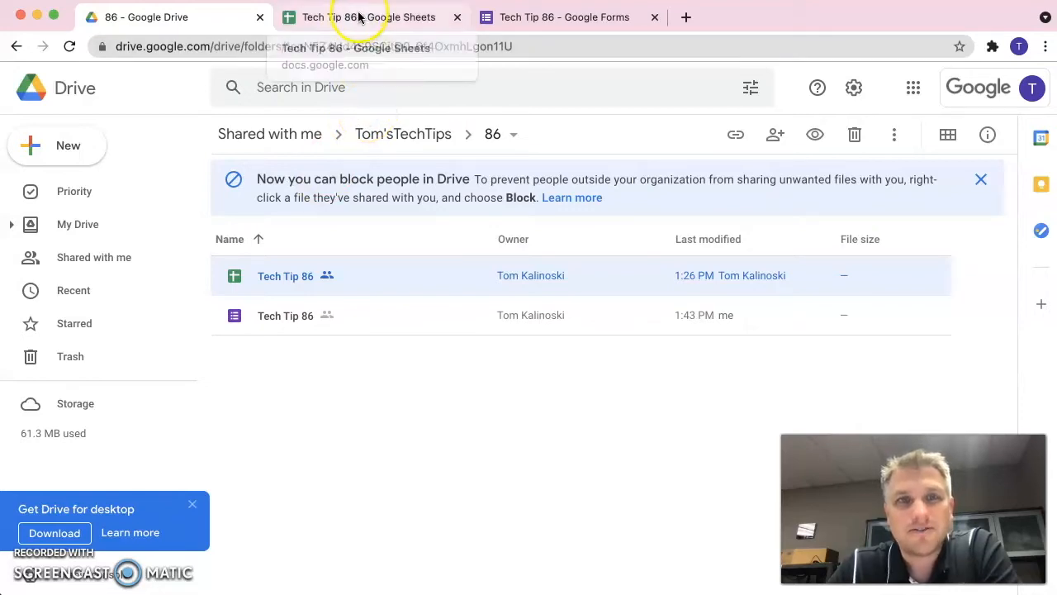
pyautogui.moveTo(363, 16)
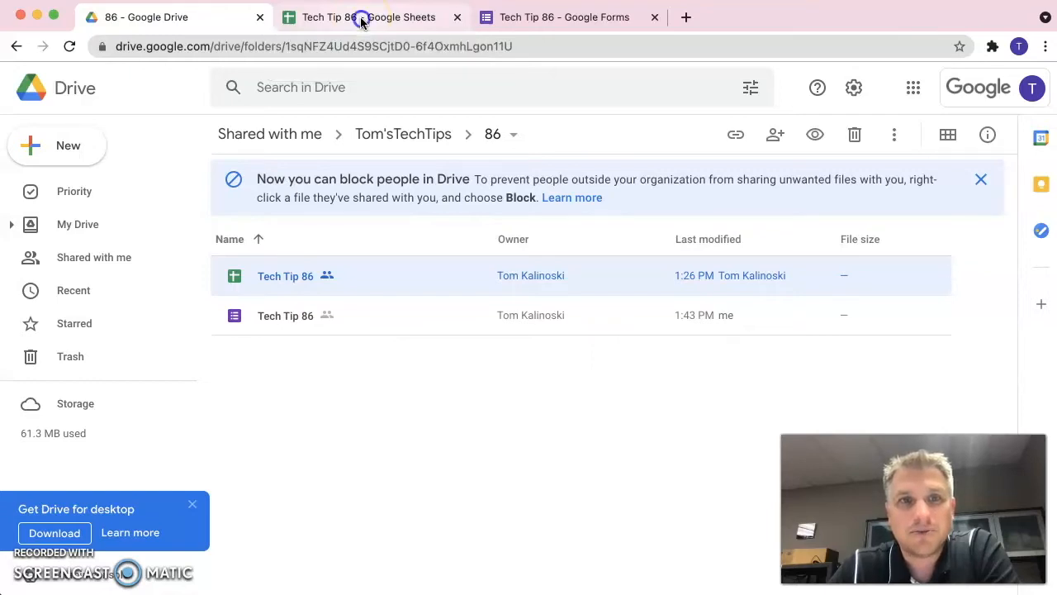
# Step: Switch to the Tech Tip 86 spreadsheet and review the Original and Remaining Choices columns
pyautogui.click(367, 17)
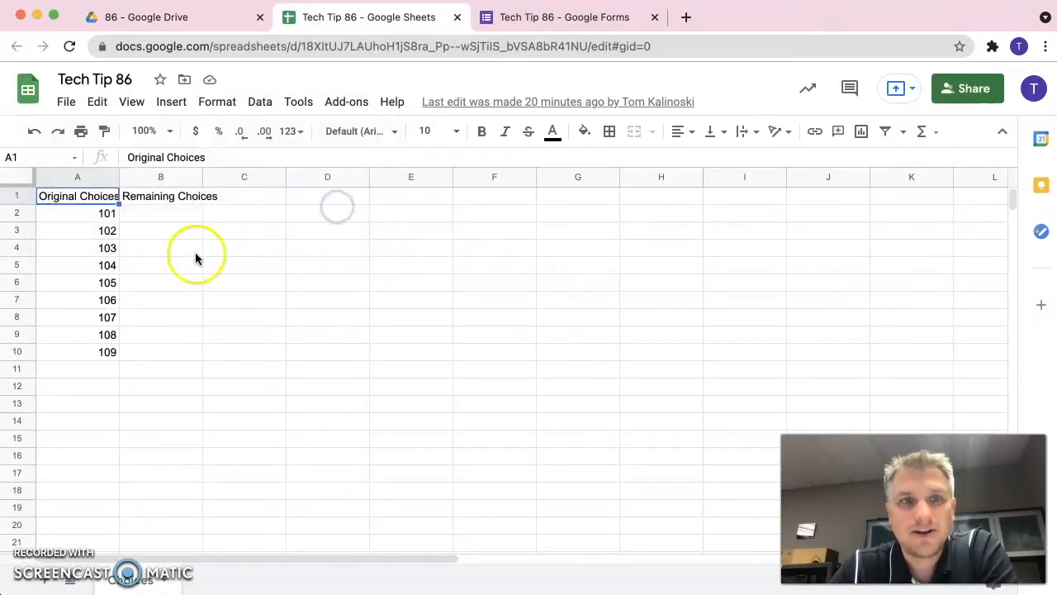
pyautogui.click(160, 264)
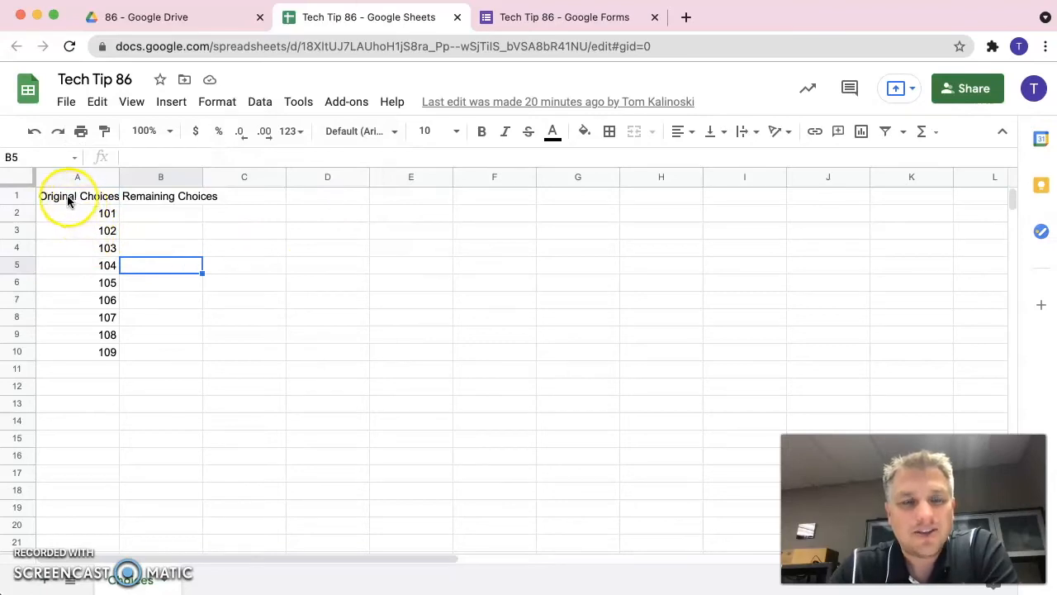
pyautogui.click(75, 195)
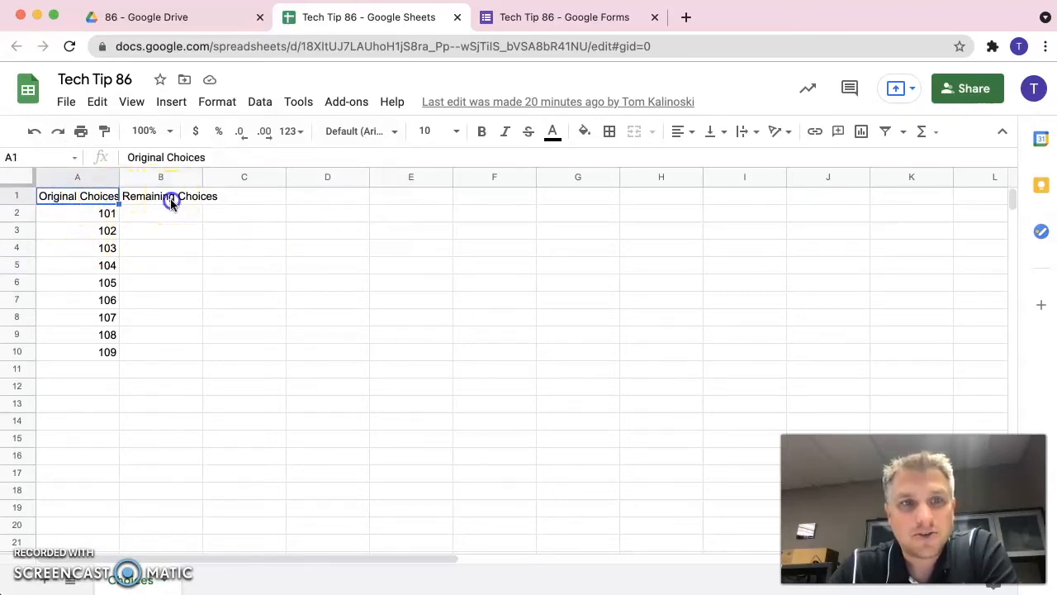
pyautogui.click(160, 195)
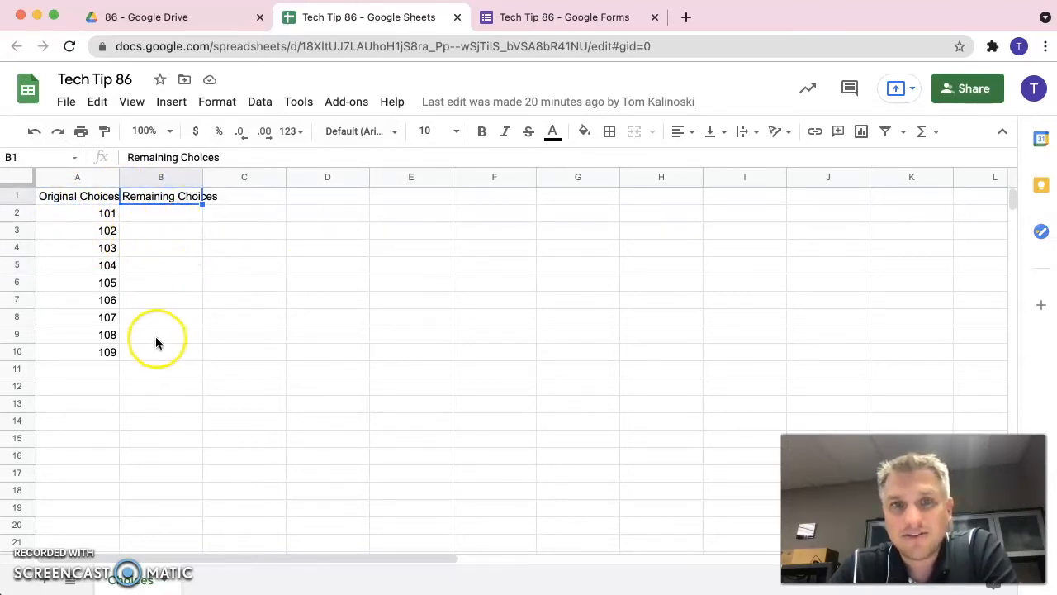
pyautogui.moveTo(97, 217)
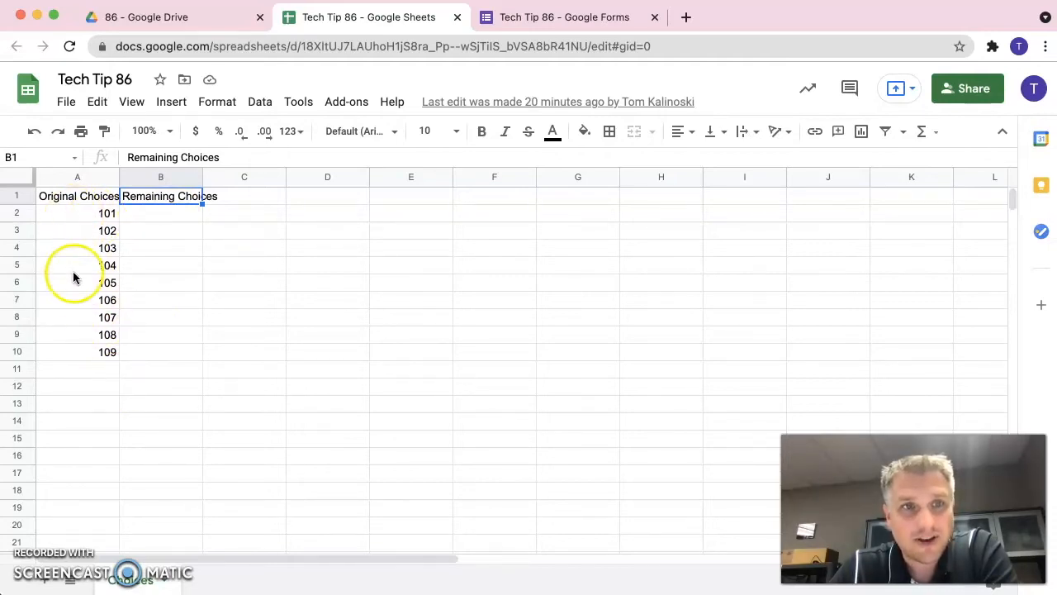
# Step: Replace the numbered Original Choices with Red, Green and Blue, one per row
pyautogui.click(76, 213)
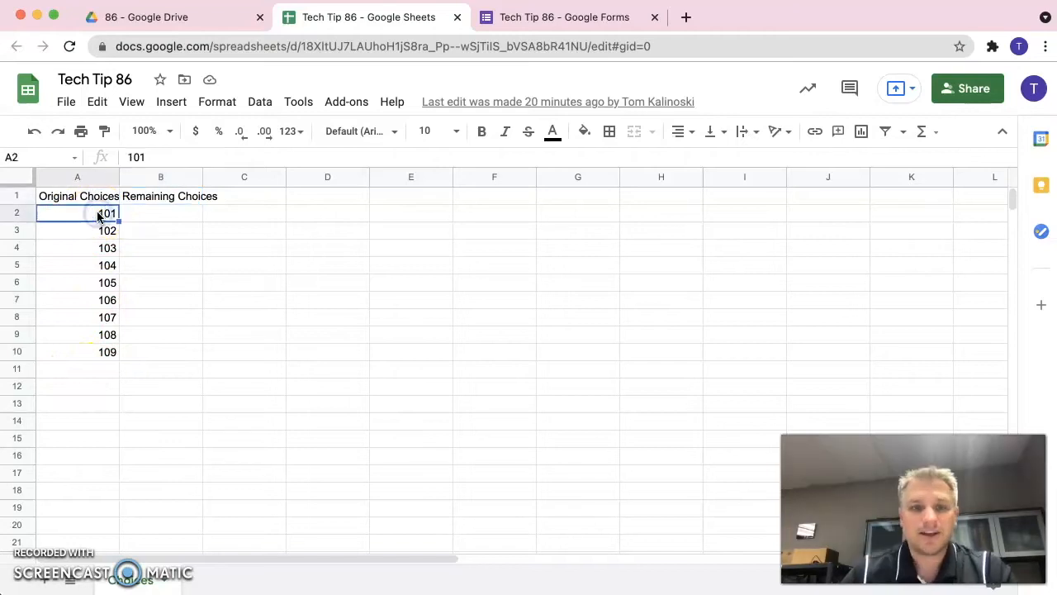
pyautogui.write('Red')
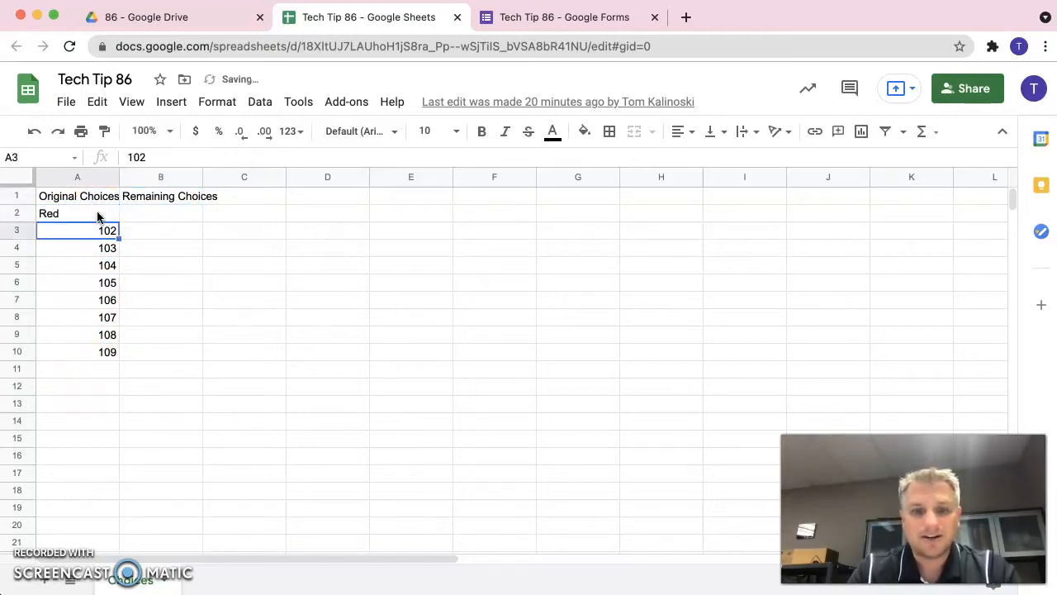
pyautogui.write('Green Blue')
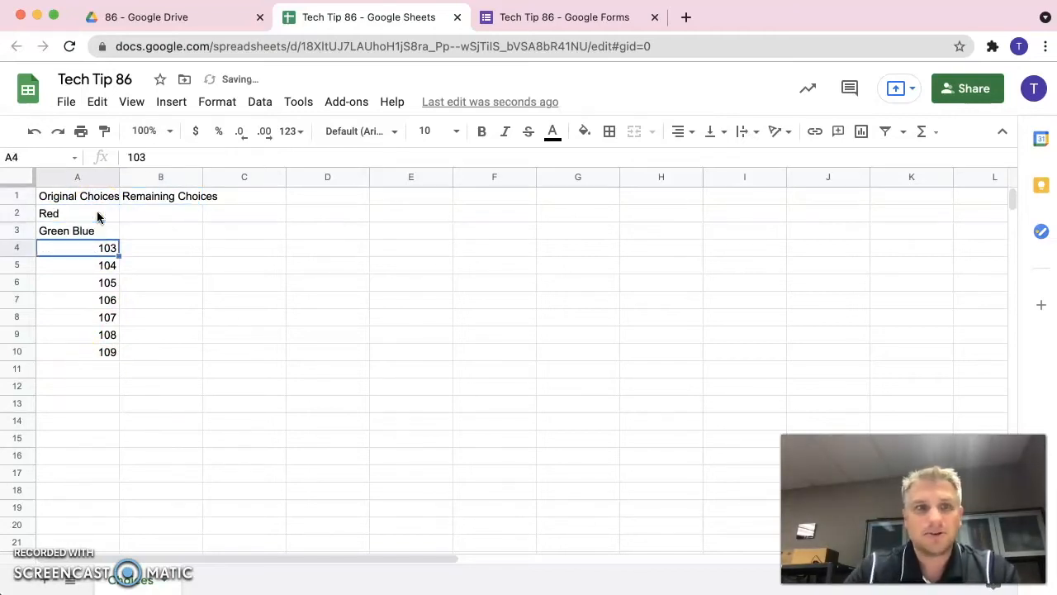
pyautogui.click(66, 229)
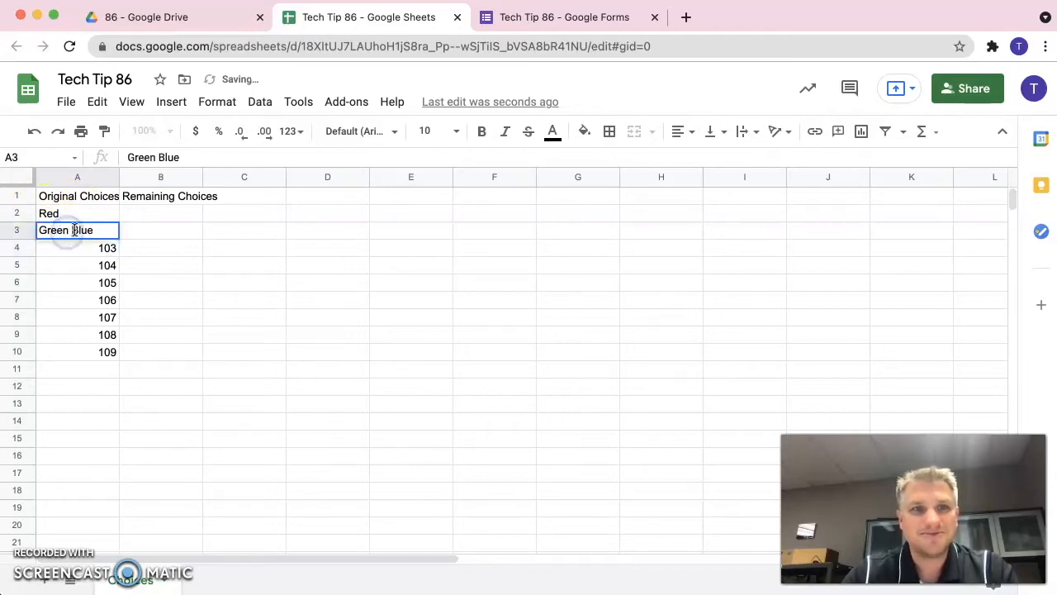
pyautogui.press('Enter')
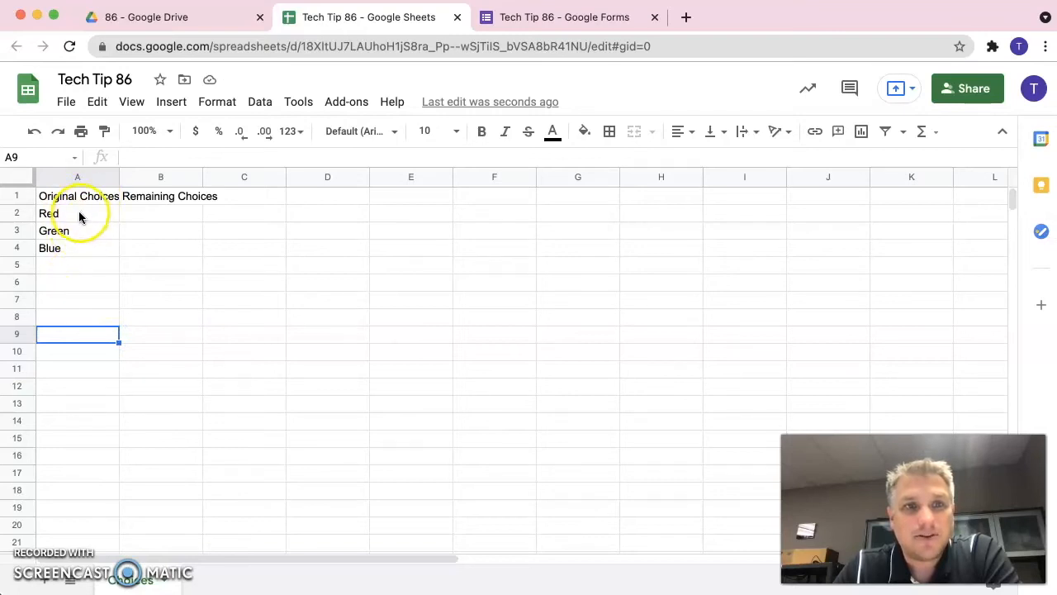
pyautogui.moveTo(89, 234)
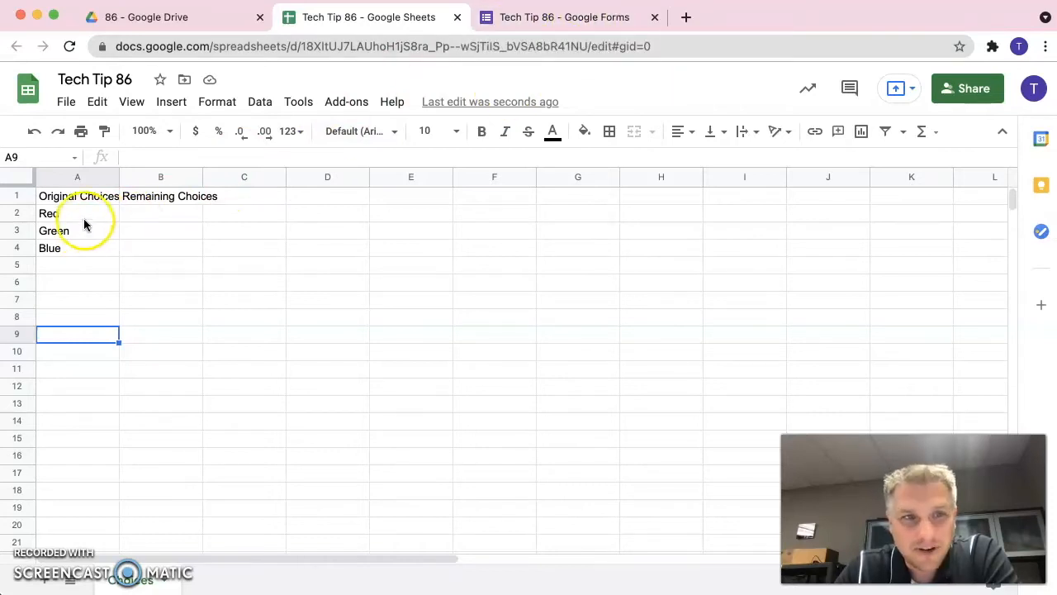
pyautogui.moveTo(57, 509)
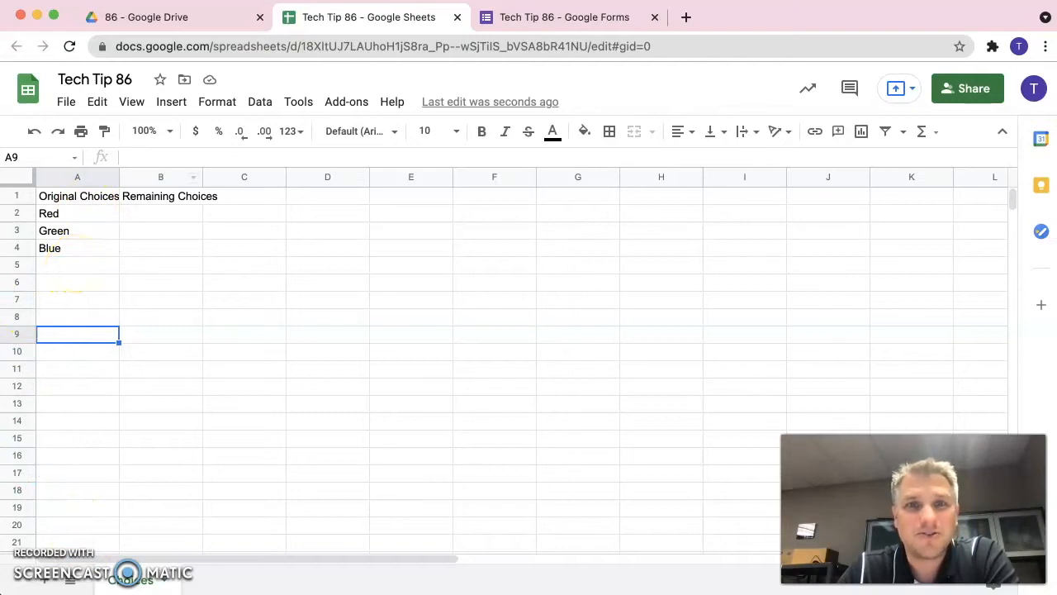
pyautogui.moveTo(565, 17)
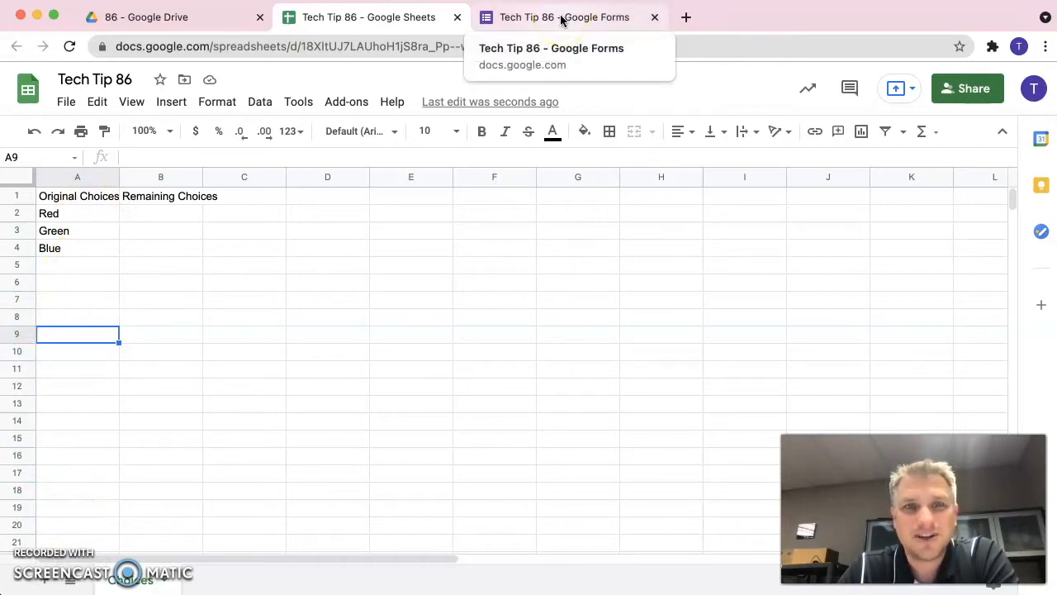
# Step: Add a new Dropdown question titled Color to the Tech Tip 86 form
pyautogui.click(565, 17)
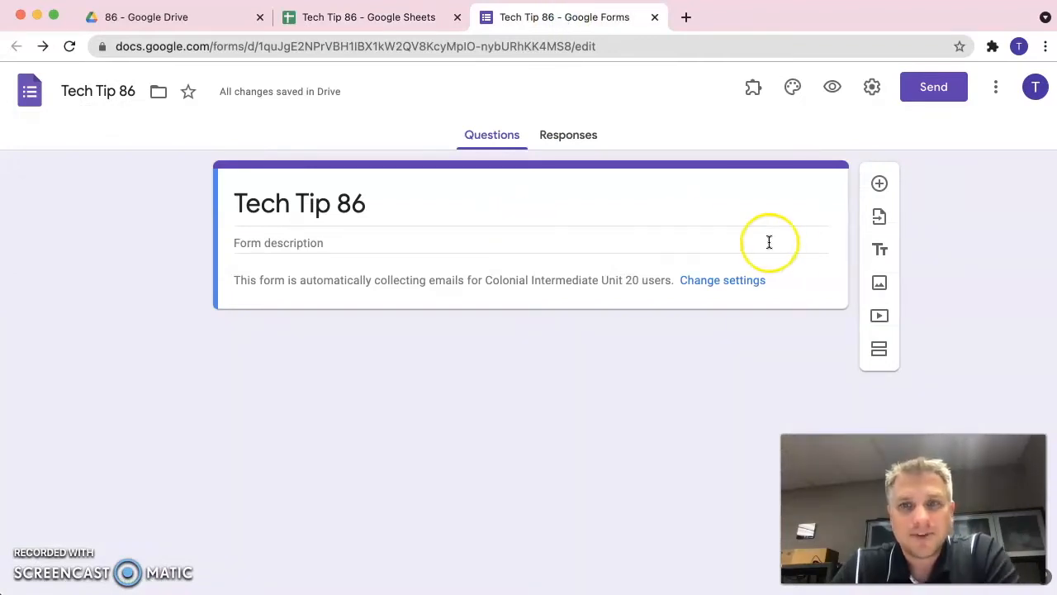
pyautogui.click(879, 184)
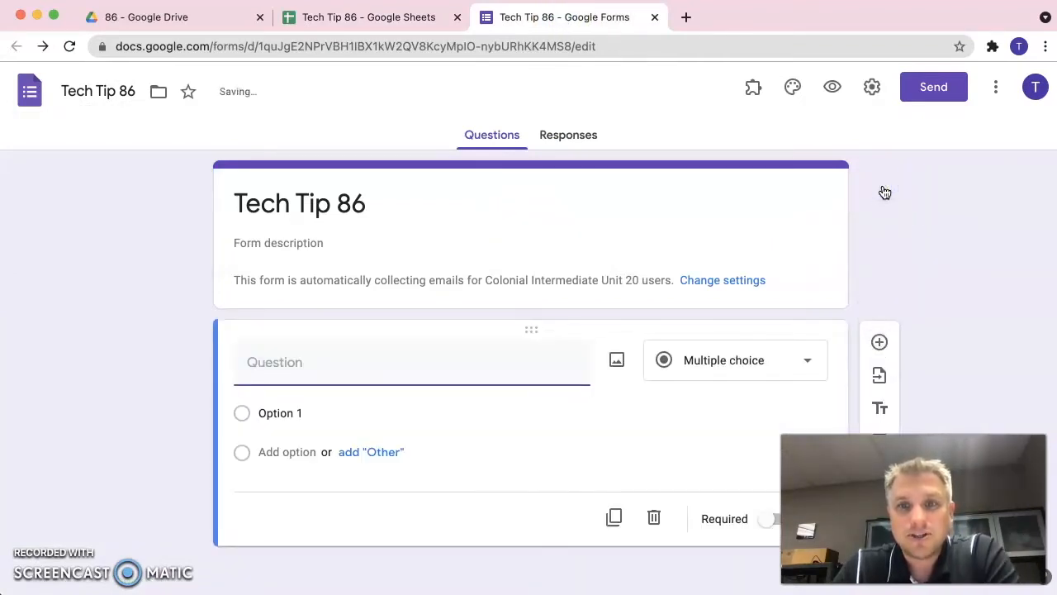
pyautogui.click(734, 360)
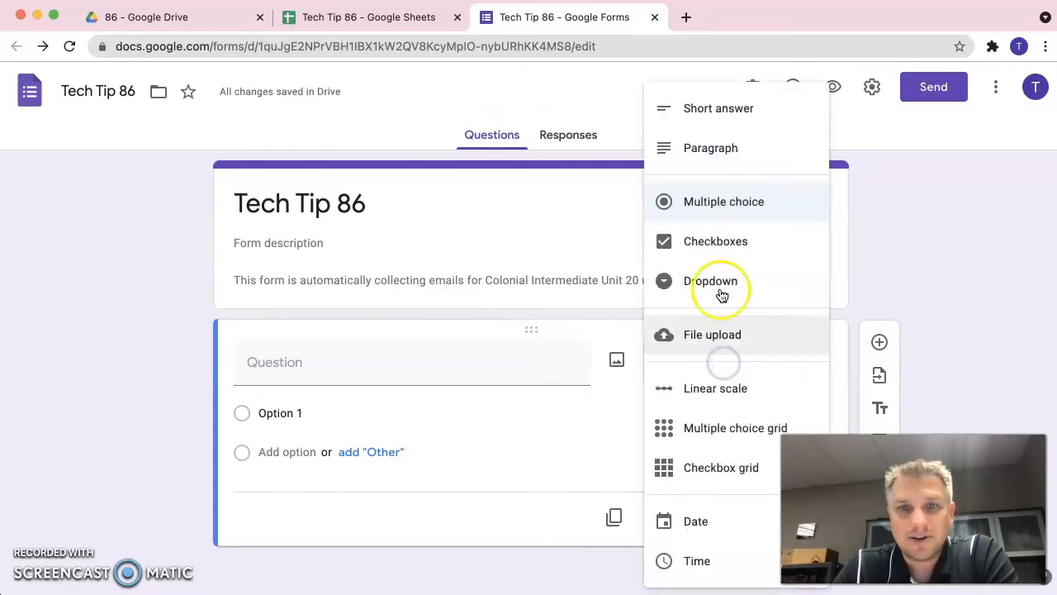
pyautogui.click(710, 281)
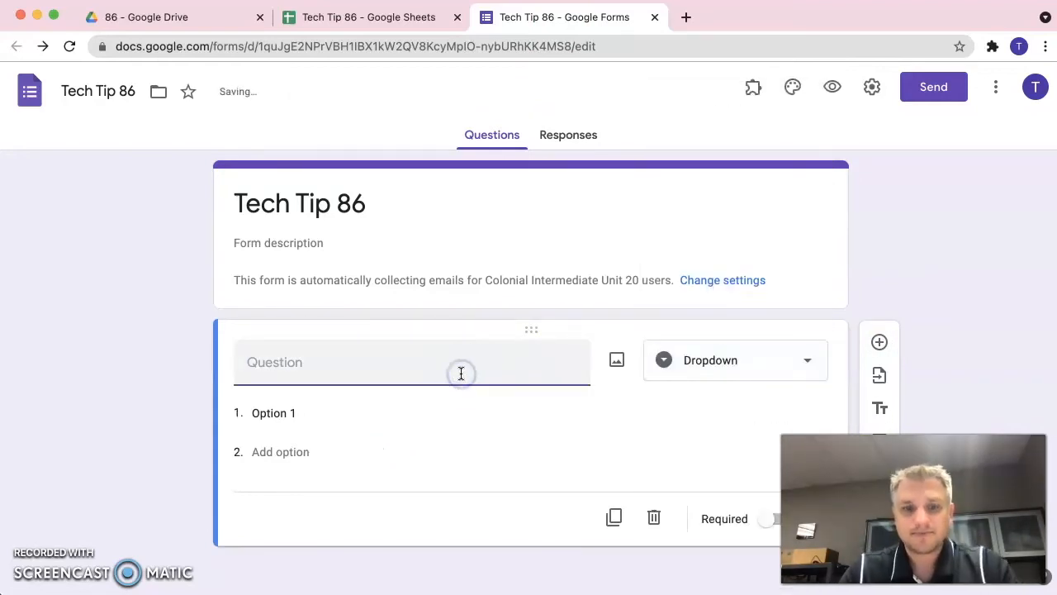
pyautogui.write('Color')
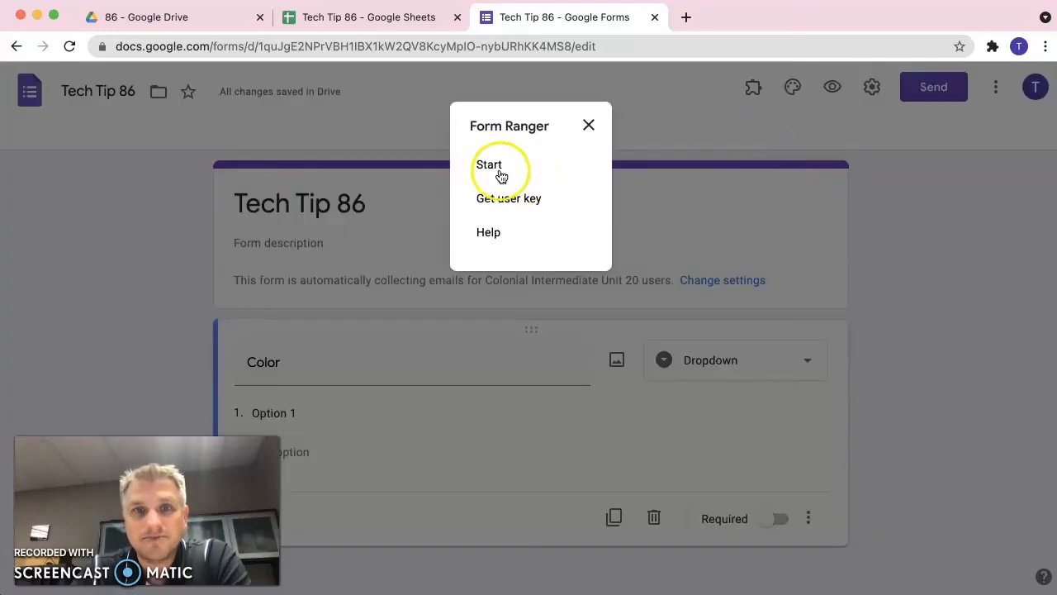
# Step: Start Form Ranger, enable Populate from range for Color and begin adding a new range
pyautogui.click(489, 165)
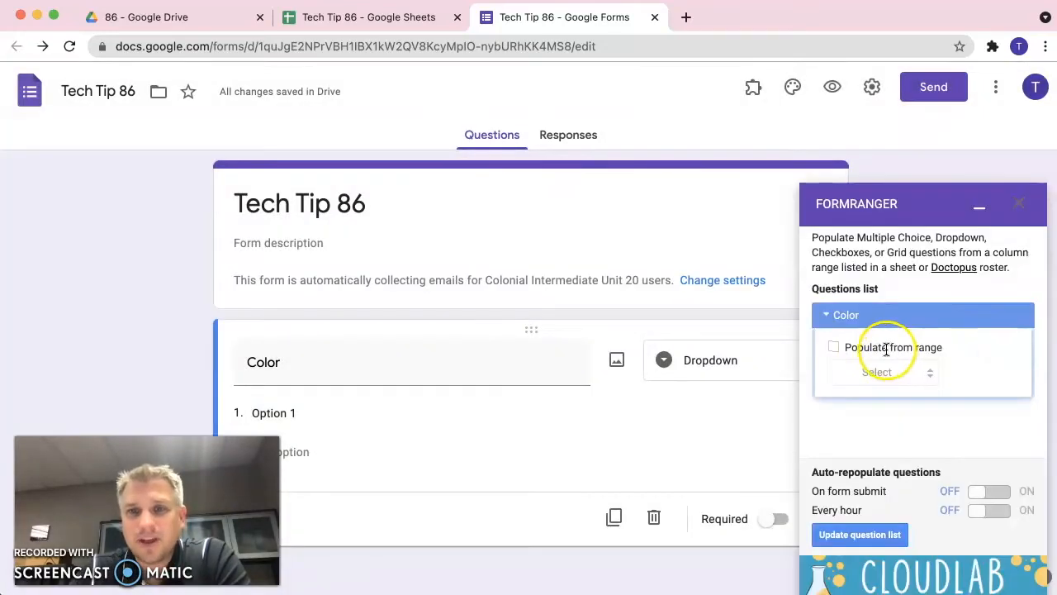
pyautogui.click(832, 347)
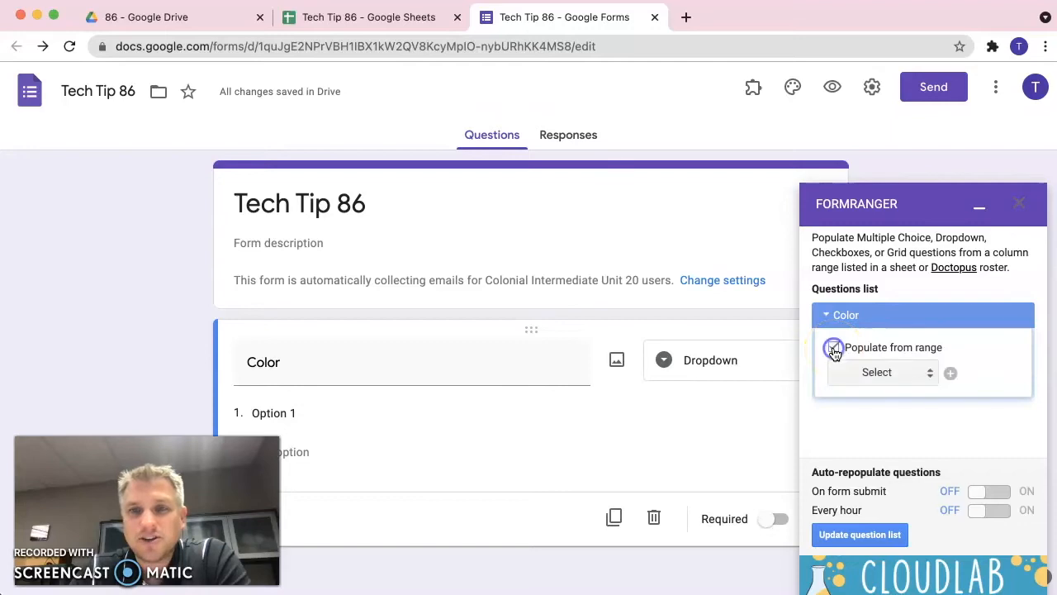
pyautogui.click(832, 346)
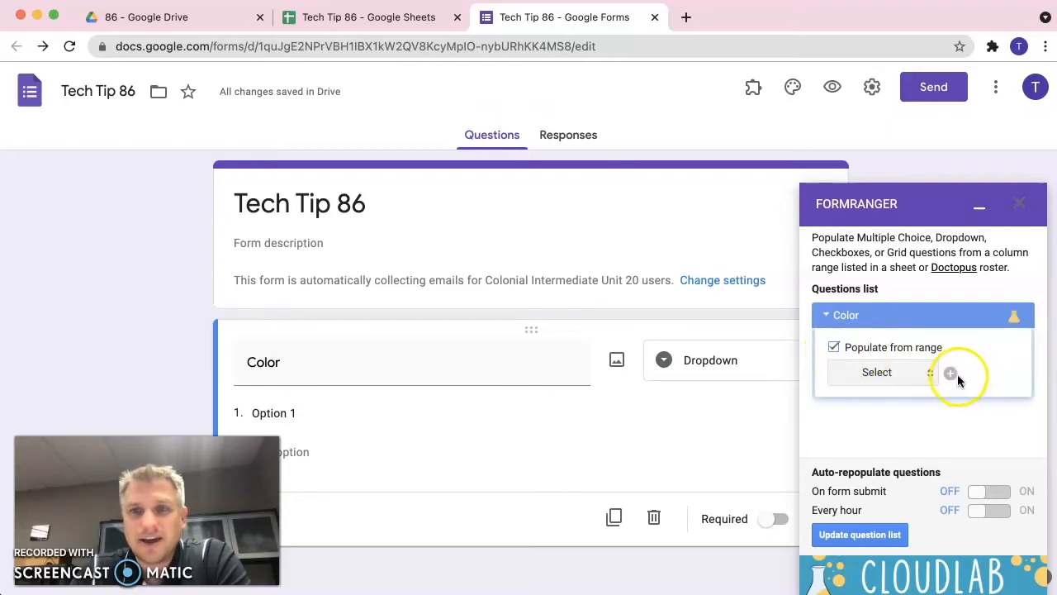
pyautogui.click(950, 373)
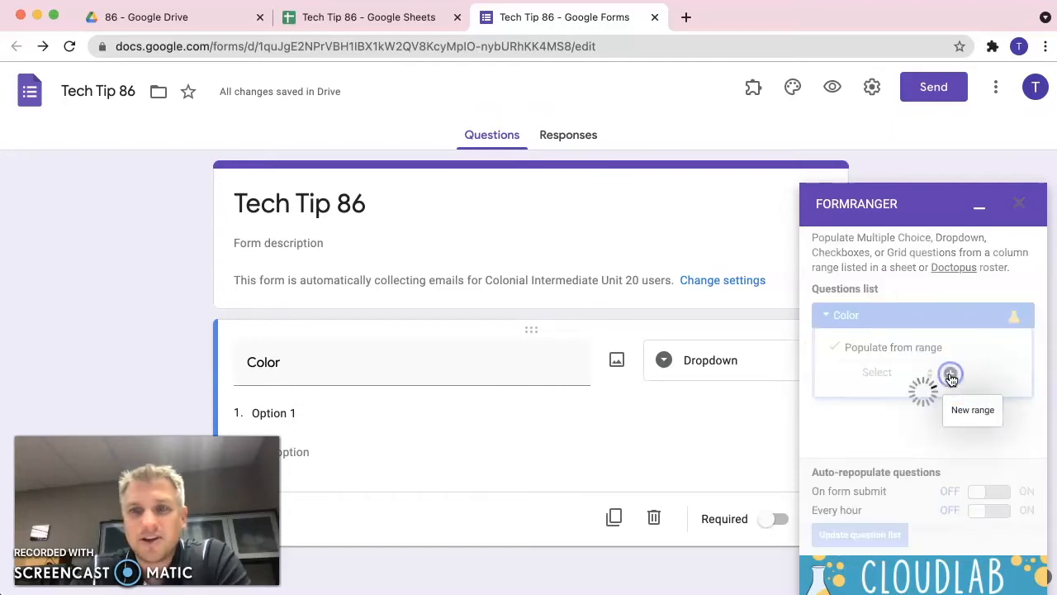
pyautogui.click(971, 410)
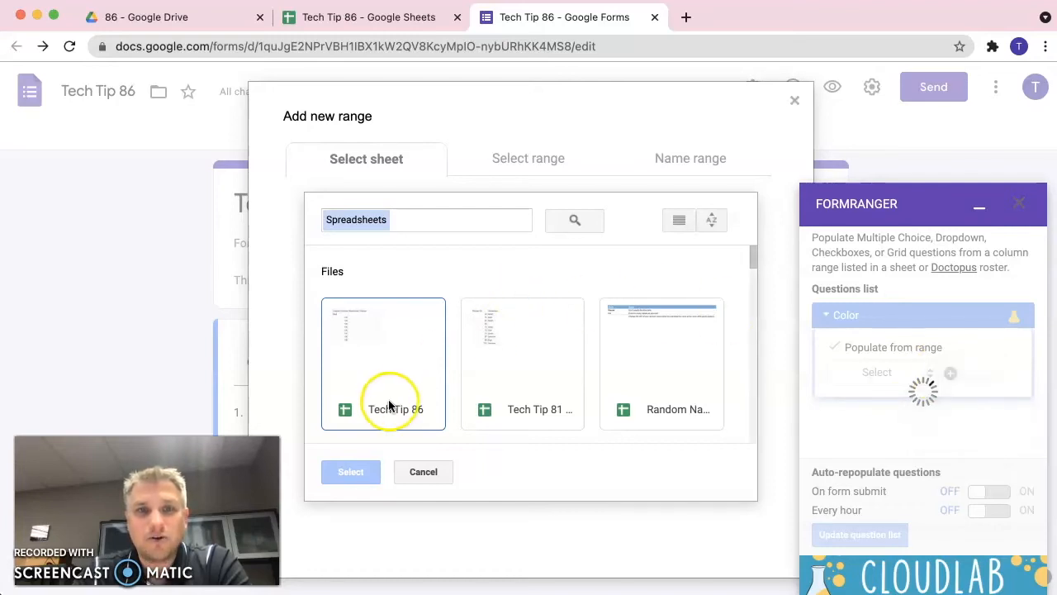
# Step: Select the Tech Tip 86 spreadsheet as the source for the new range
pyautogui.click(383, 364)
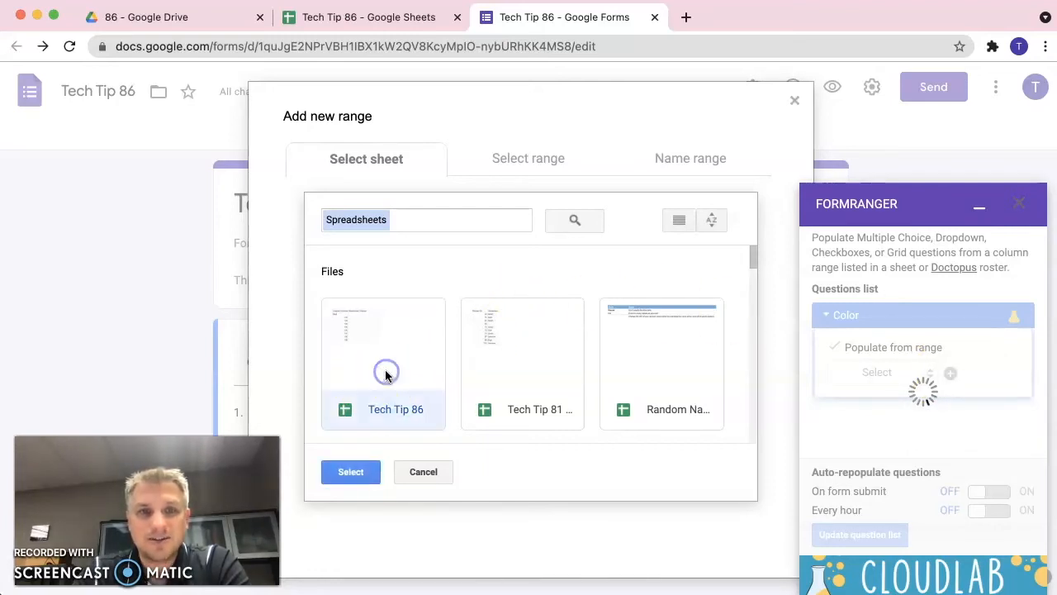
pyautogui.click(351, 472)
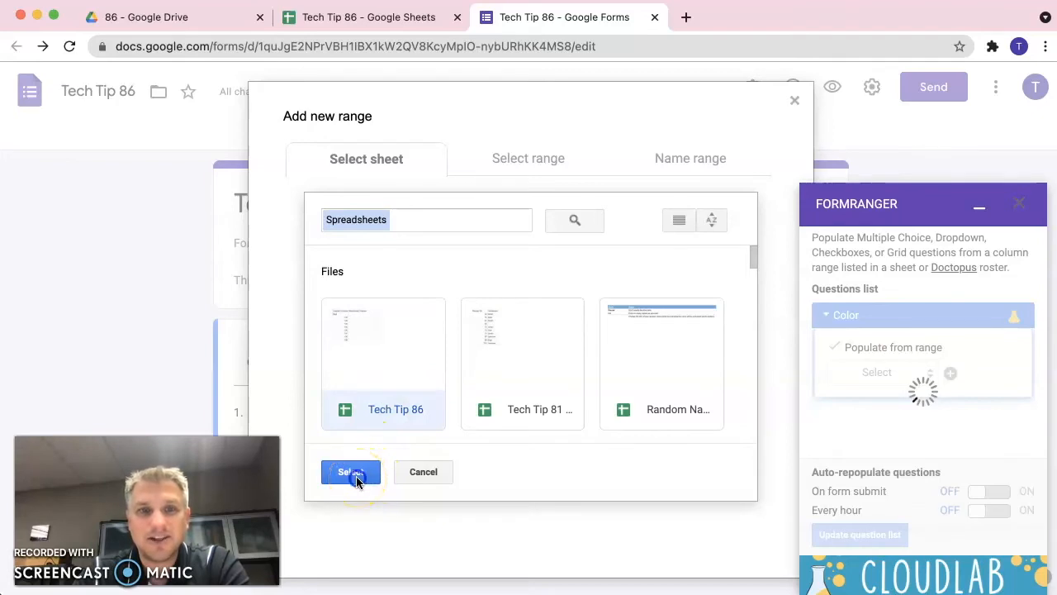
pyautogui.click(350, 473)
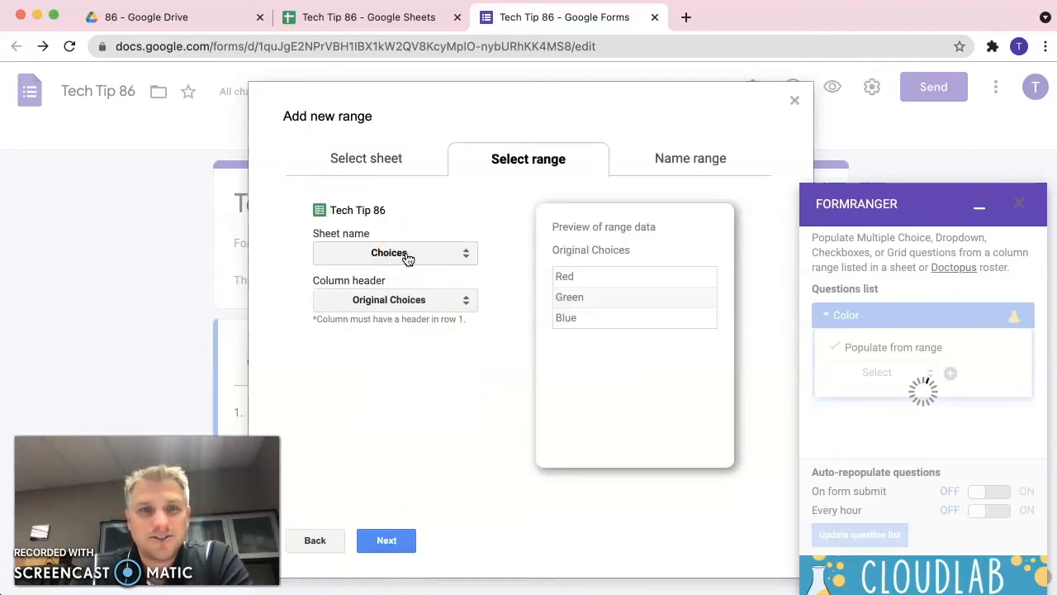
# Step: Use the Choices sheet's Original Choices column as the range and continue to naming
pyautogui.click(395, 253)
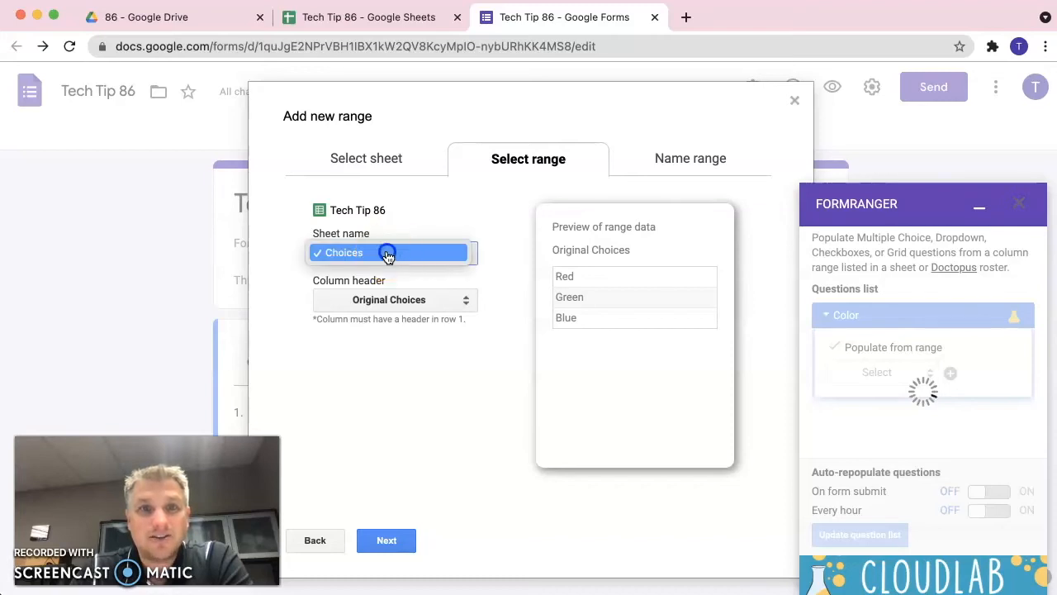
pyautogui.click(388, 253)
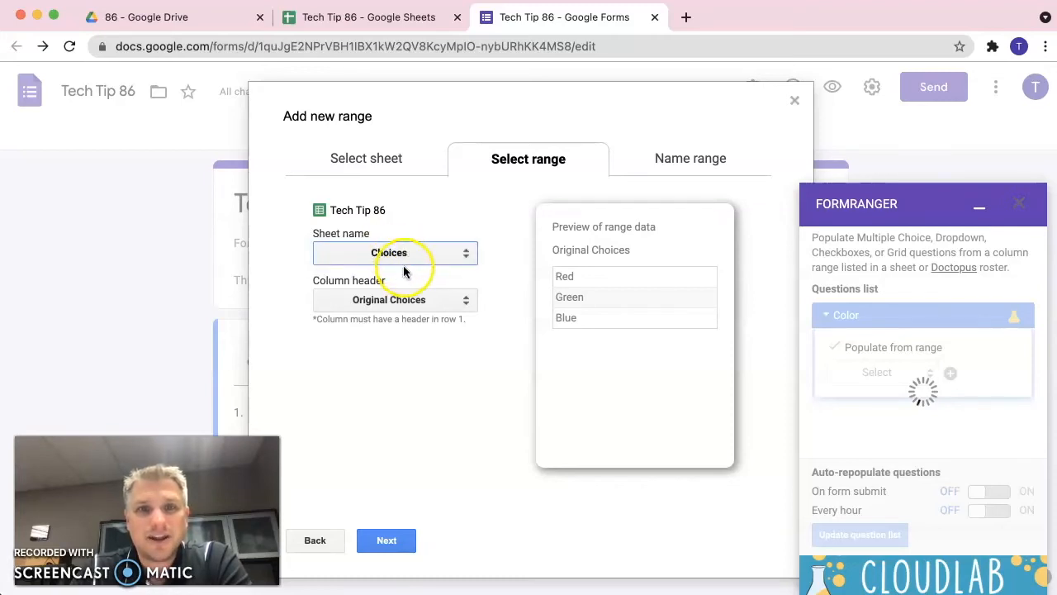
pyautogui.click(393, 298)
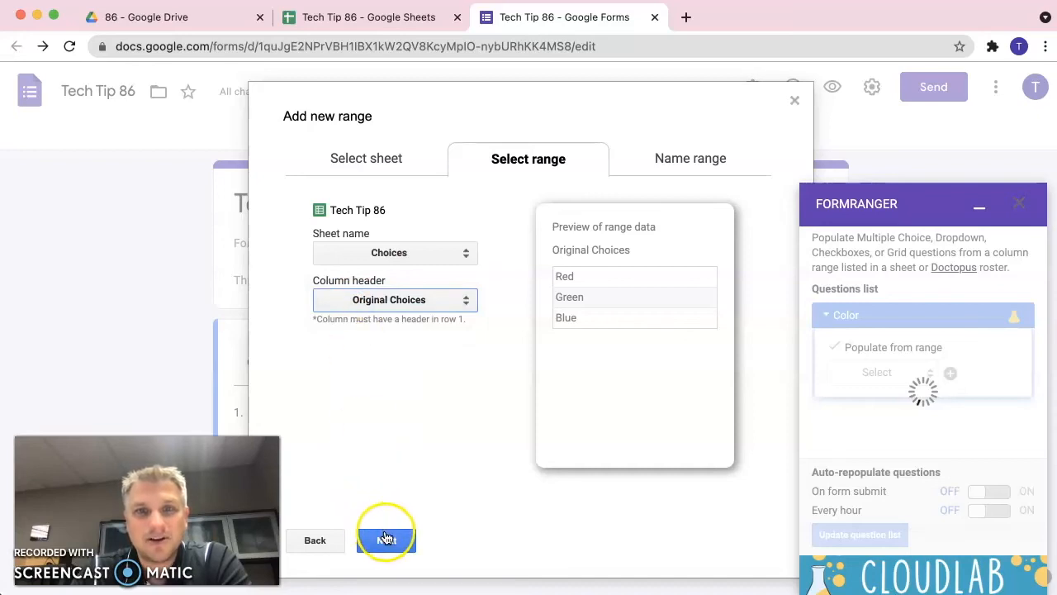
pyautogui.click(386, 538)
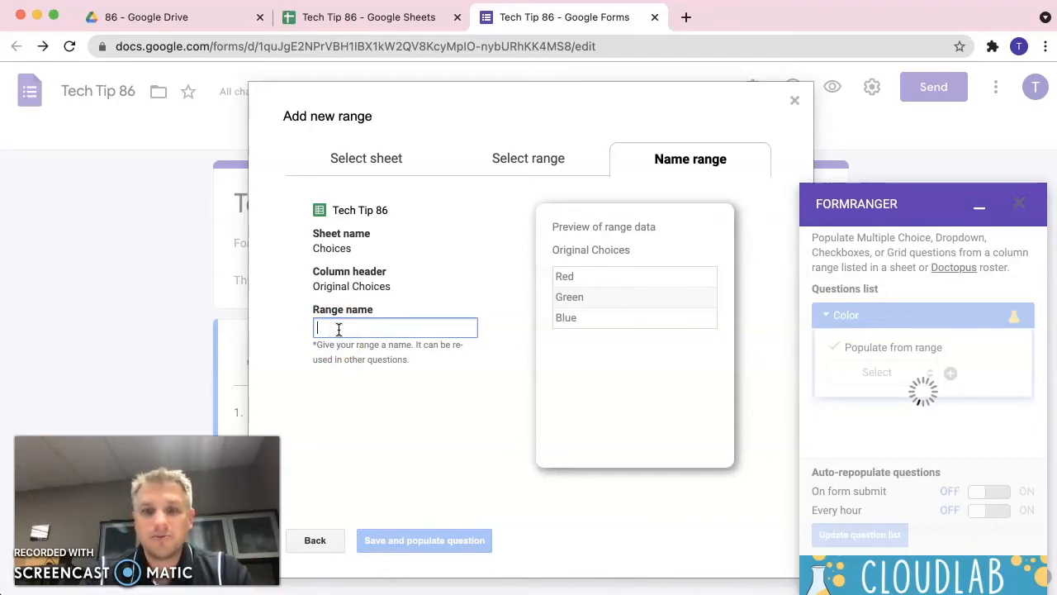
# Step: Name the range Original Choices and save it to populate the Color dropdown
pyautogui.write('Original Choices')
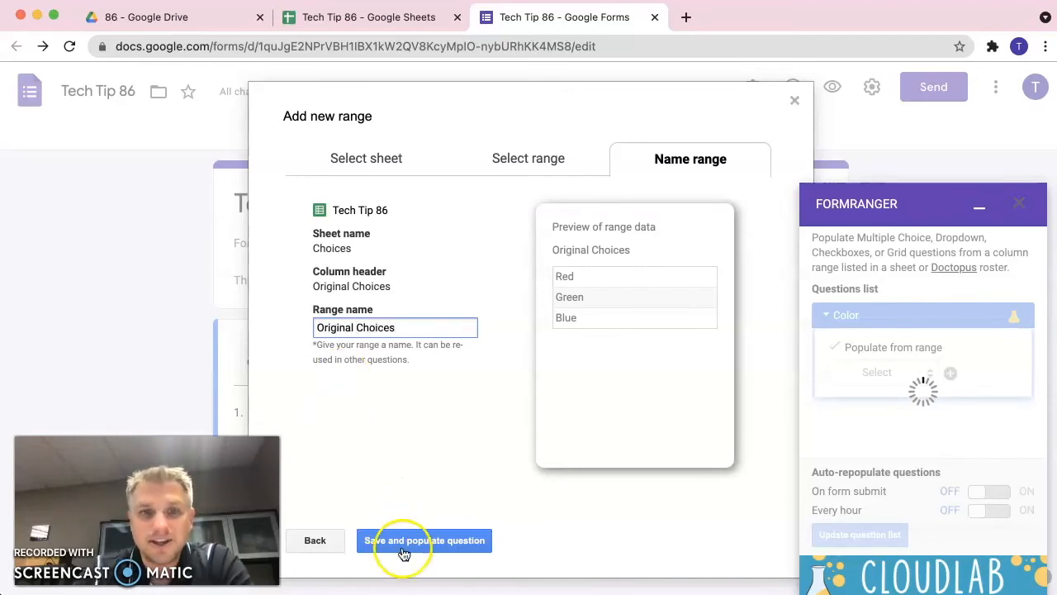
pyautogui.click(422, 540)
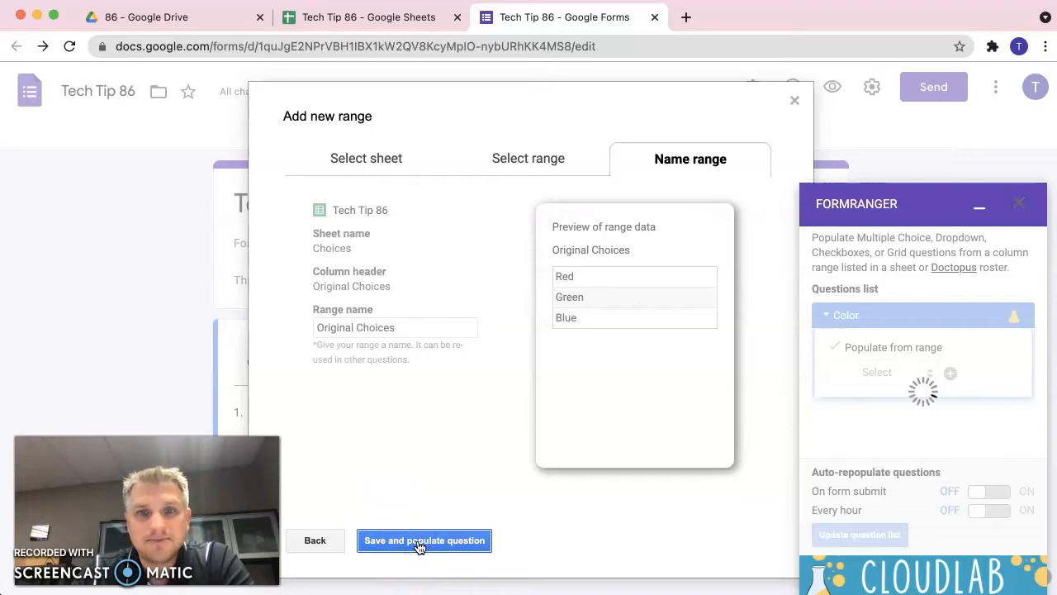
pyautogui.click(423, 540)
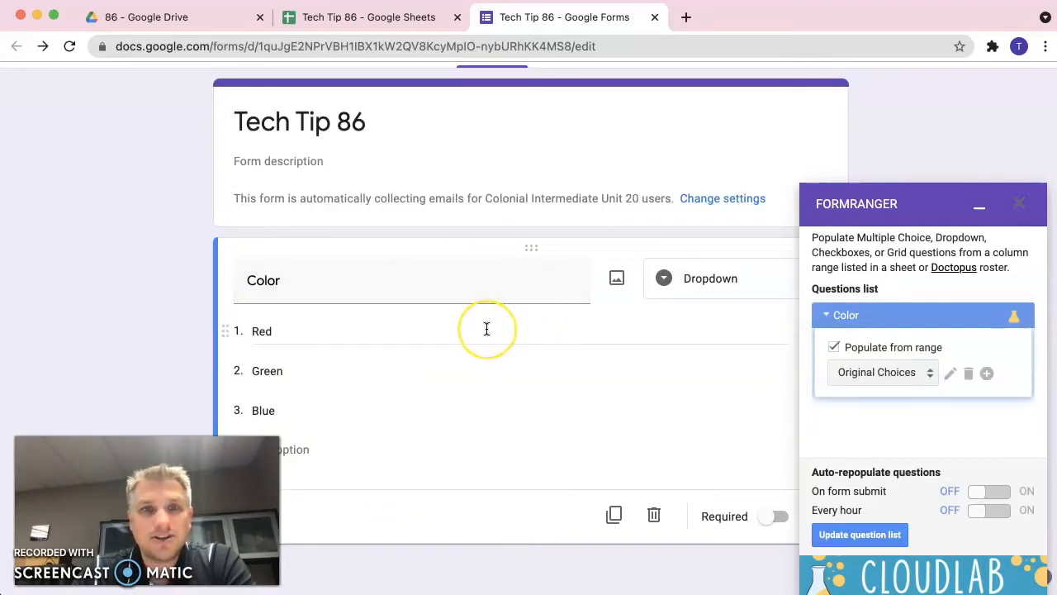
pyautogui.moveTo(522, 428)
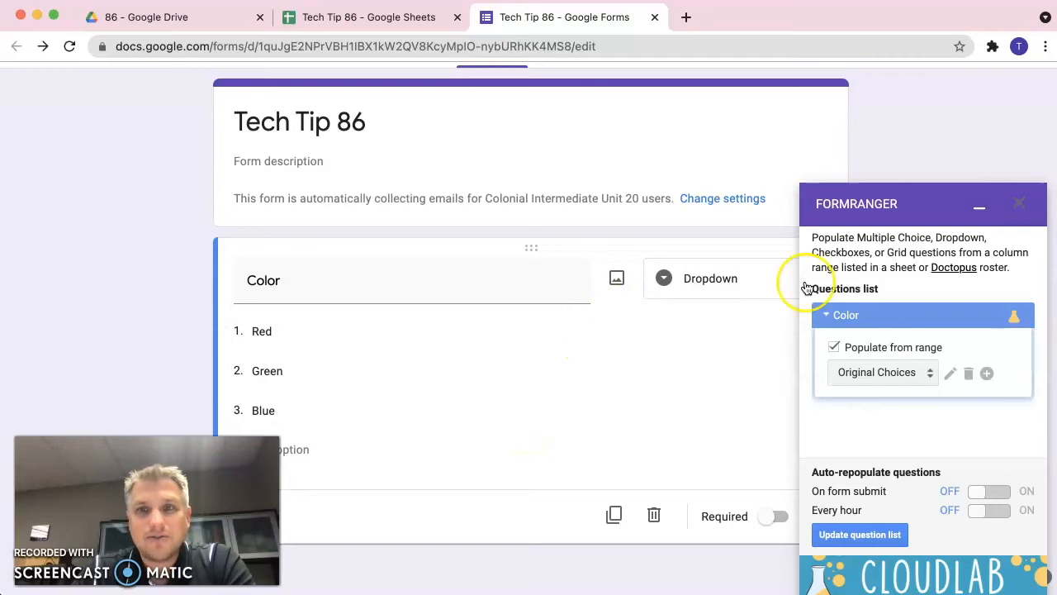
# Step: Close the Form Ranger sidebar and preview the live form
pyautogui.click(1020, 201)
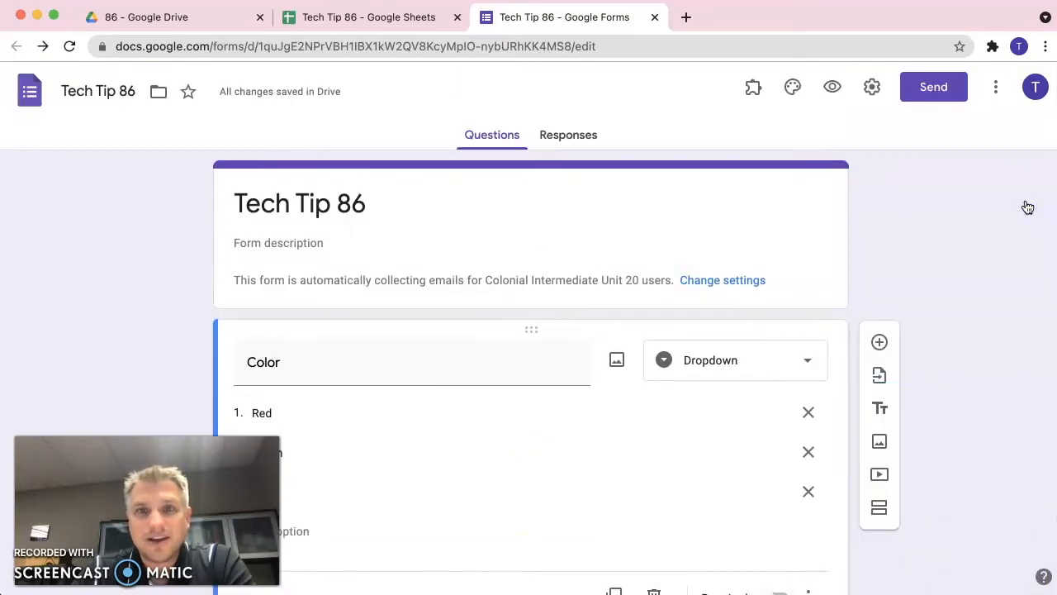
pyautogui.click(832, 86)
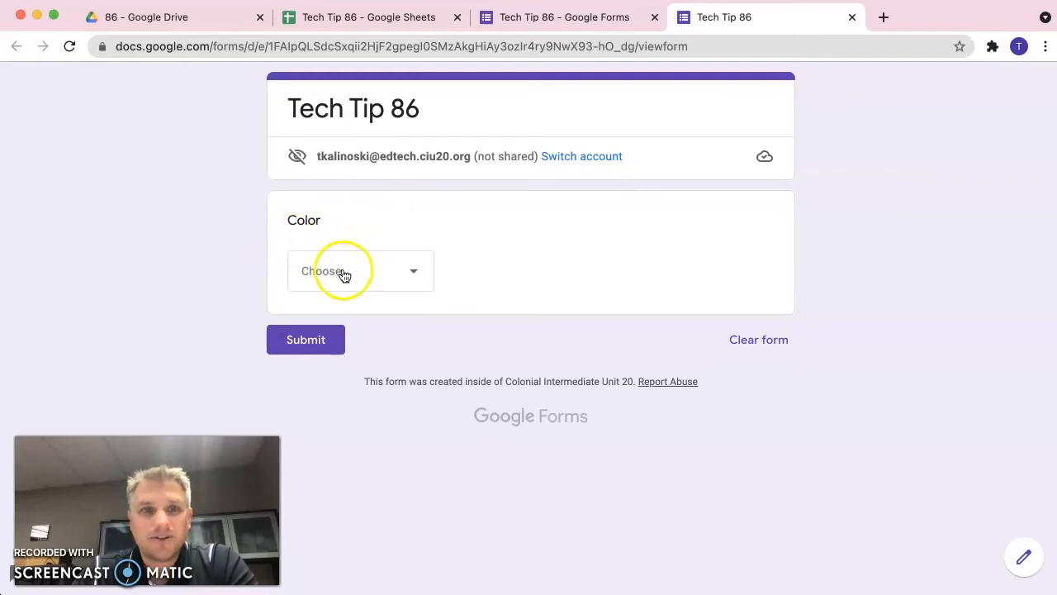
# Step: Submit a response choosing Red, then start another response and check the Color choices
pyautogui.click(360, 271)
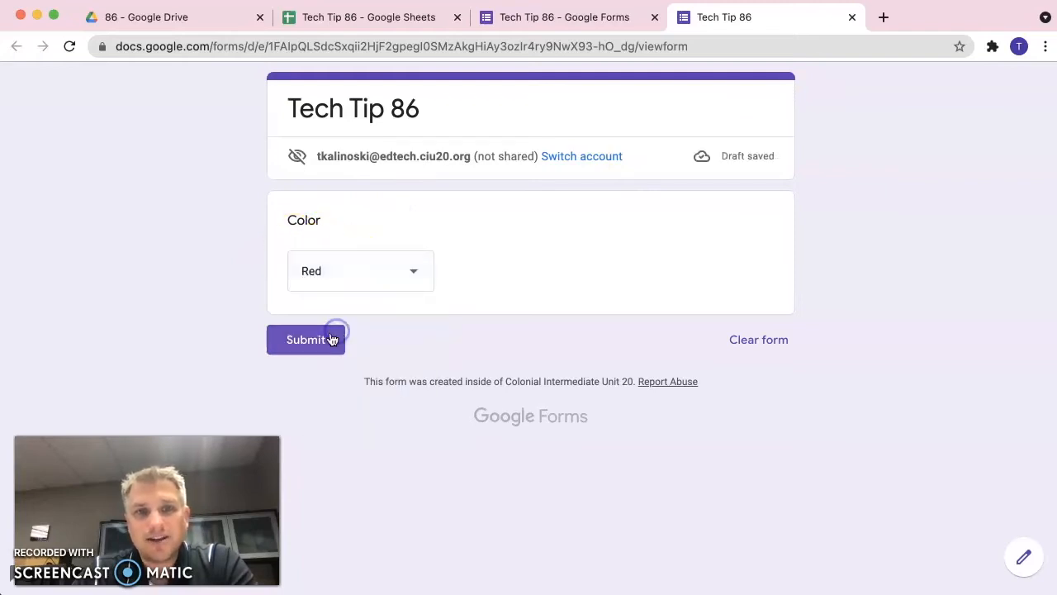
pyautogui.click(306, 341)
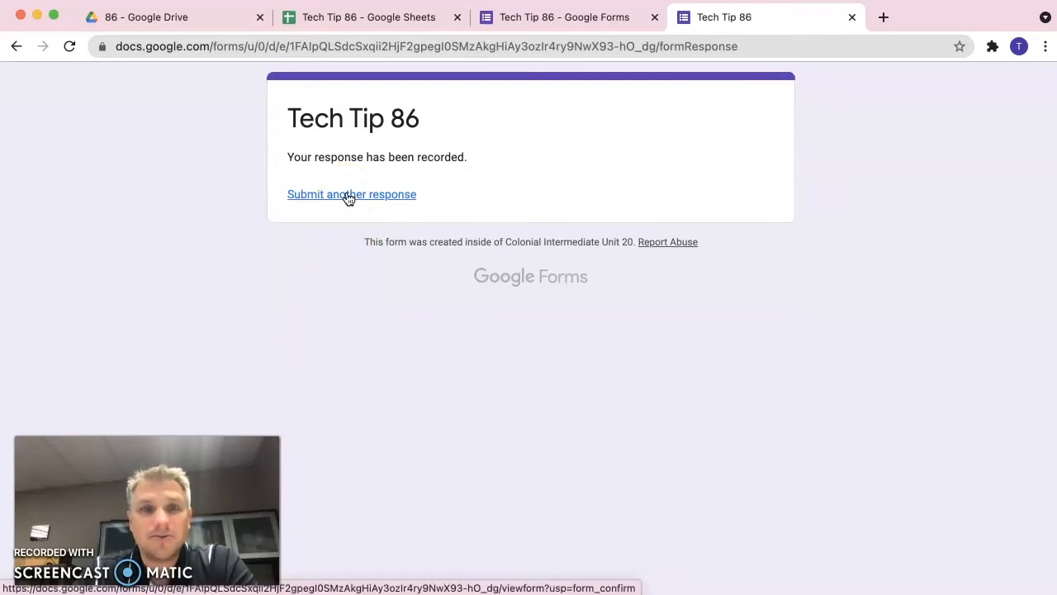
pyautogui.click(350, 195)
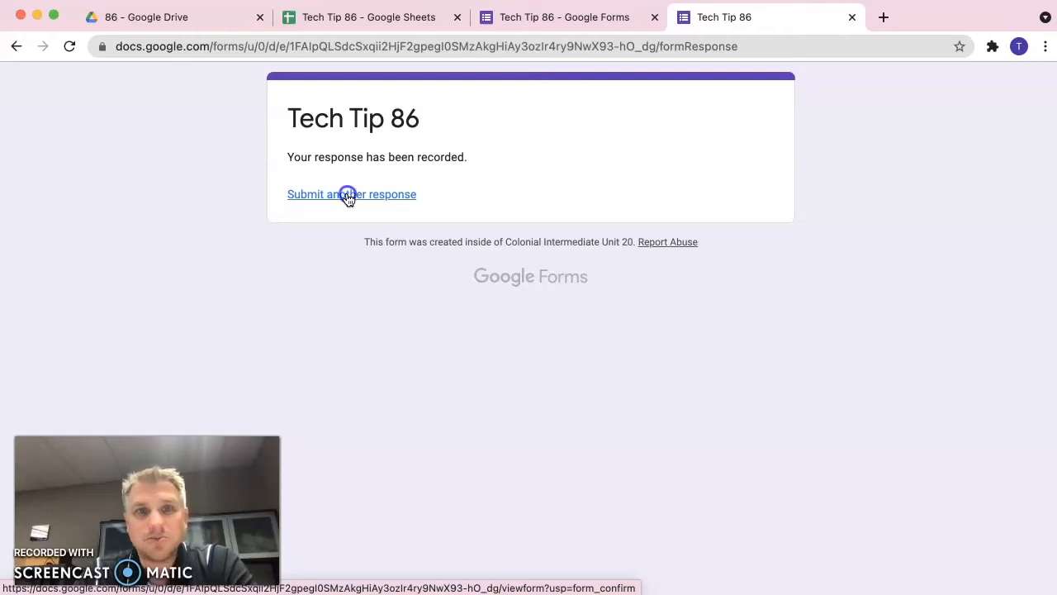
pyautogui.click(350, 195)
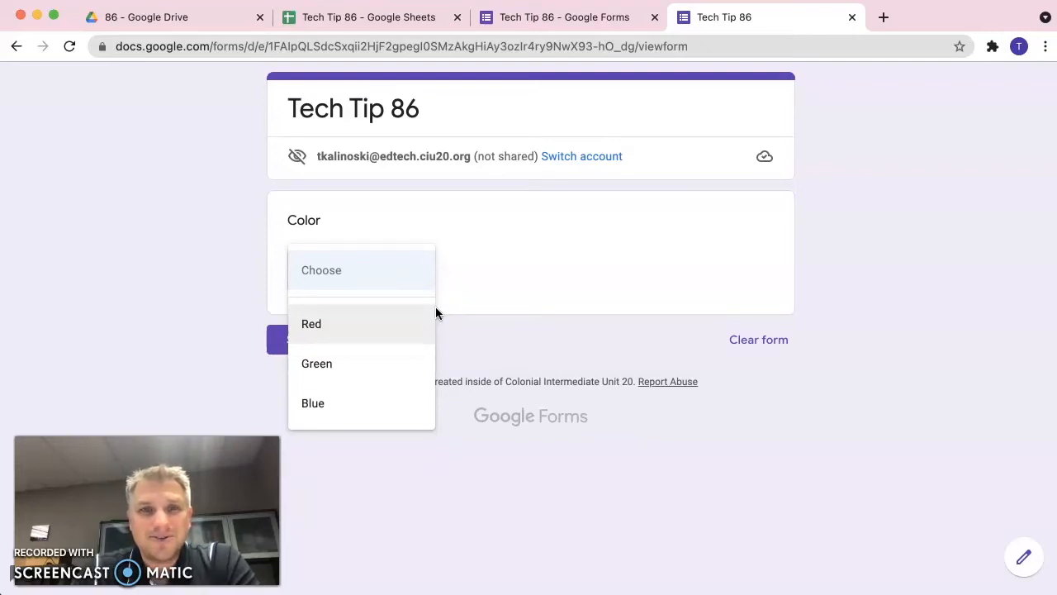
pyautogui.moveTo(565, 17)
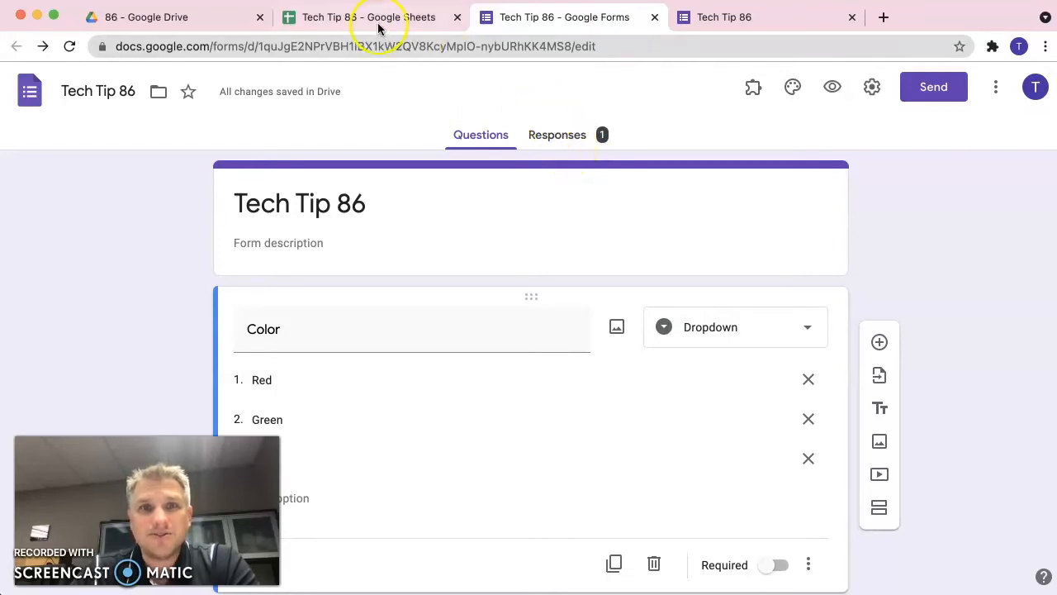
pyautogui.moveTo(753, 86)
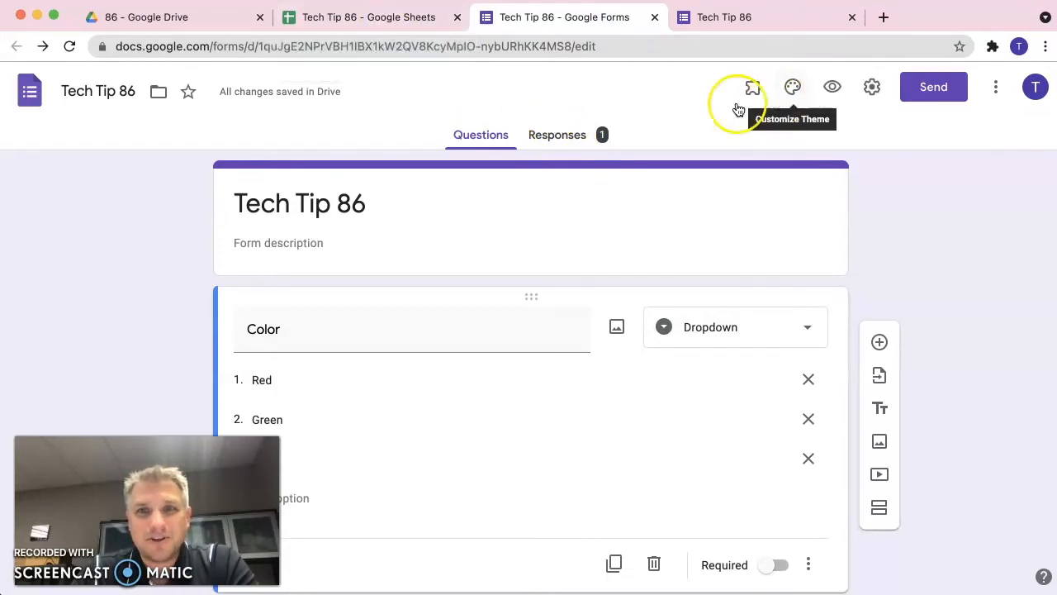
# Step: Link the form's responses to the existing Tech Tip 86 spreadsheet
pyautogui.click(557, 135)
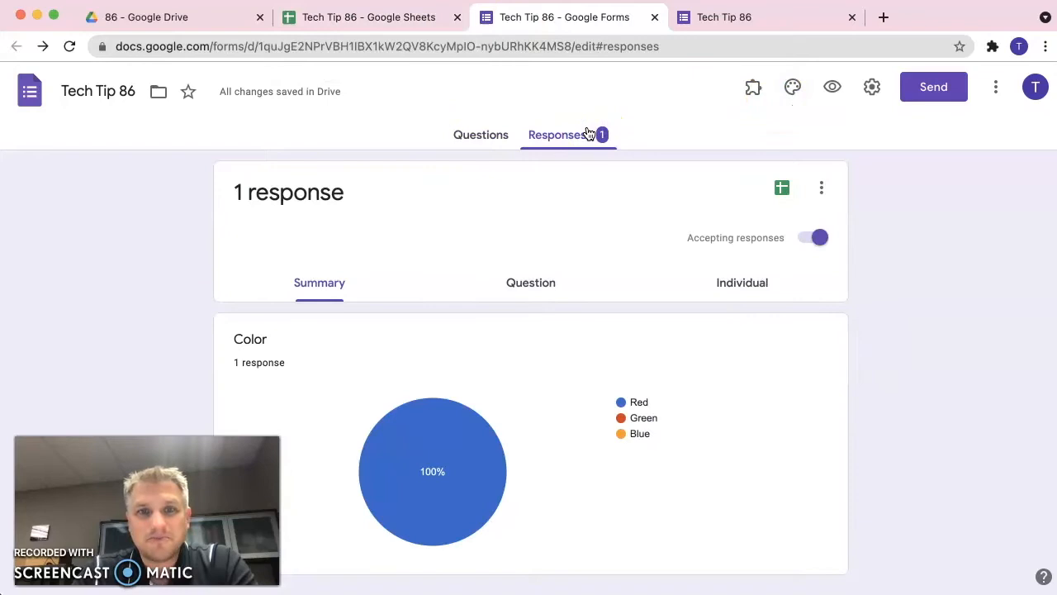
pyautogui.moveTo(782, 188)
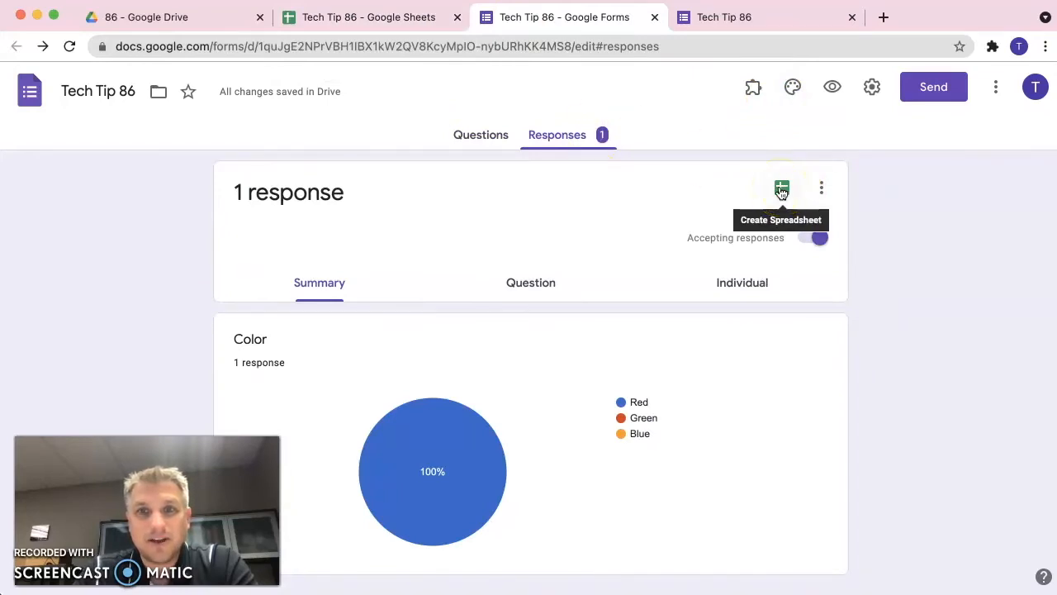
pyautogui.click(781, 188)
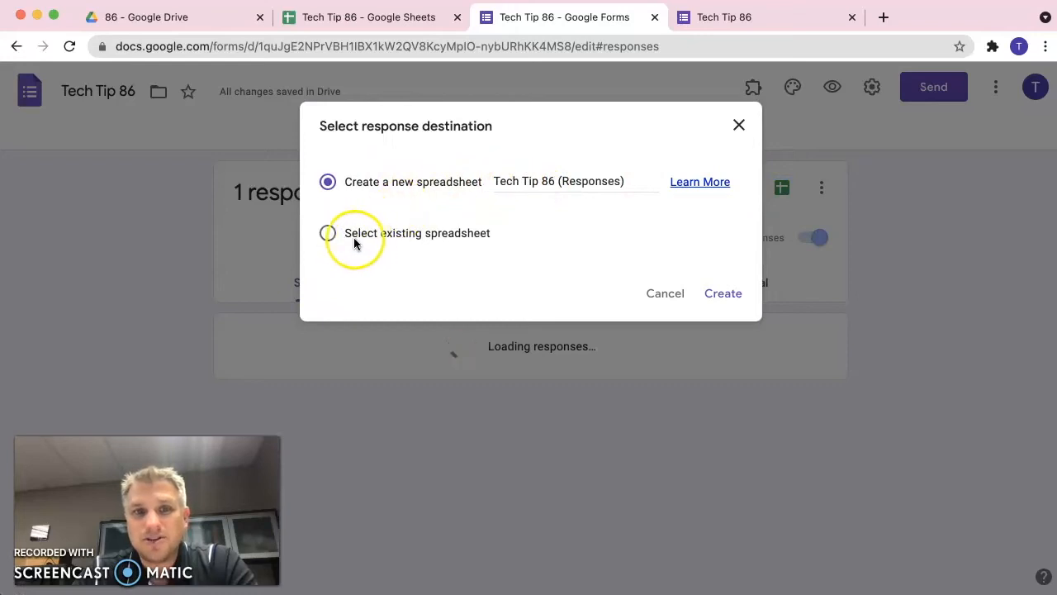
pyautogui.click(327, 232)
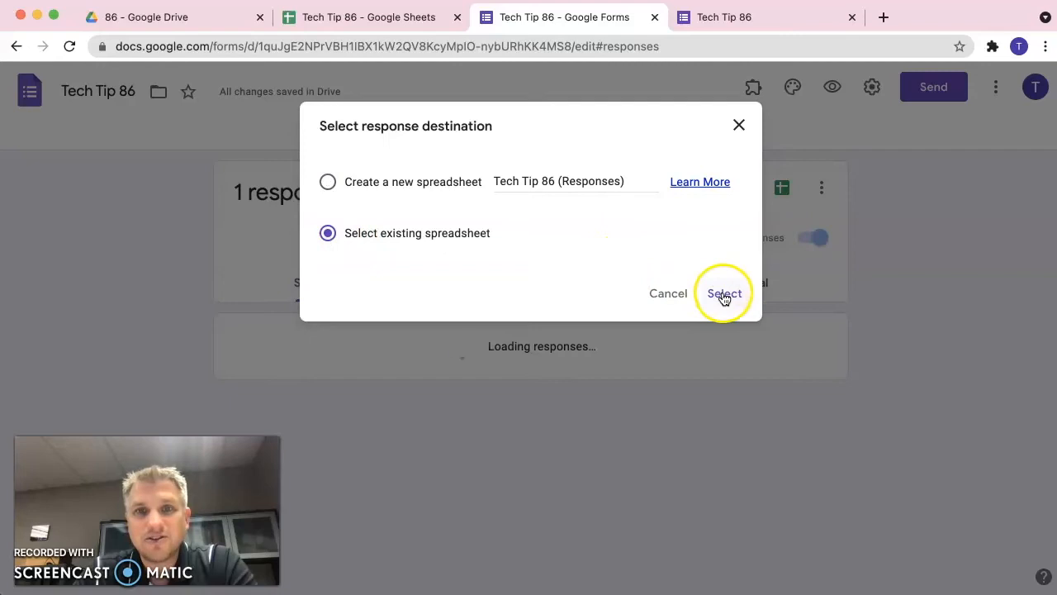
pyautogui.click(723, 294)
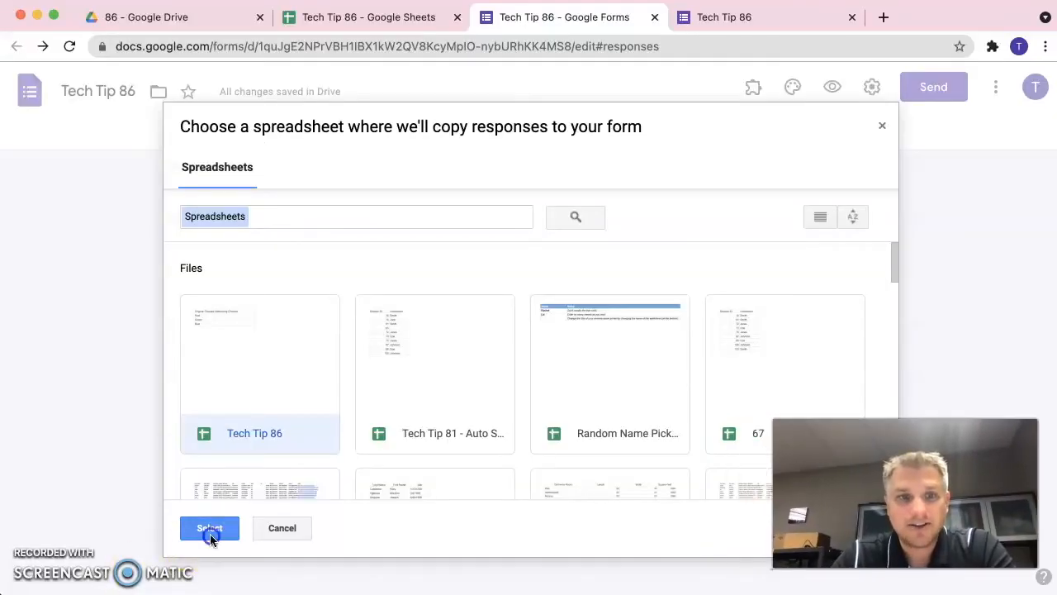
pyautogui.click(208, 529)
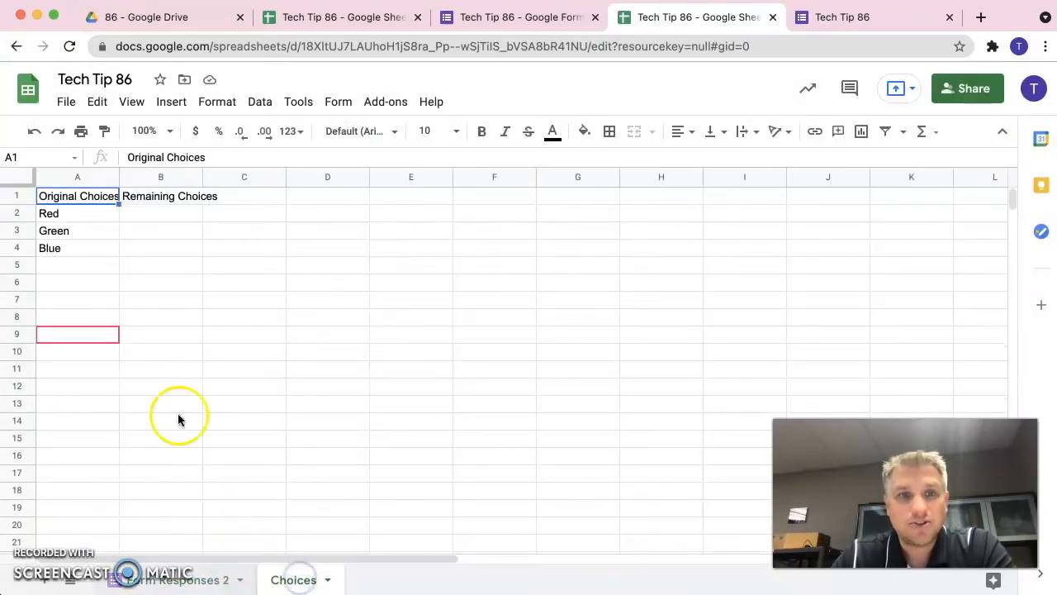
pyautogui.moveTo(79, 271)
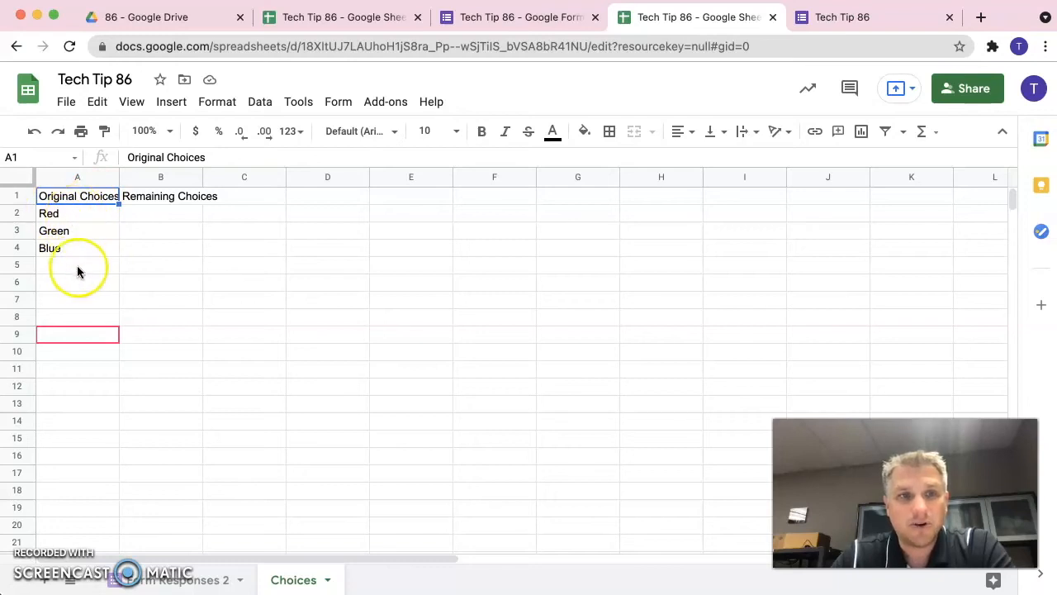
pyautogui.click(180, 578)
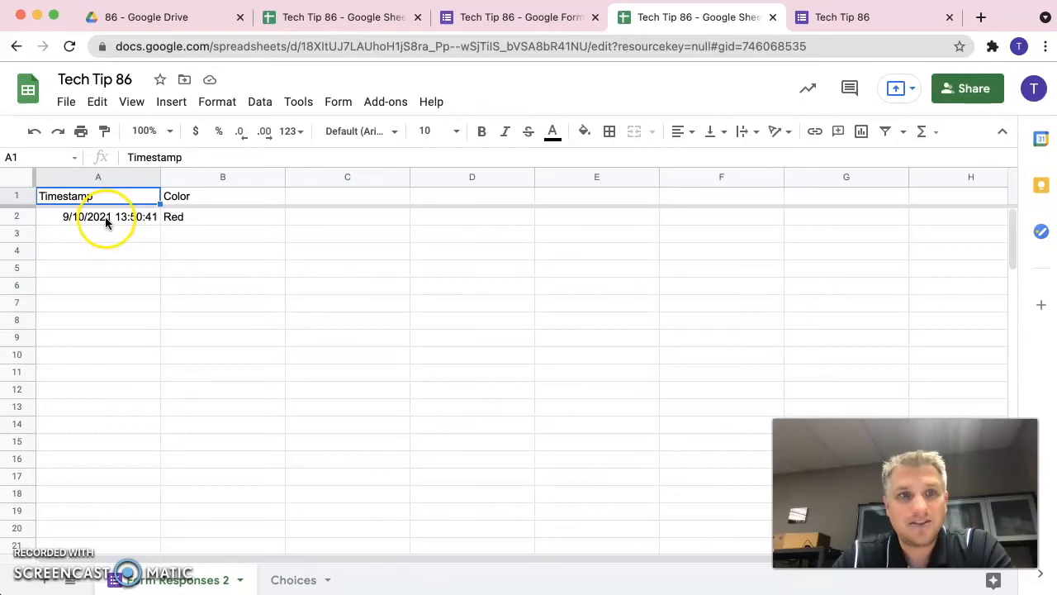
pyautogui.moveTo(103, 218)
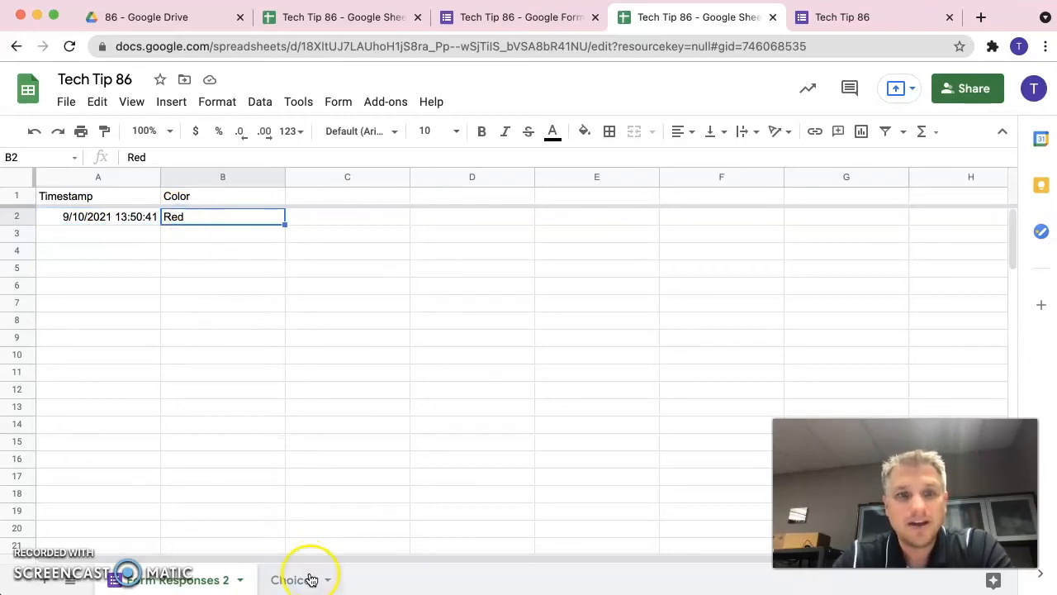
pyautogui.click(294, 580)
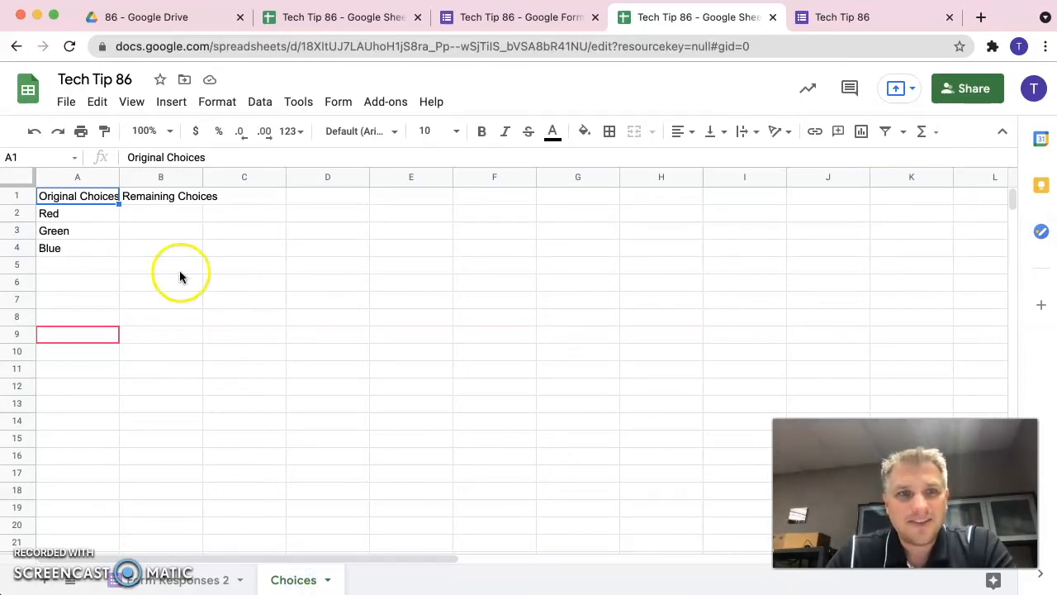
# Step: Enter a FILTER formula in B2 to fill Remaining Choices and inspect it
pyautogui.click(160, 213)
pyautogui.write("=FILTER(A2:A,not(ISNUMBER(MATCH(A2:A,'Form Responses'!B2:B,0))))")
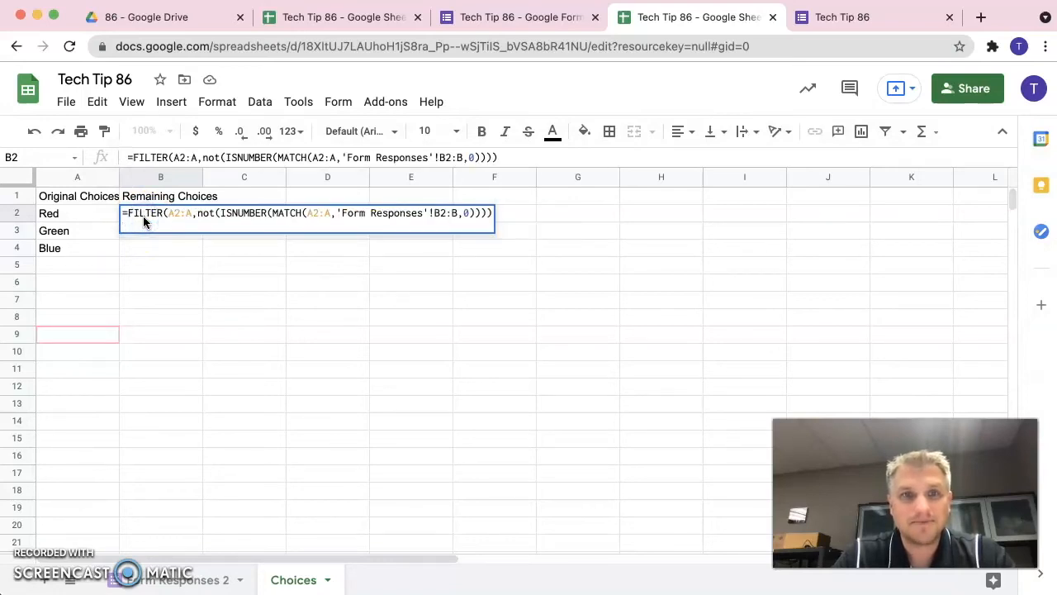
pyautogui.press('Enter')
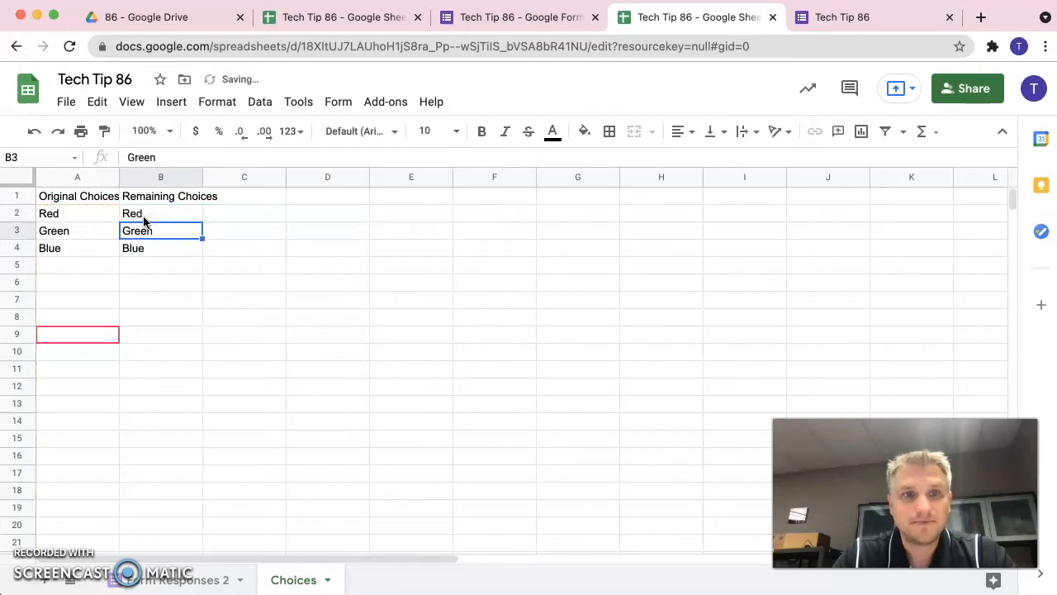
pyautogui.click(160, 213)
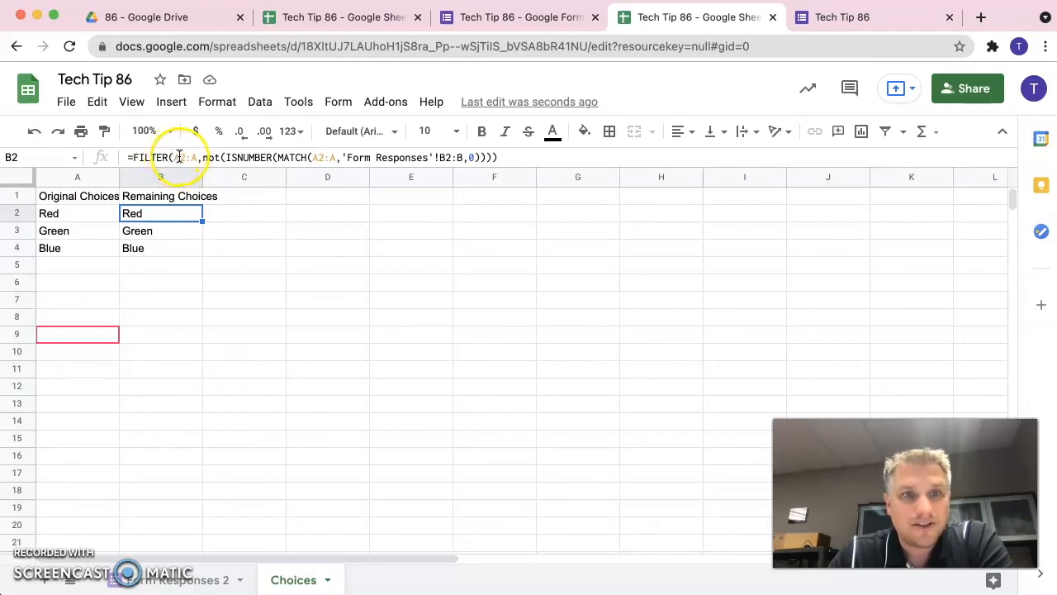
pyautogui.moveTo(79, 306)
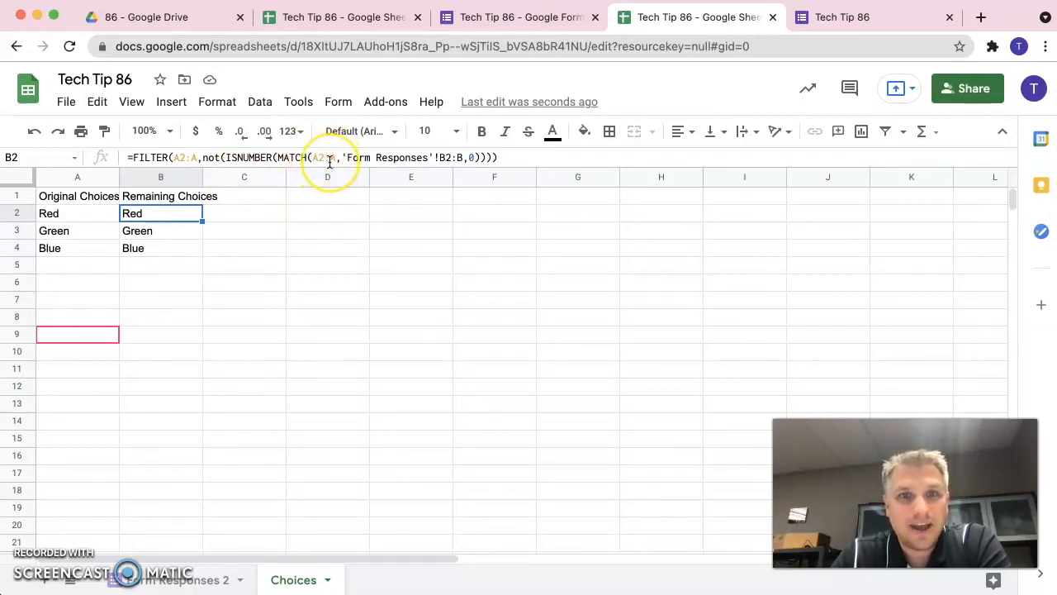
# Step: Compare the Red answer on Form Responses 2 with the Remaining Choices list on Choices
pyautogui.click(175, 578)
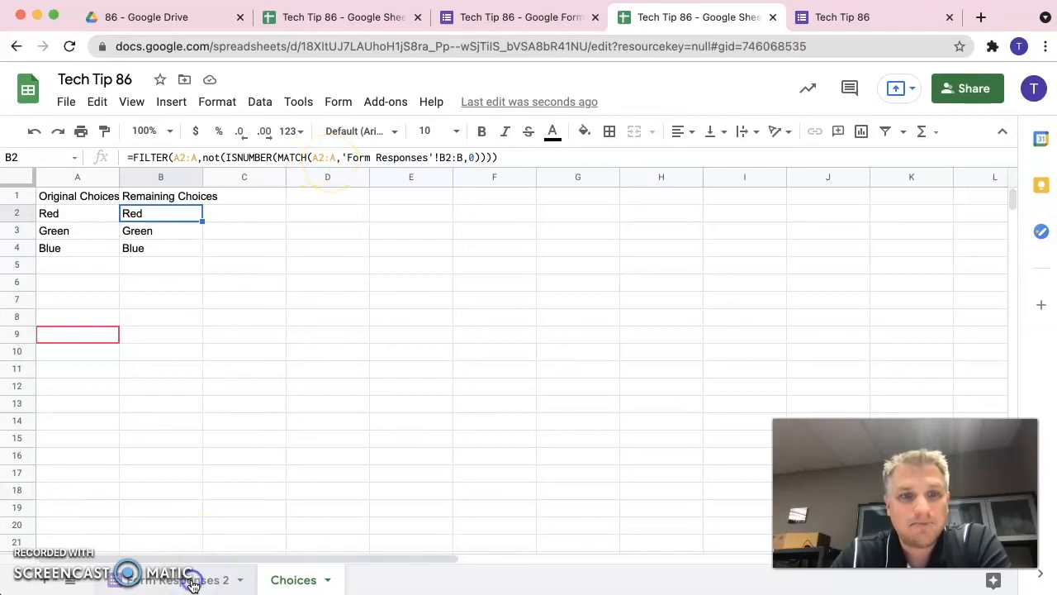
pyautogui.click(174, 578)
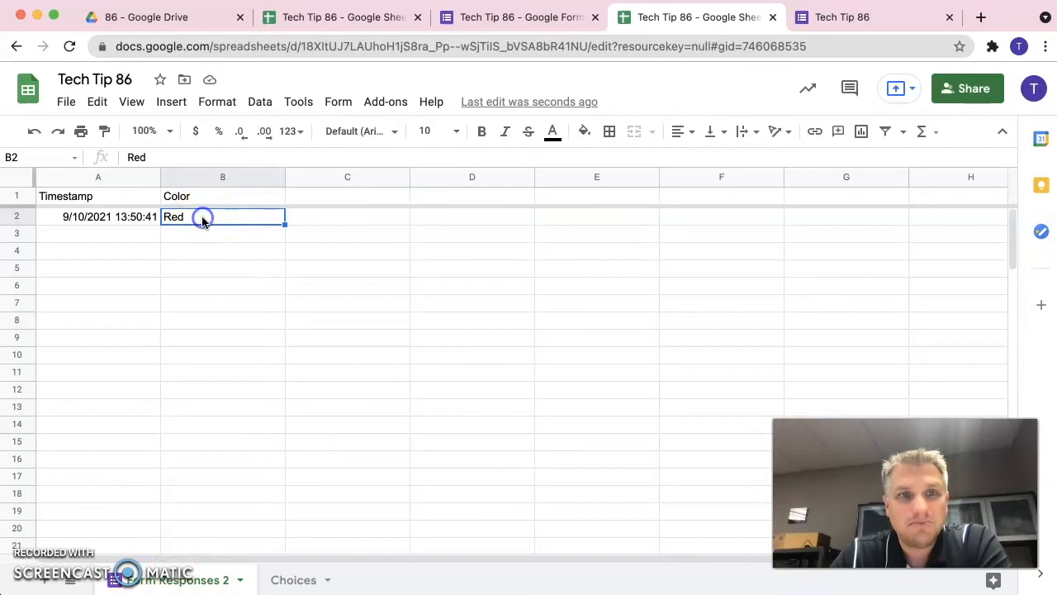
pyautogui.moveTo(212, 459)
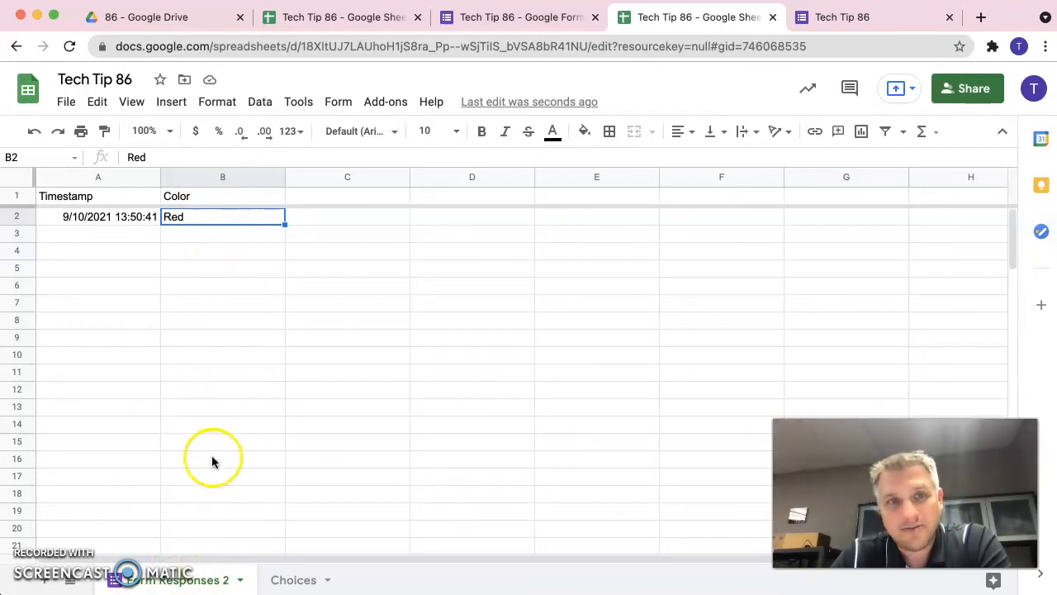
pyautogui.click(294, 578)
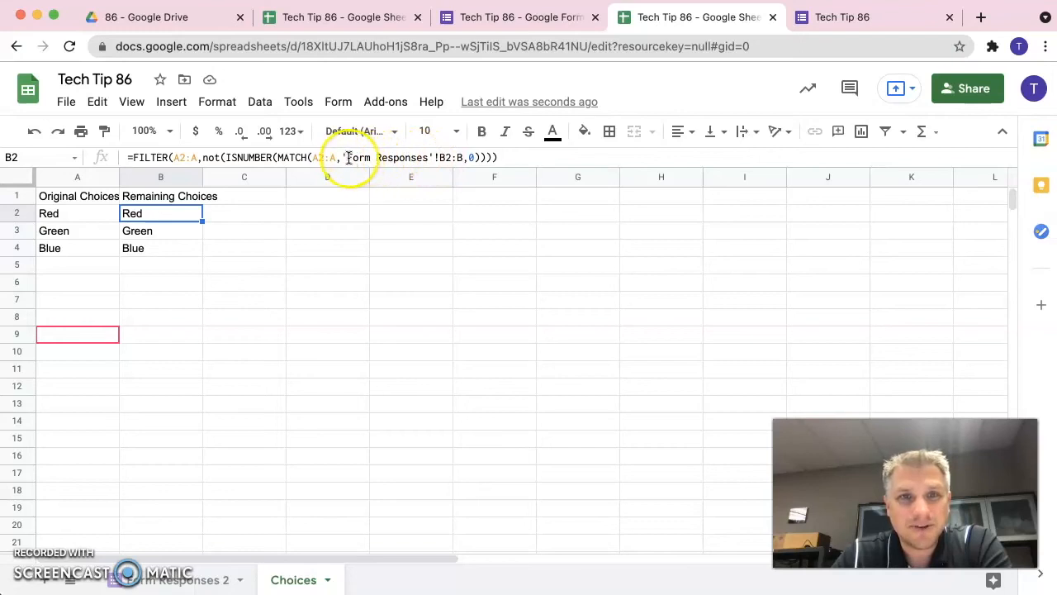
# Step: Repoint the Remaining Choices formula in B2 at Form Responses 2 column B, leaving Green and Blue
pyautogui.doubleClick(160, 213)
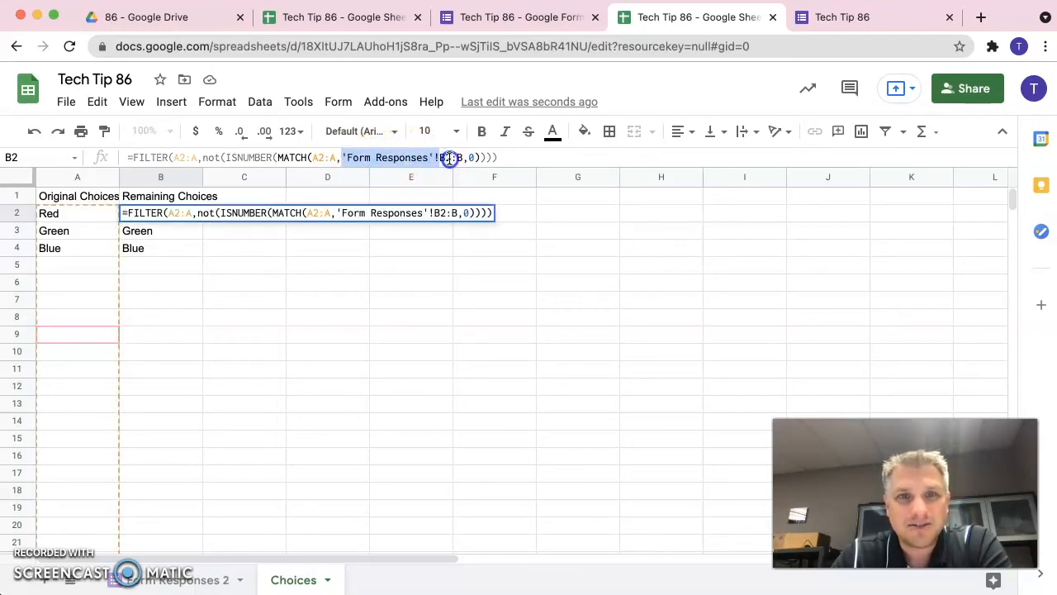
pyautogui.press('Delete')
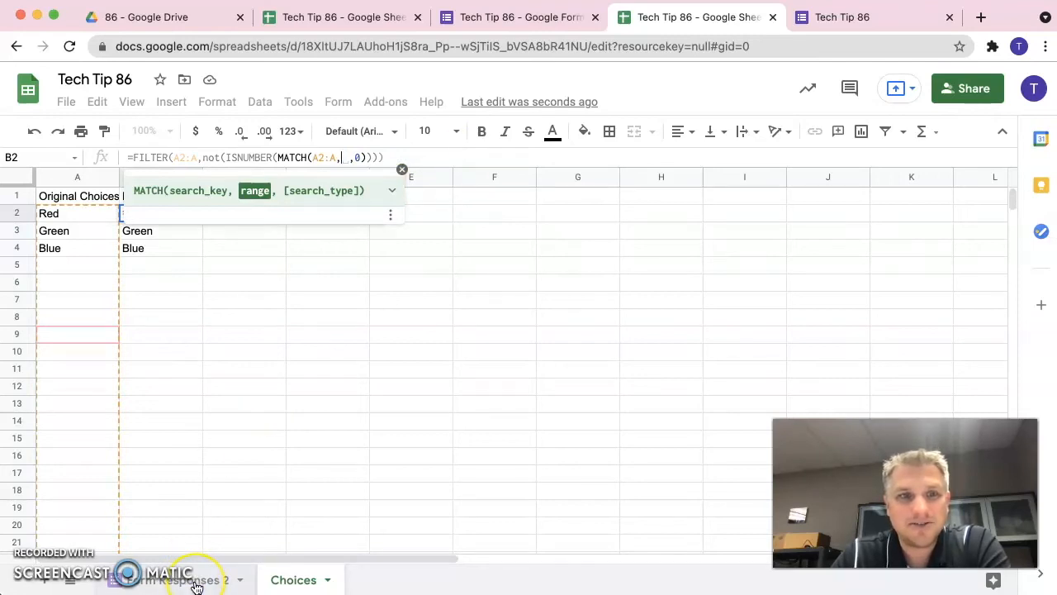
pyautogui.click(178, 578)
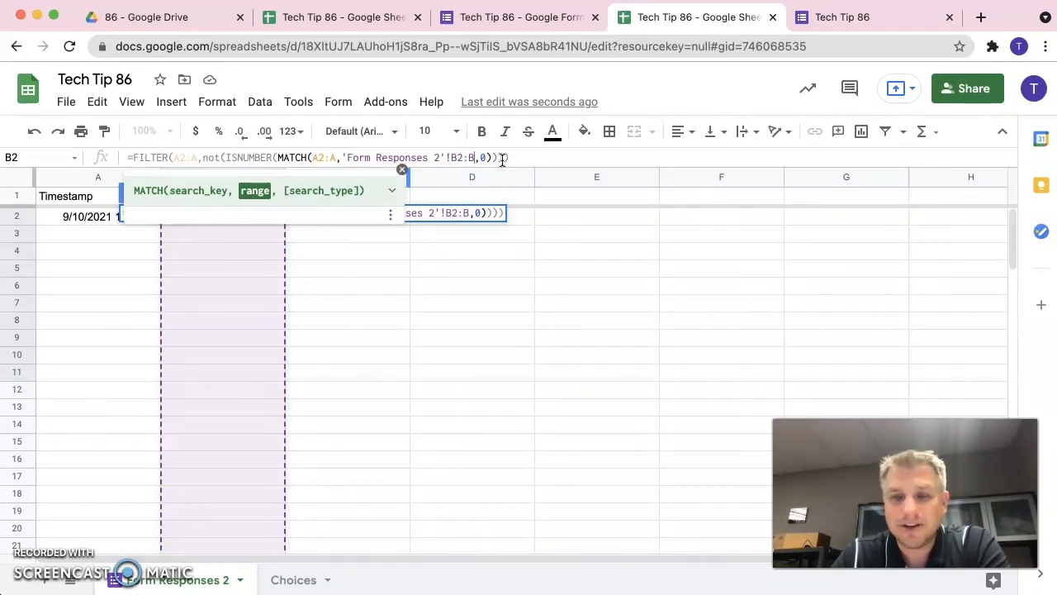
pyautogui.click(294, 578)
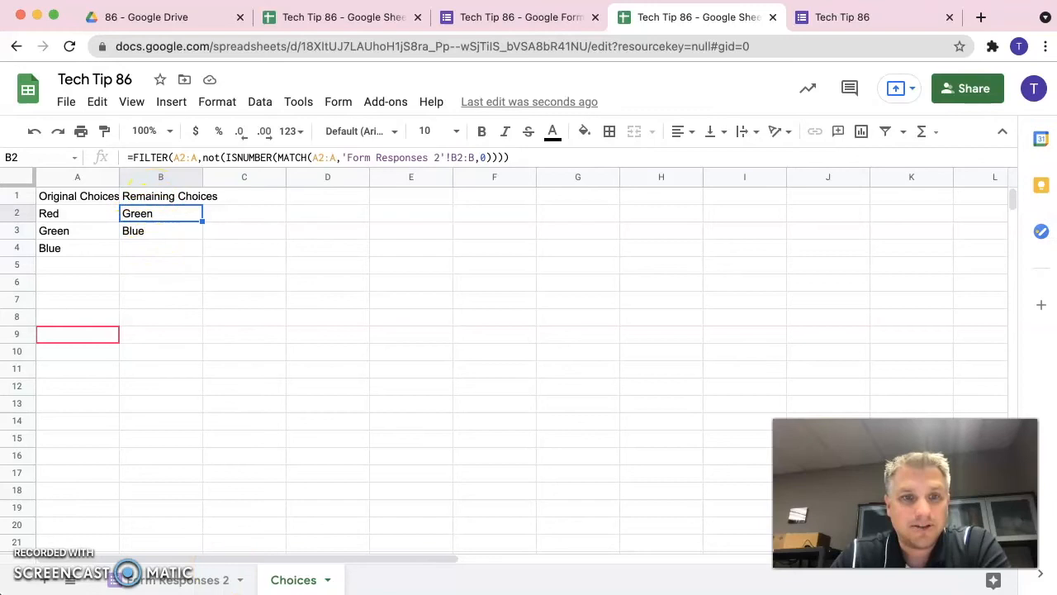
pyautogui.click(188, 580)
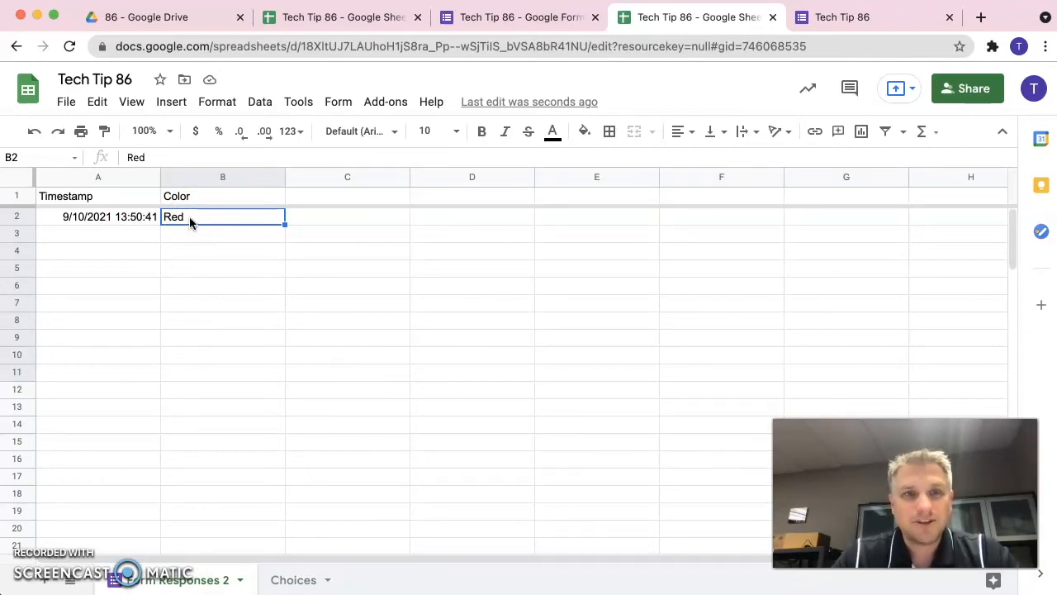
# Step: Change the Form Responses 2 Color answer from Red to Blue, so Red and Green remain on Choices
pyautogui.write('B')
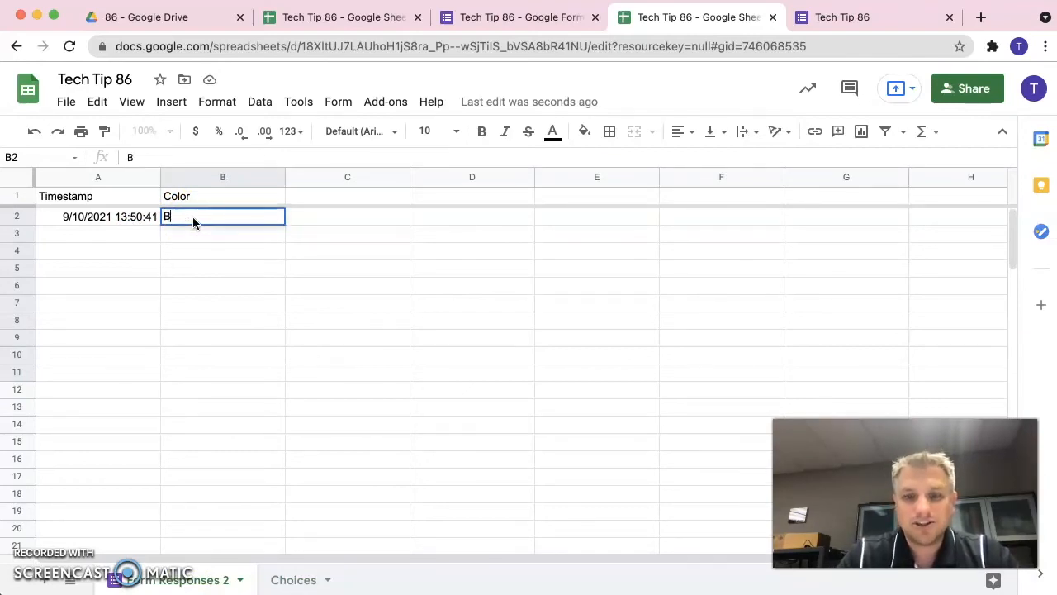
pyautogui.press('Enter')
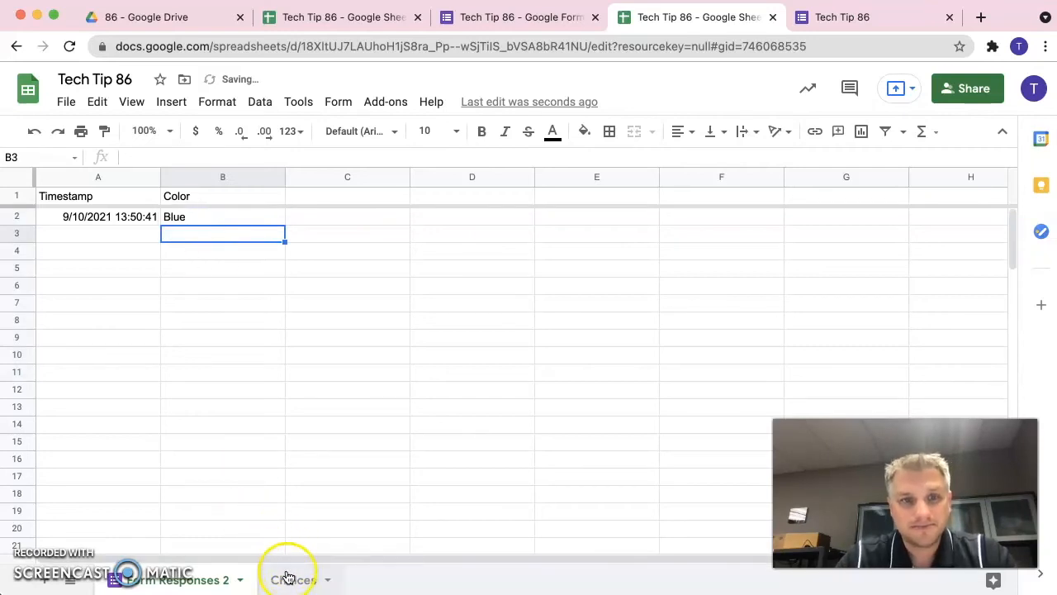
pyautogui.click(294, 579)
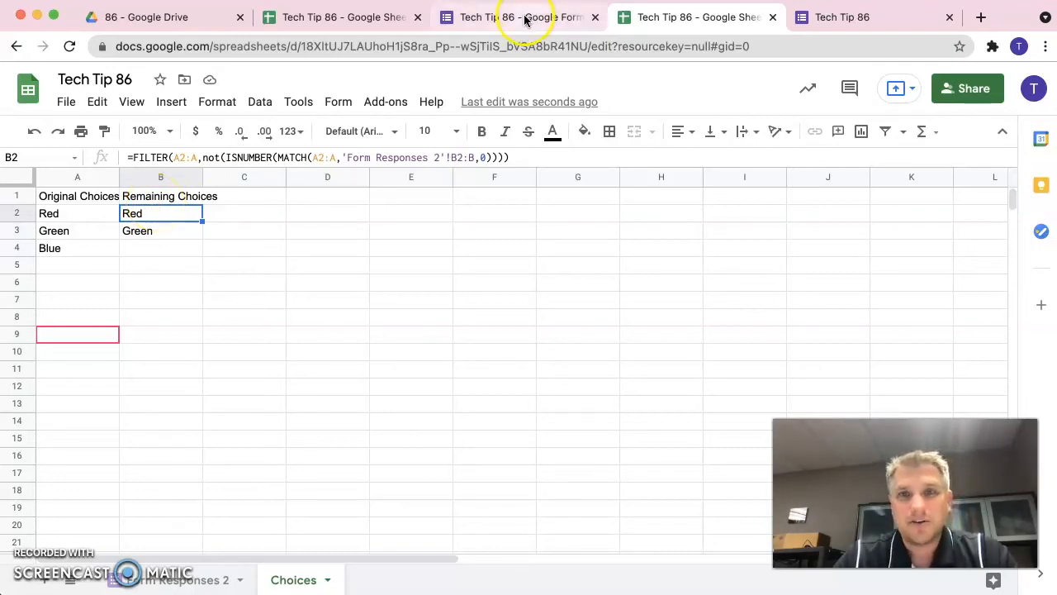
# Step: Return to the form's Questions view, where Color still lists Red, Green and Blue
pyautogui.click(519, 17)
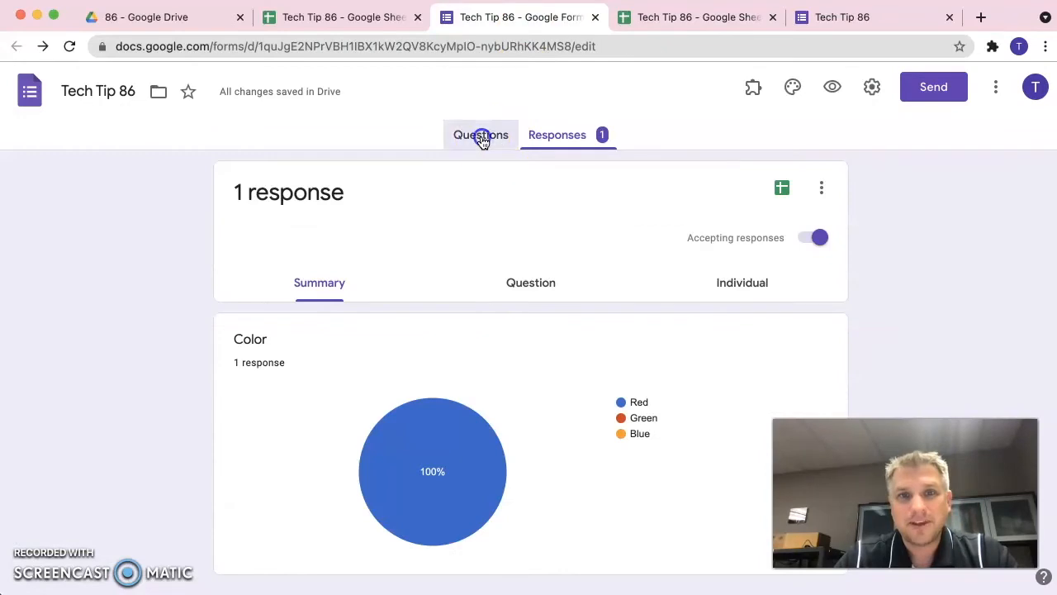
pyautogui.click(480, 135)
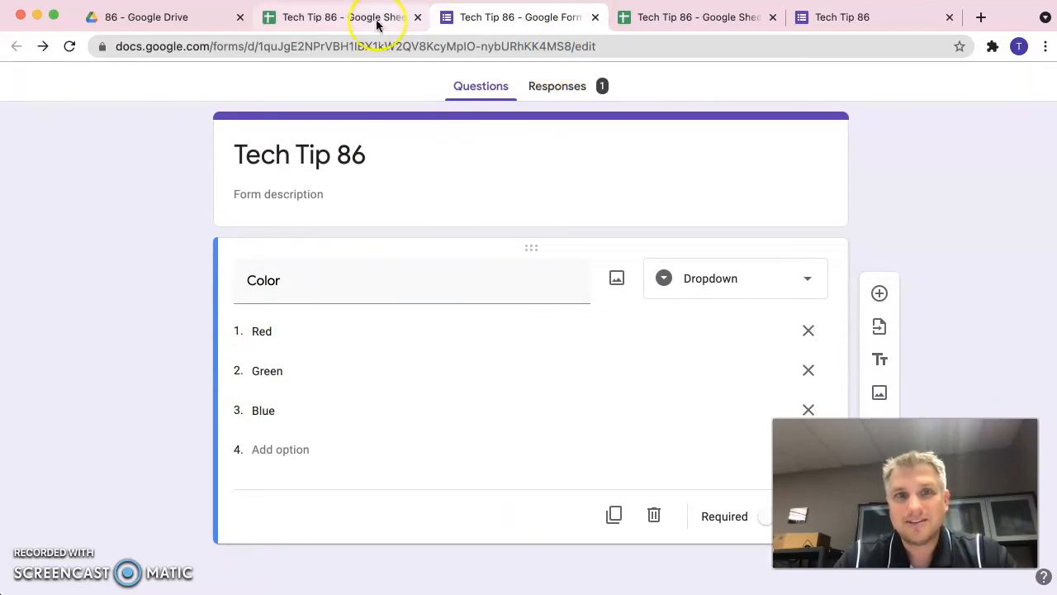
pyautogui.click(342, 16)
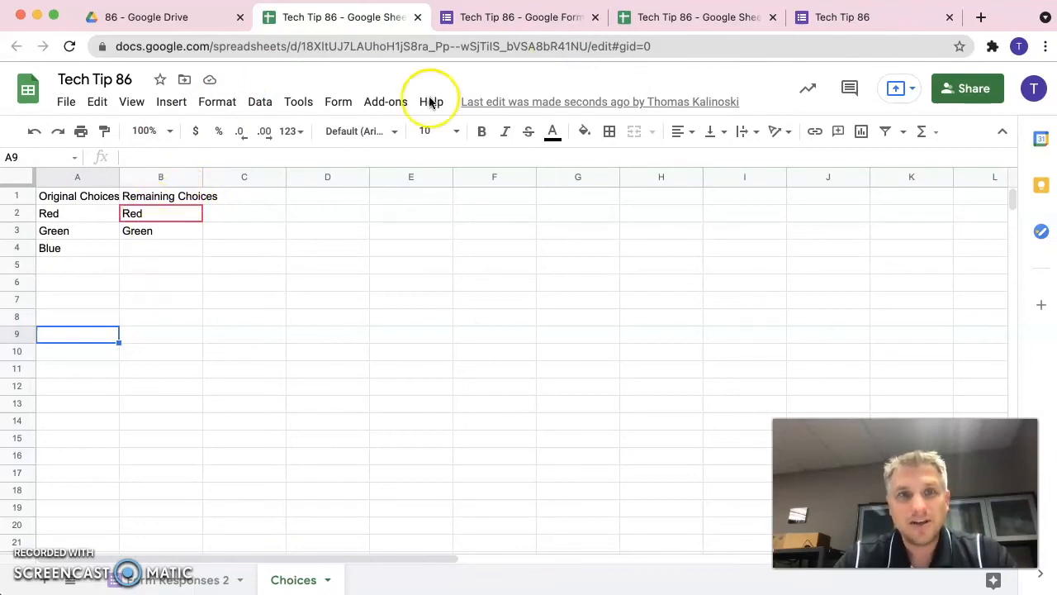
pyautogui.moveTo(215, 258)
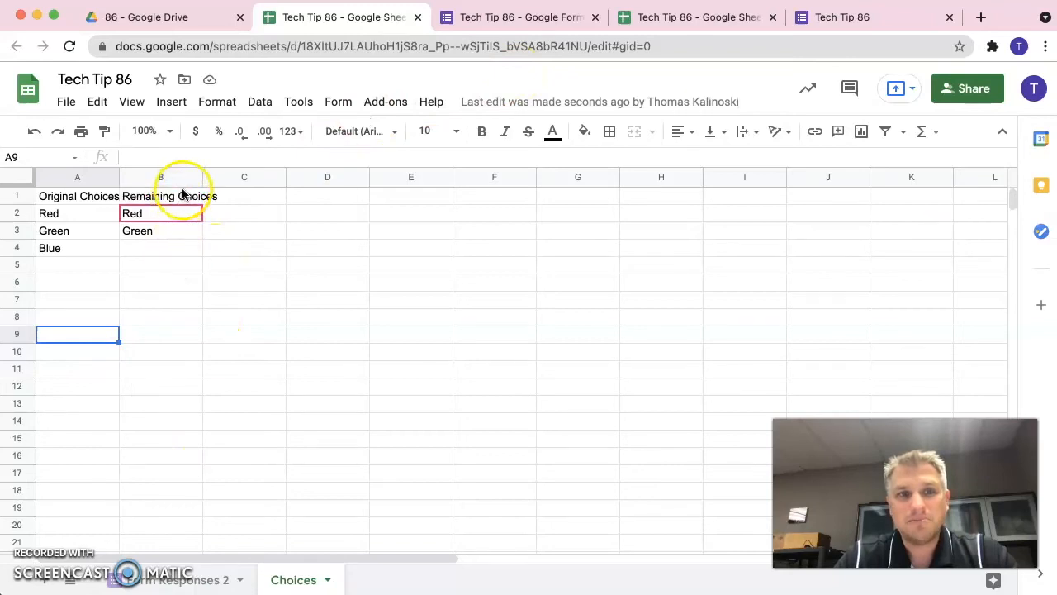
pyautogui.moveTo(178, 301)
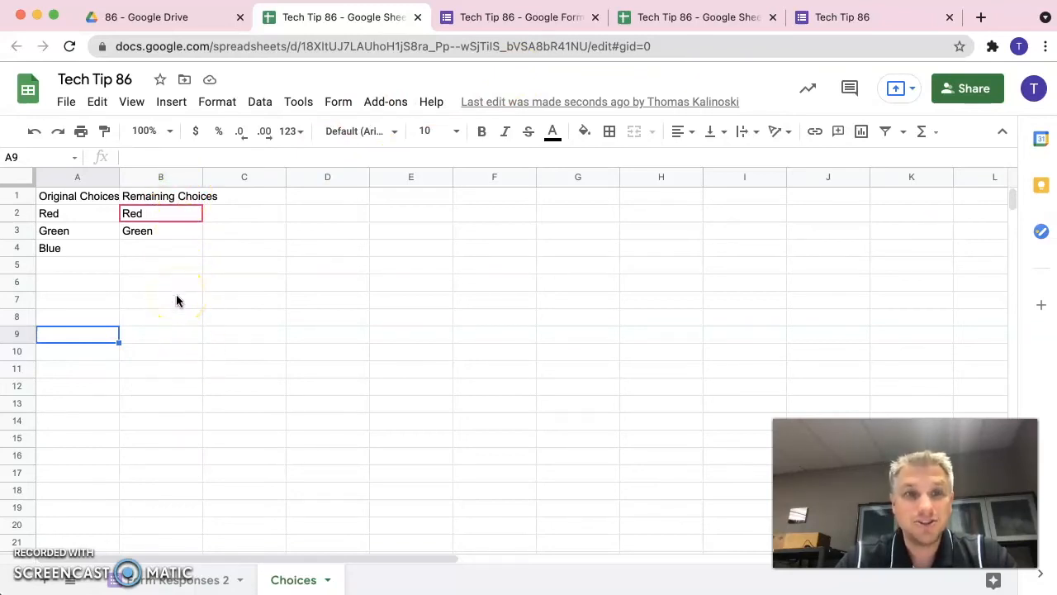
pyautogui.moveTo(387, 82)
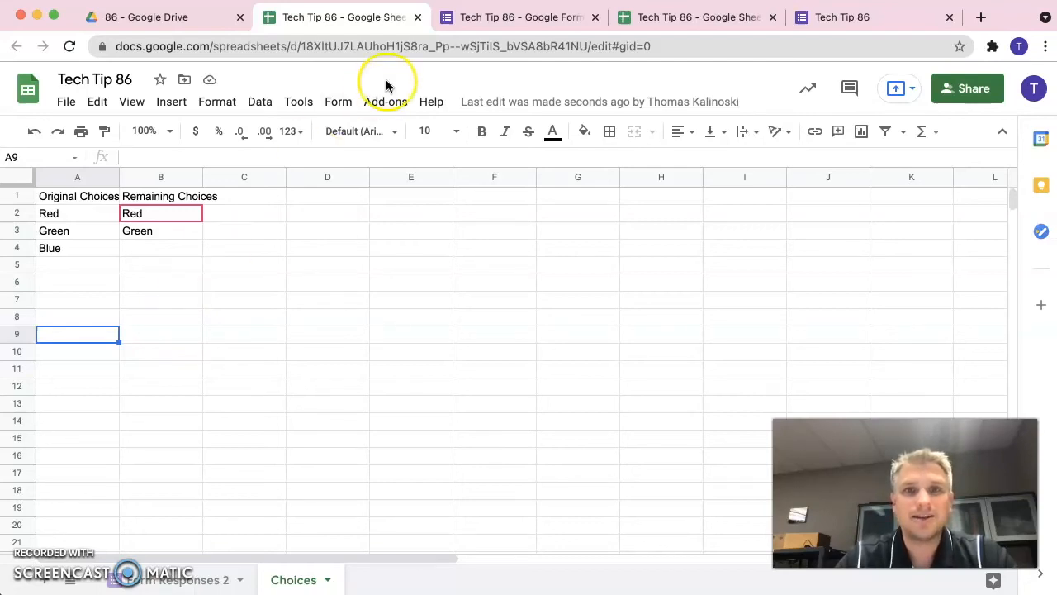
pyautogui.click(518, 17)
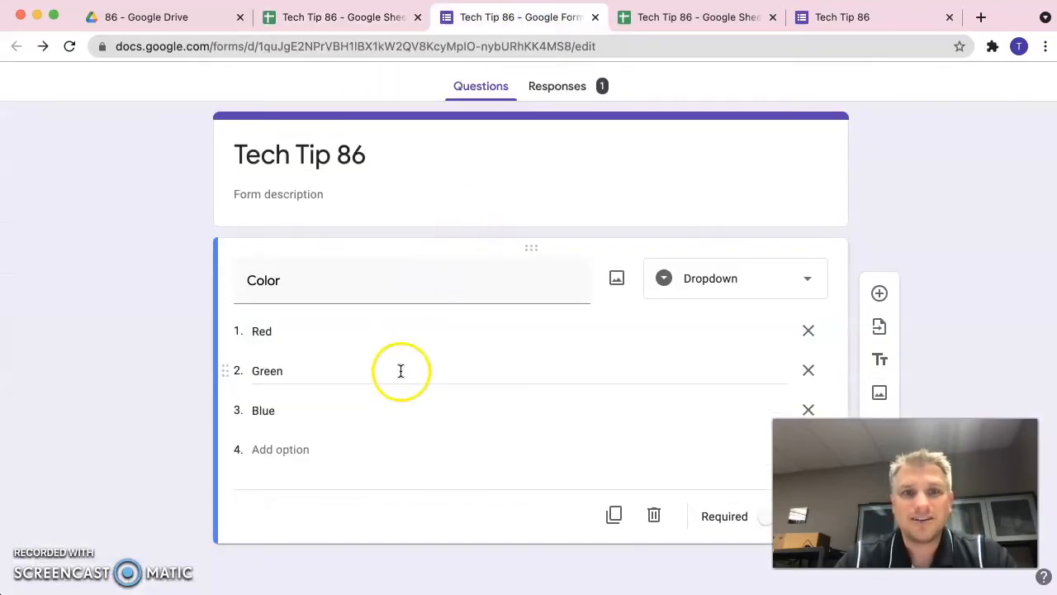
pyautogui.moveTo(370, 330)
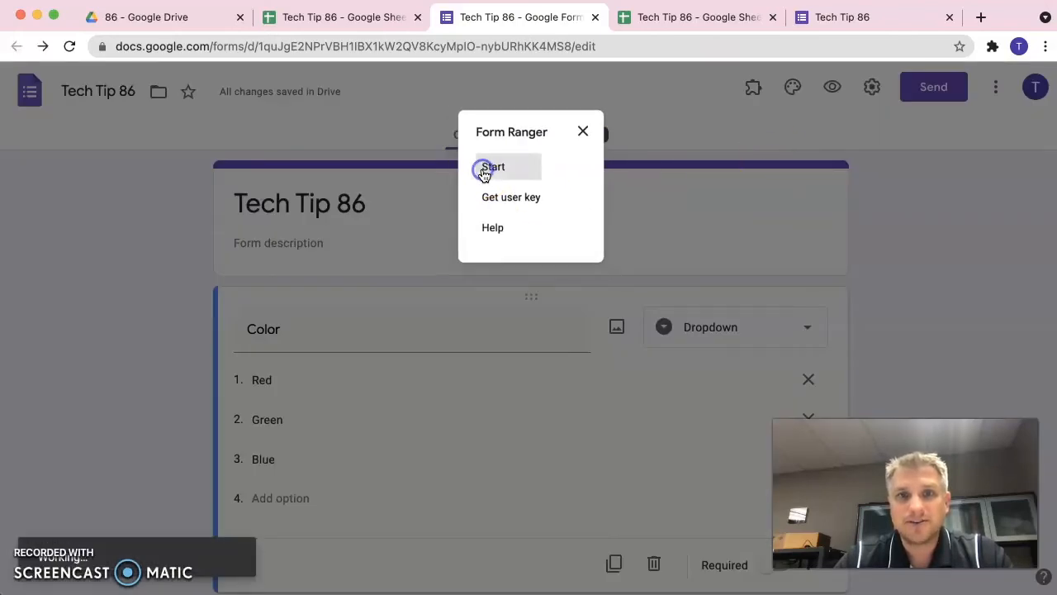
# Step: In Form Ranger, add a new Color source range from the Tech Tip 86 spreadsheet's Choices sheet
pyautogui.click(492, 165)
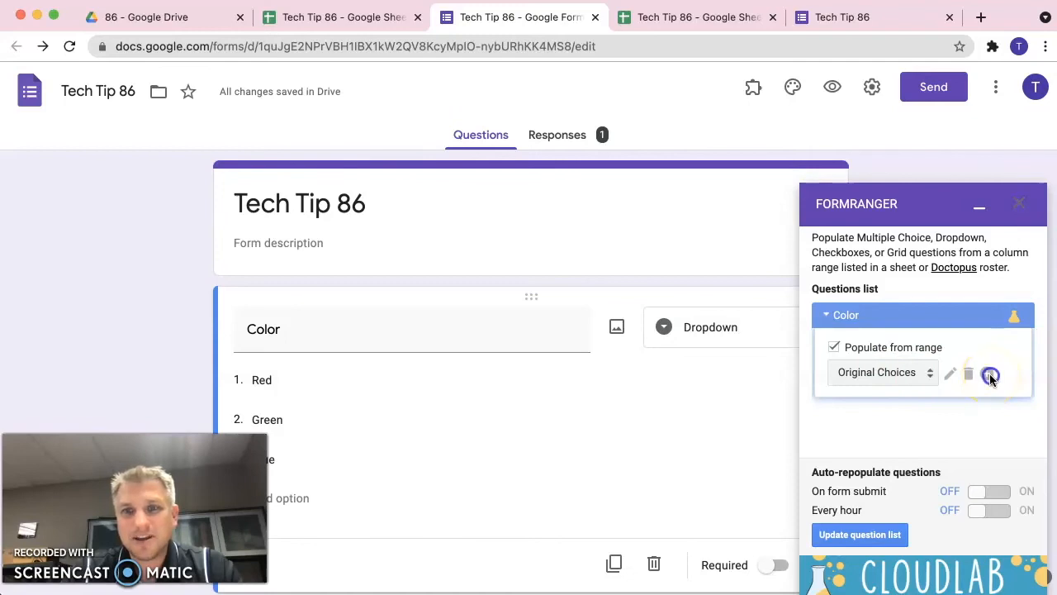
pyautogui.click(992, 373)
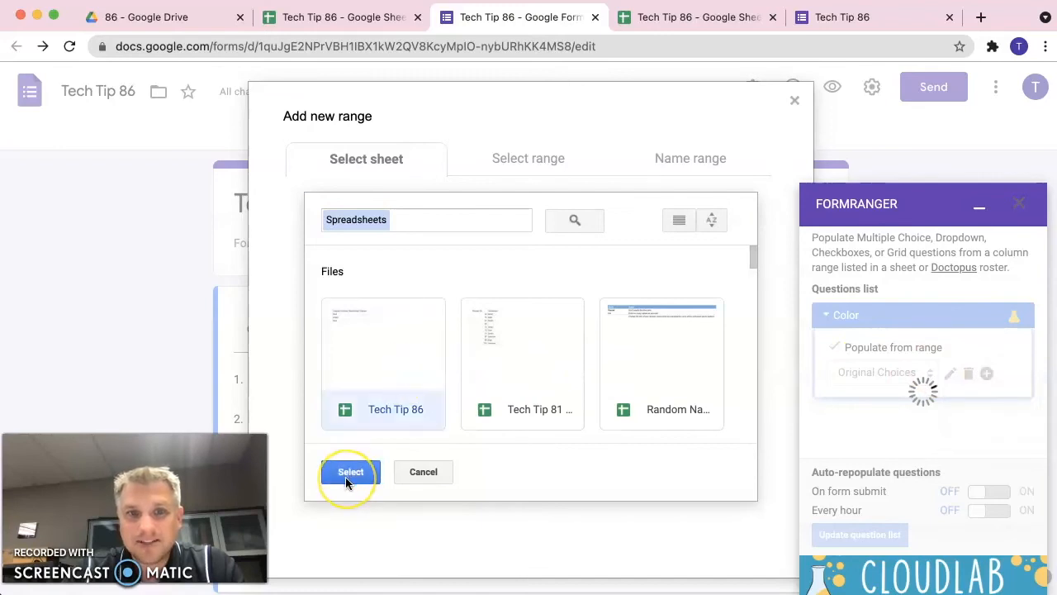
pyautogui.click(351, 473)
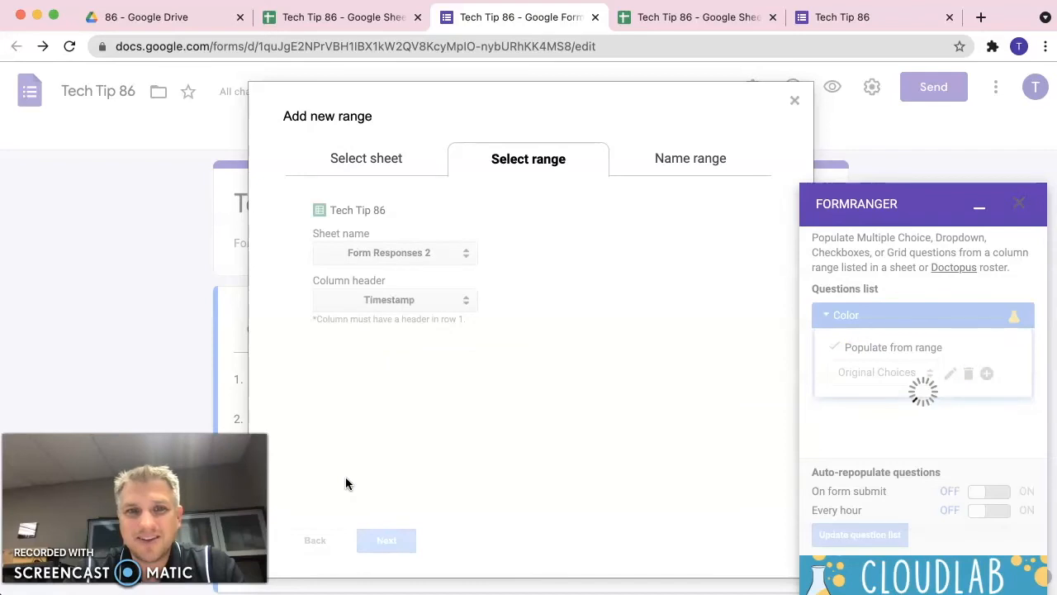
pyautogui.click(395, 253)
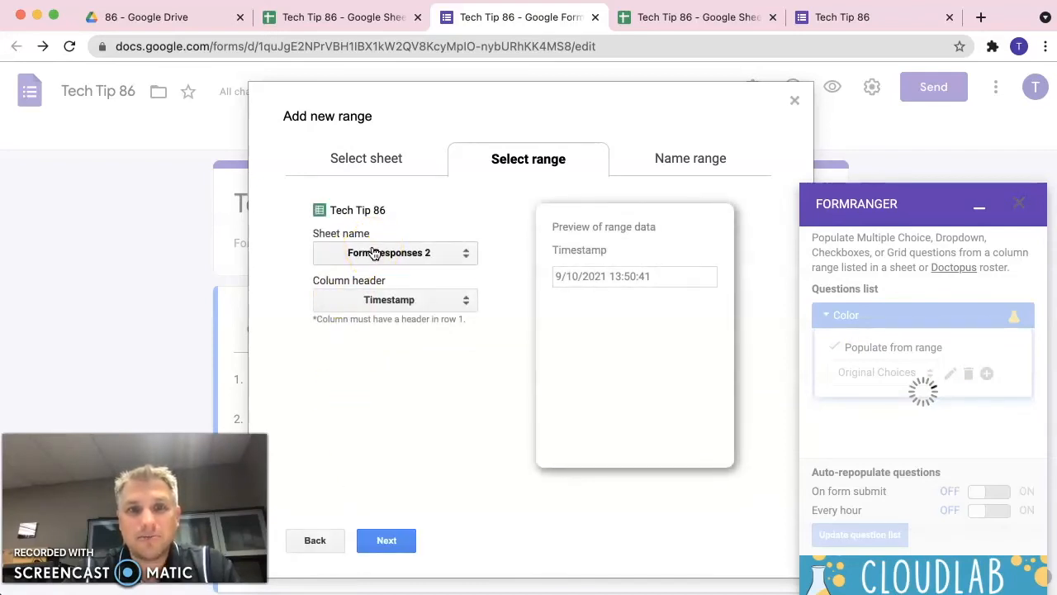
pyautogui.click(395, 252)
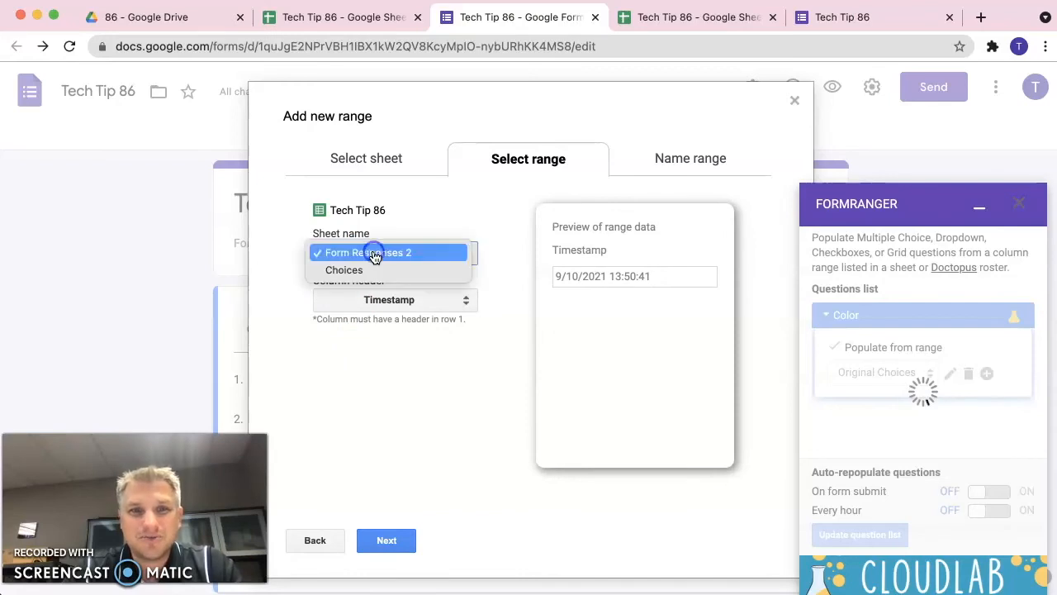
pyautogui.click(344, 271)
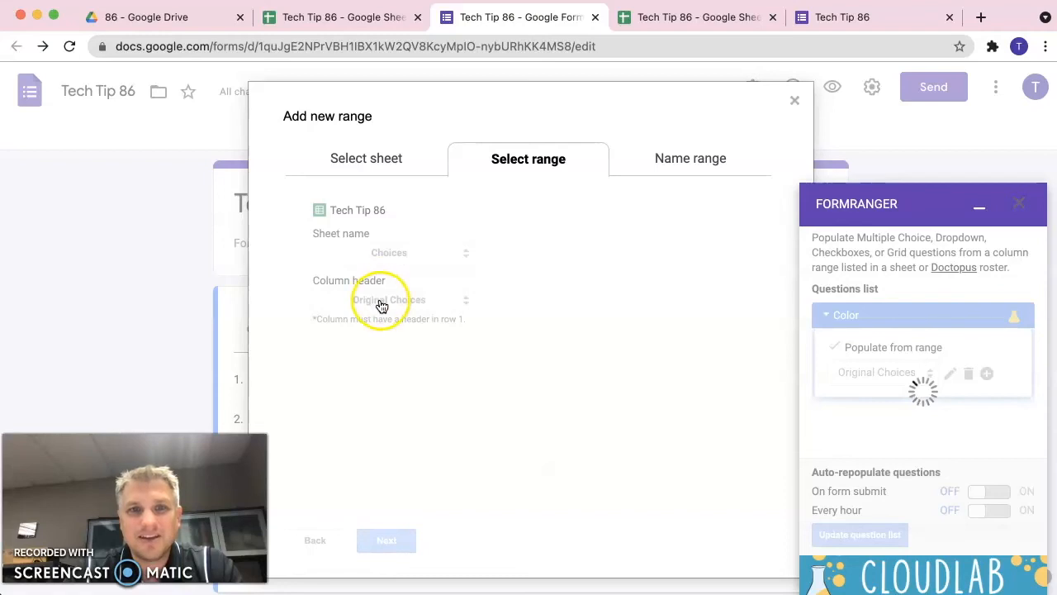
# Step: Use the Remaining Choices column, name the range Remaining Choices, and save and populate Color
pyautogui.click(388, 299)
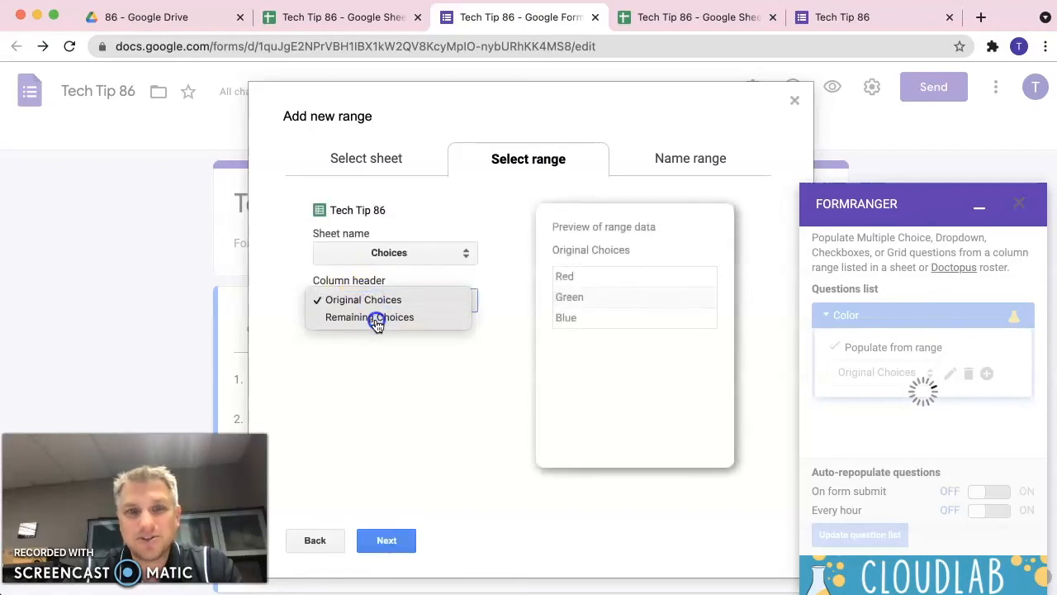
pyautogui.click(370, 317)
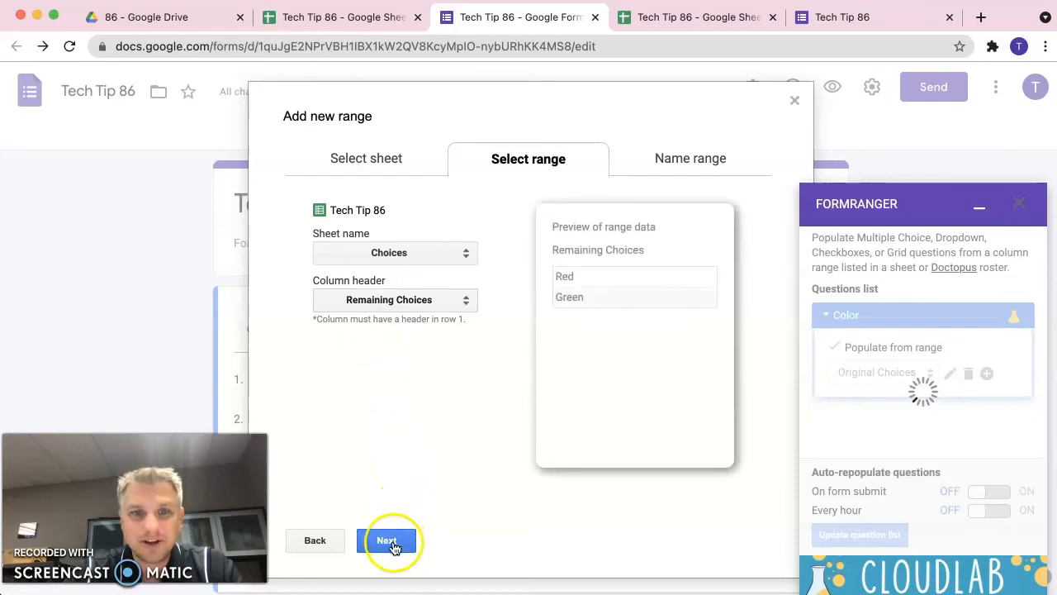
pyautogui.click(387, 540)
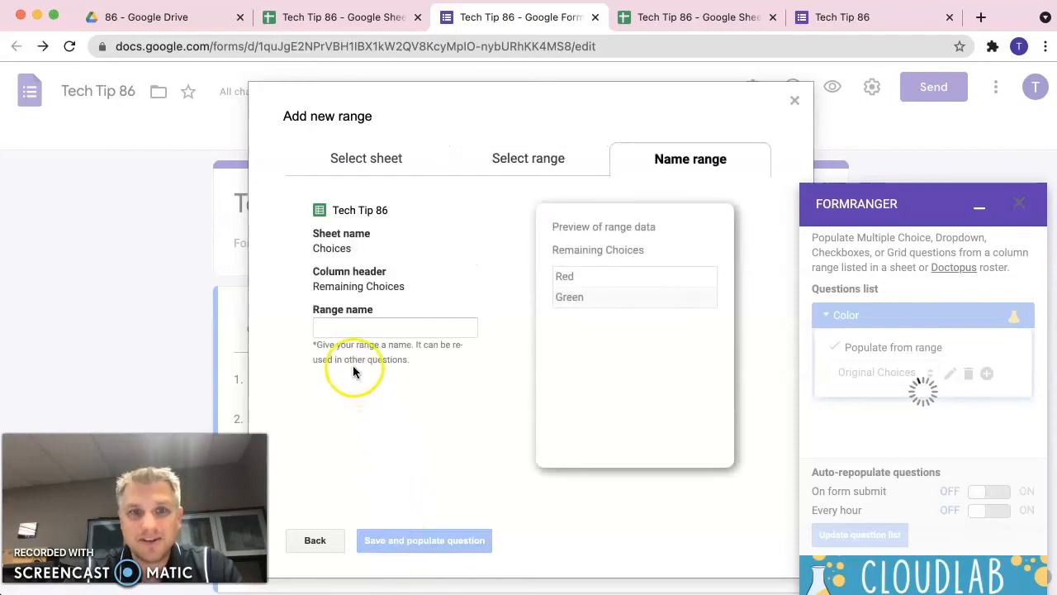
pyautogui.click(394, 327)
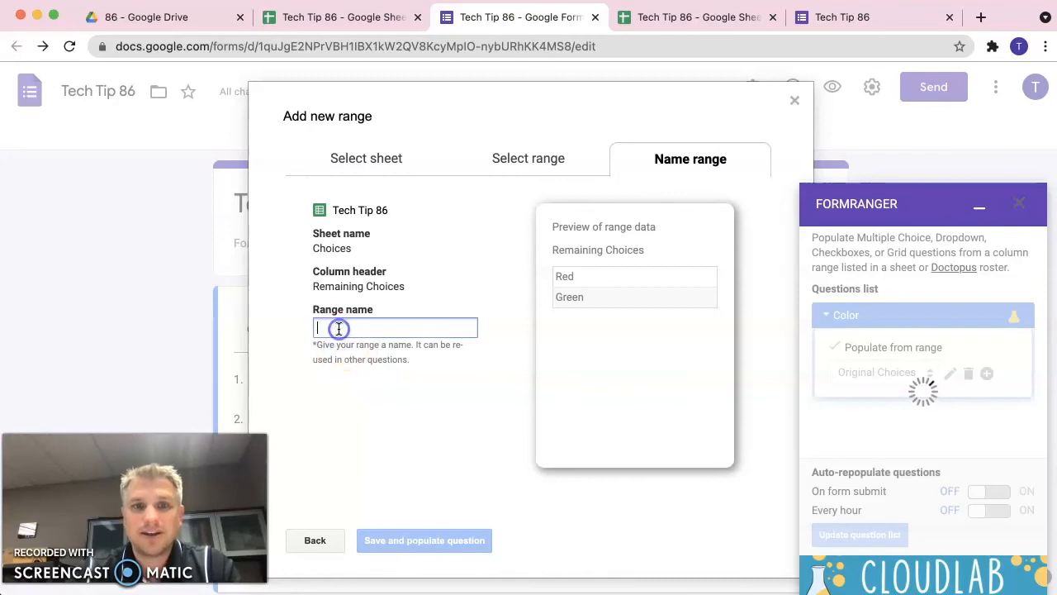
pyautogui.write('Remaining Choices')
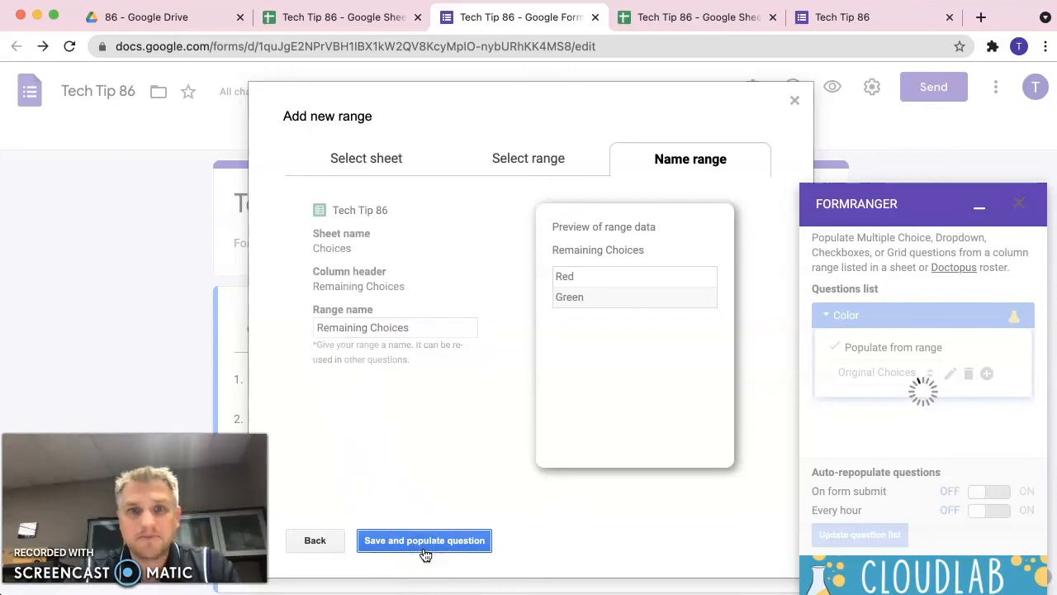
pyautogui.click(422, 541)
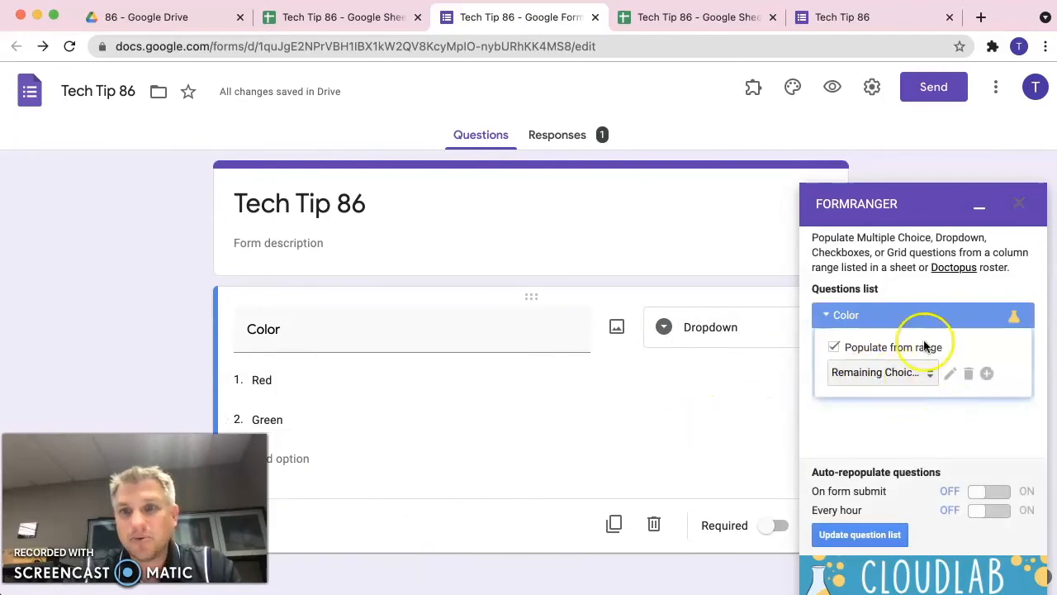
pyautogui.moveTo(936, 421)
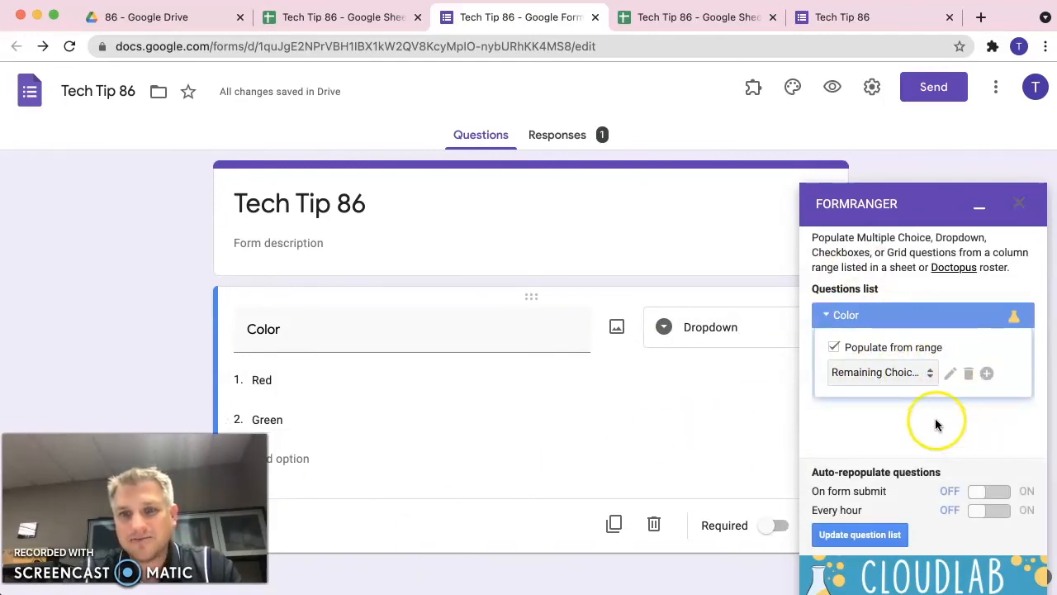
pyautogui.moveTo(969, 469)
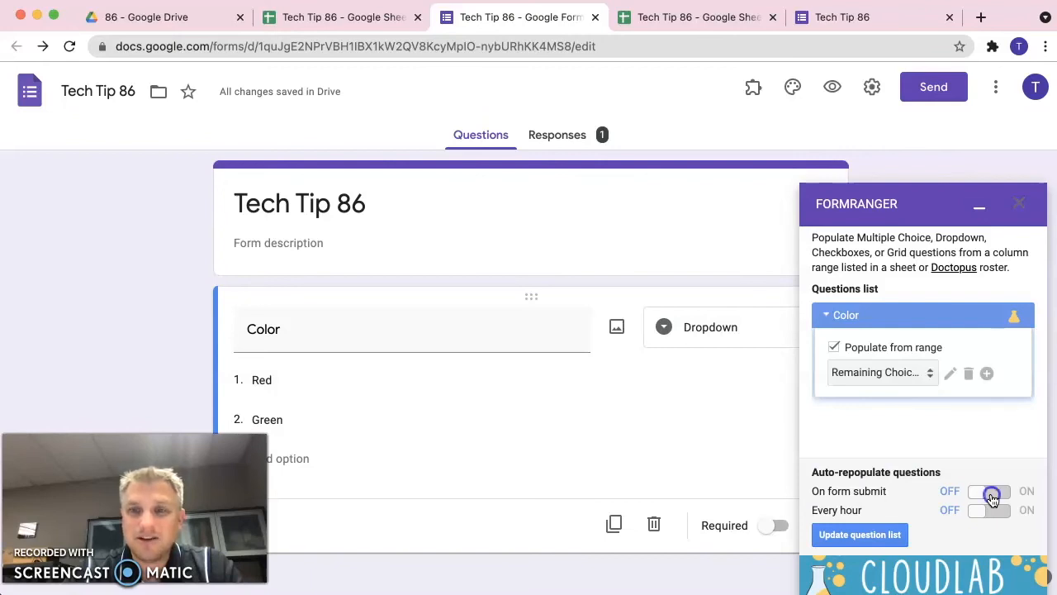
# Step: Switch auto-repopulate ON for form submit and every hour, then close Form Ranger
pyautogui.click(990, 492)
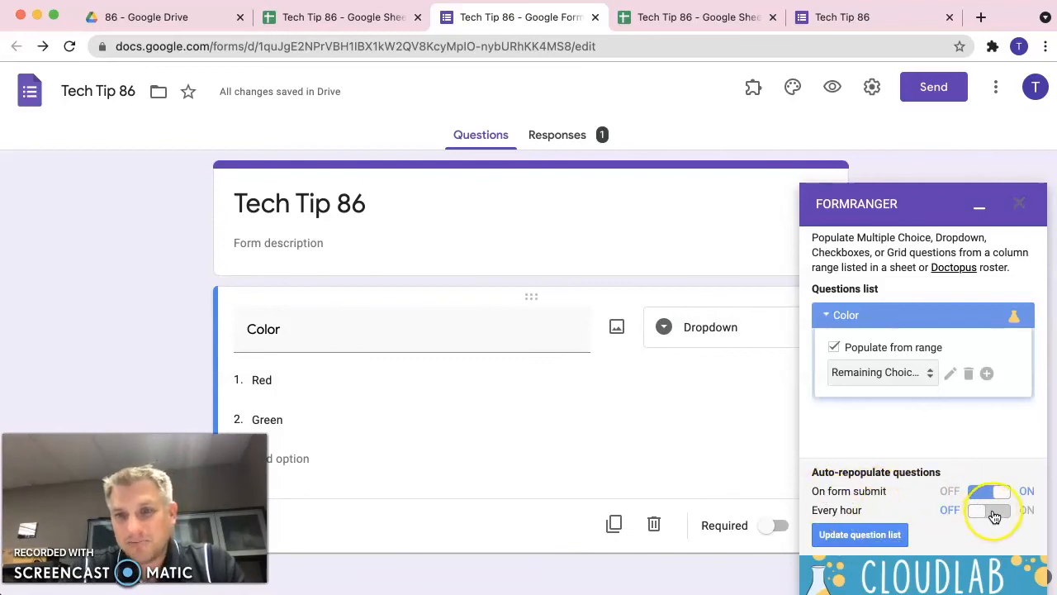
pyautogui.click(990, 509)
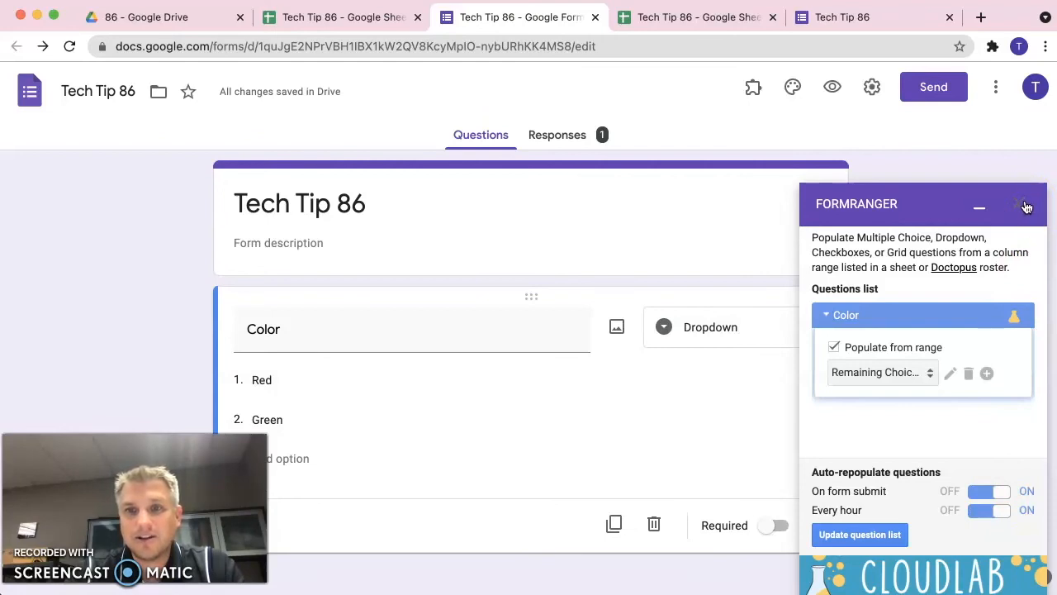
pyautogui.click(1025, 205)
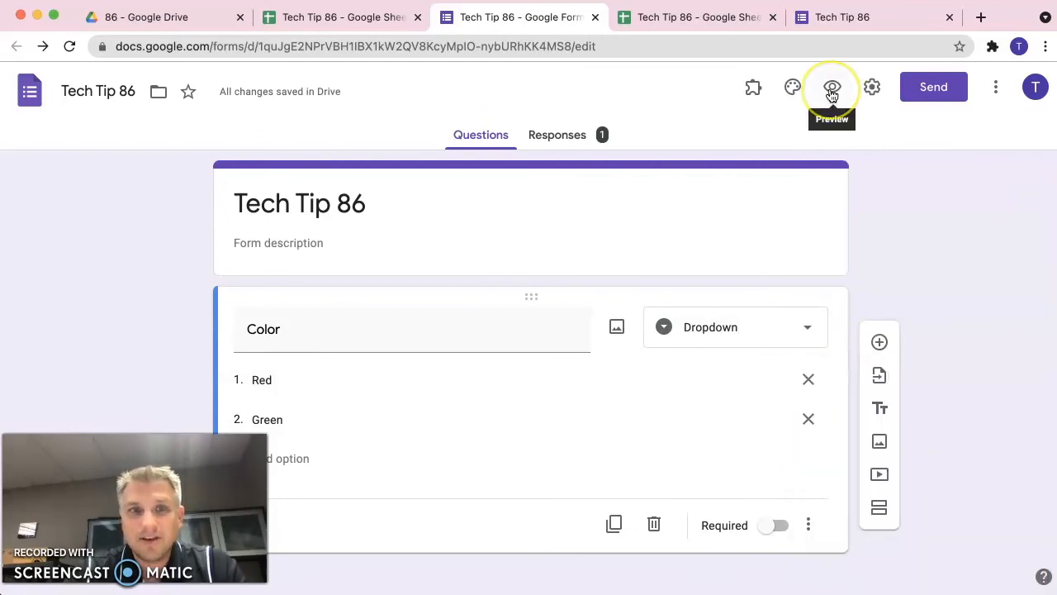
# Step: Preview the live form and submit a response with Green as the Color
pyautogui.click(833, 86)
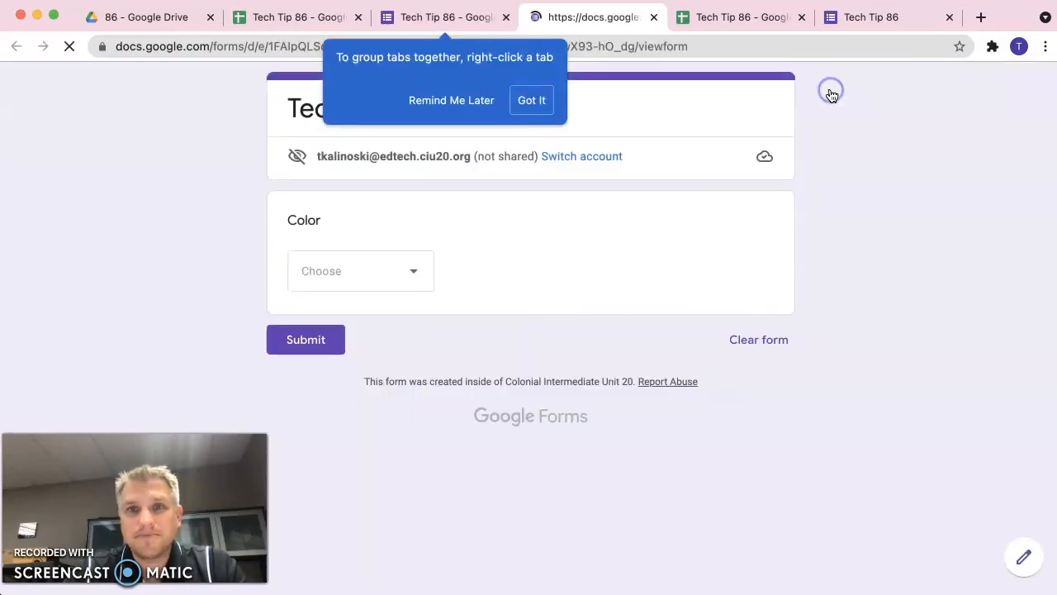
pyautogui.click(531, 101)
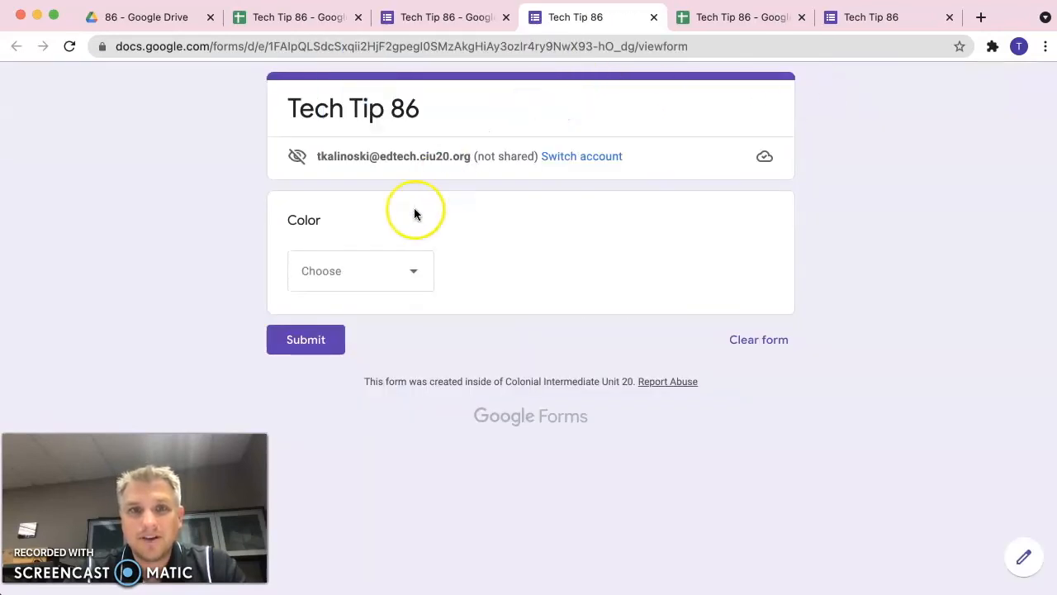
pyautogui.click(360, 270)
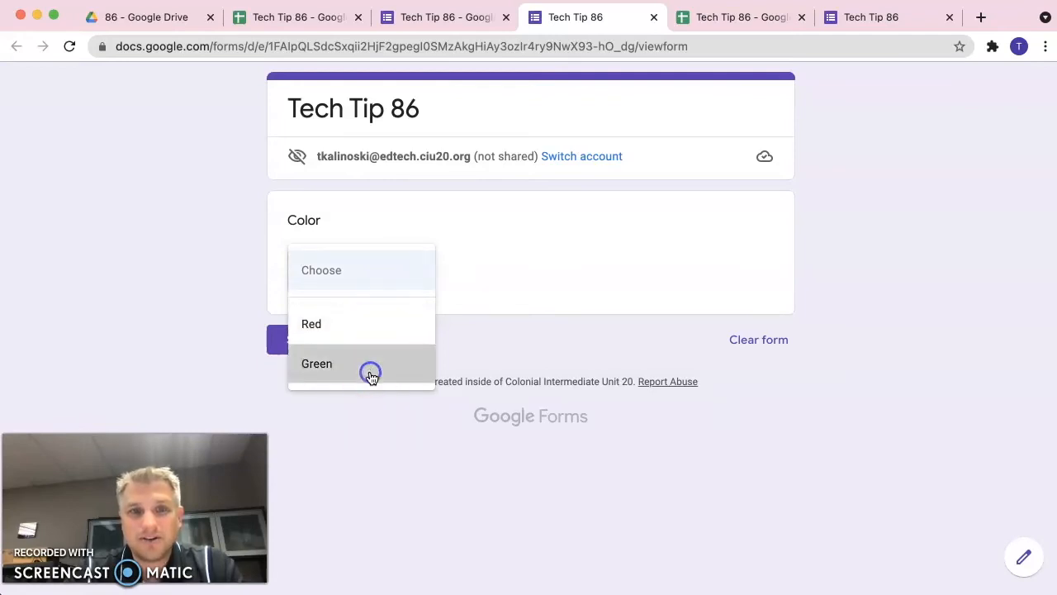
pyautogui.click(317, 363)
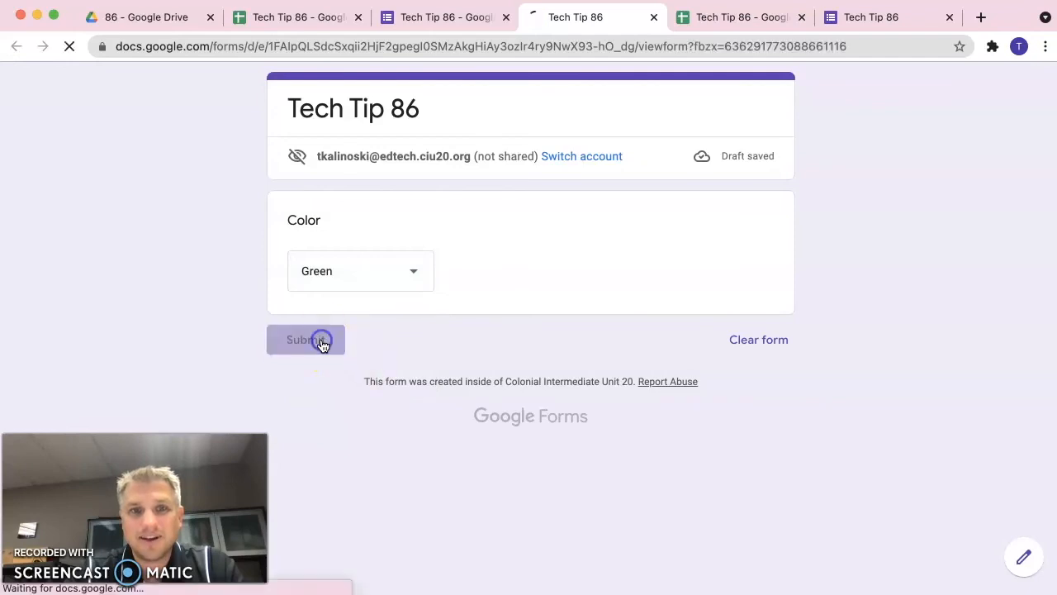
pyautogui.click(306, 340)
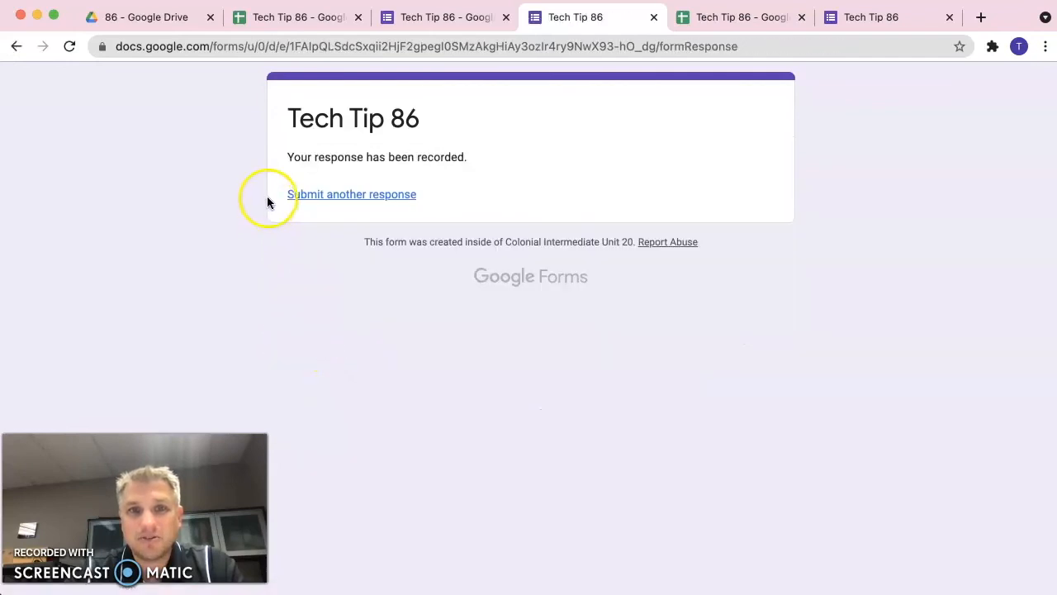
pyautogui.moveTo(373, 201)
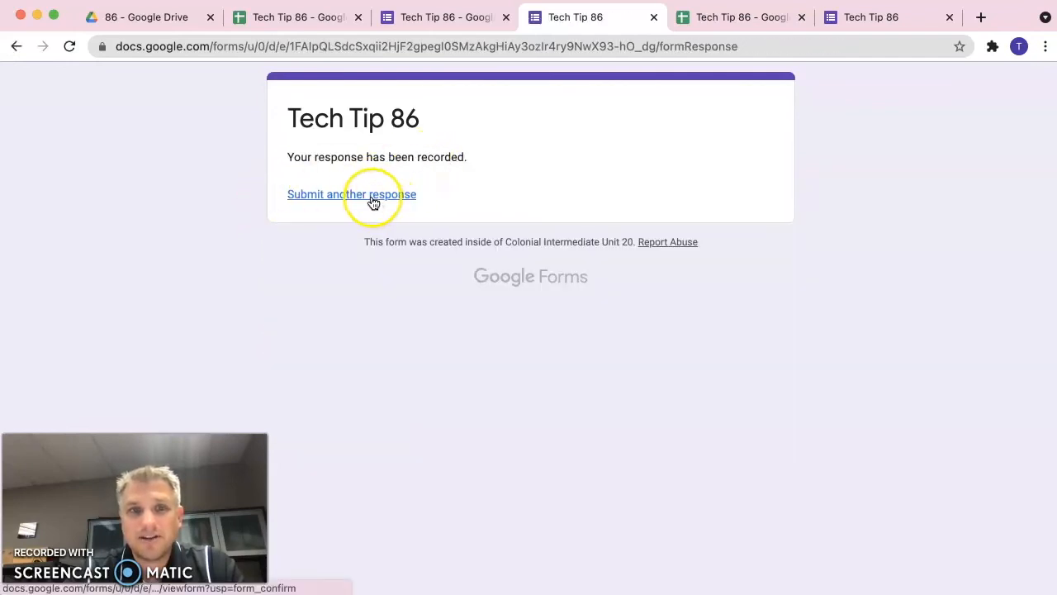
# Step: Submit another response choosing Red for Color
pyautogui.click(350, 195)
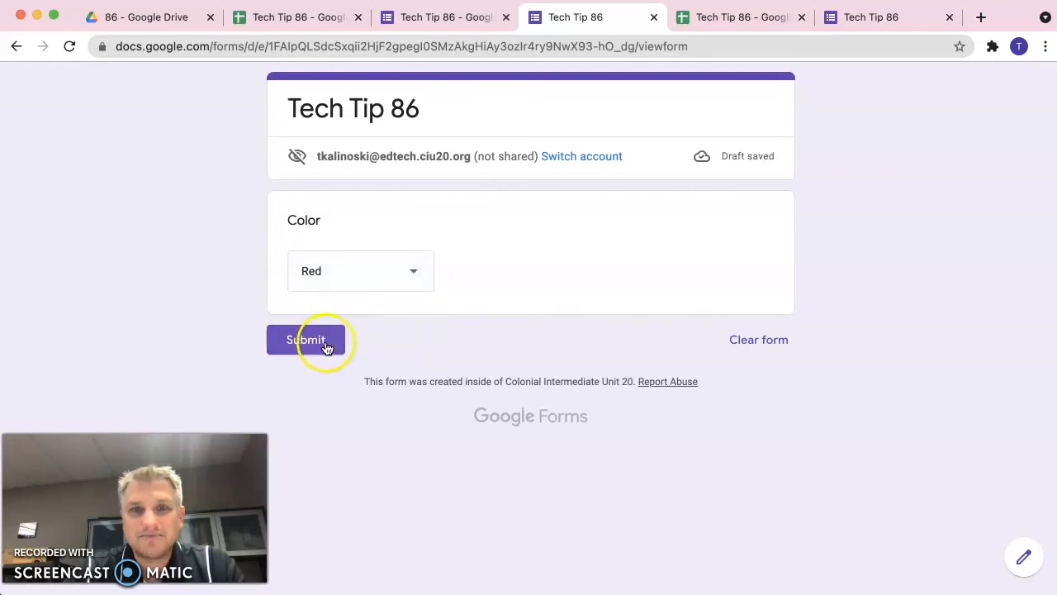
pyautogui.click(306, 340)
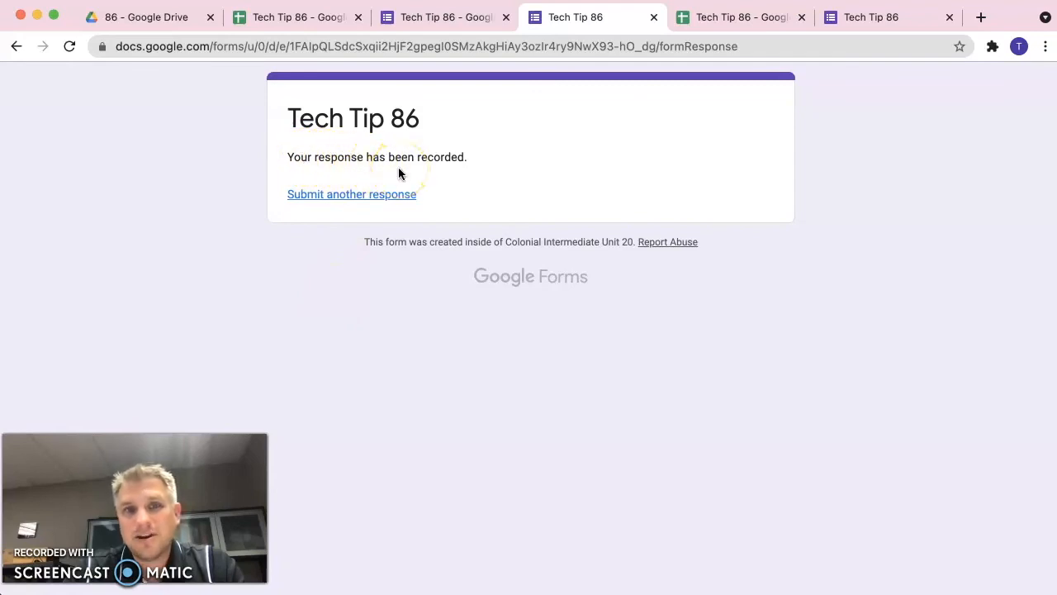
# Step: Start a new response and check the Color dropdown now offers only Red
pyautogui.click(352, 195)
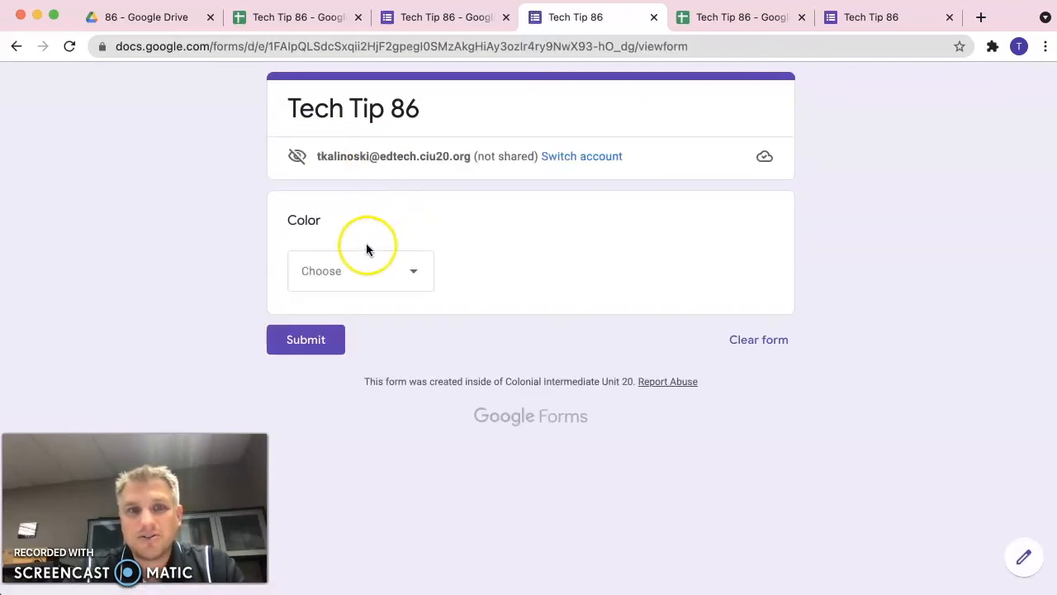
pyautogui.click(360, 271)
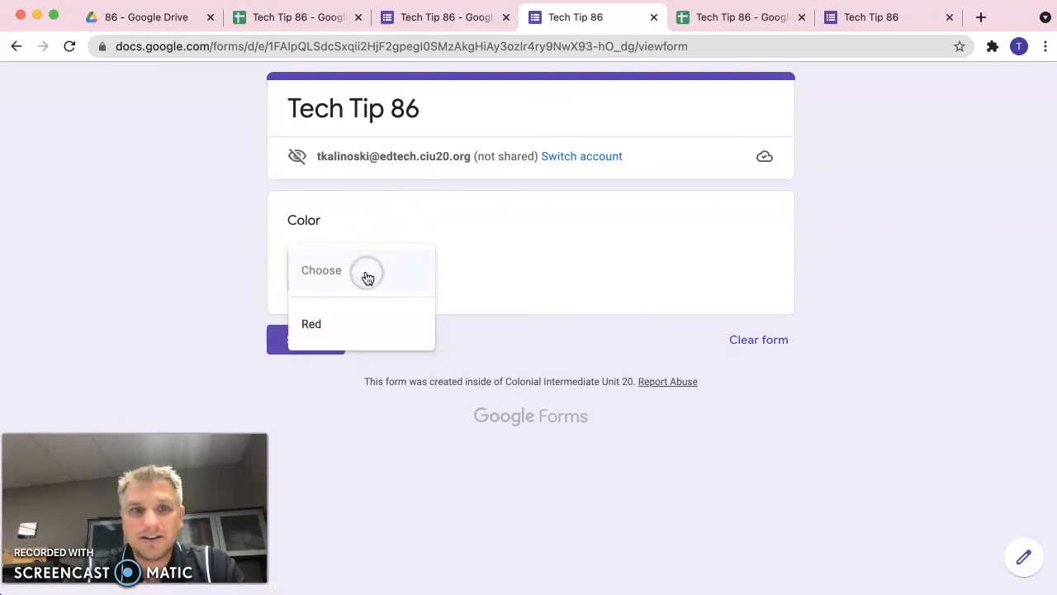
pyautogui.moveTo(370, 323)
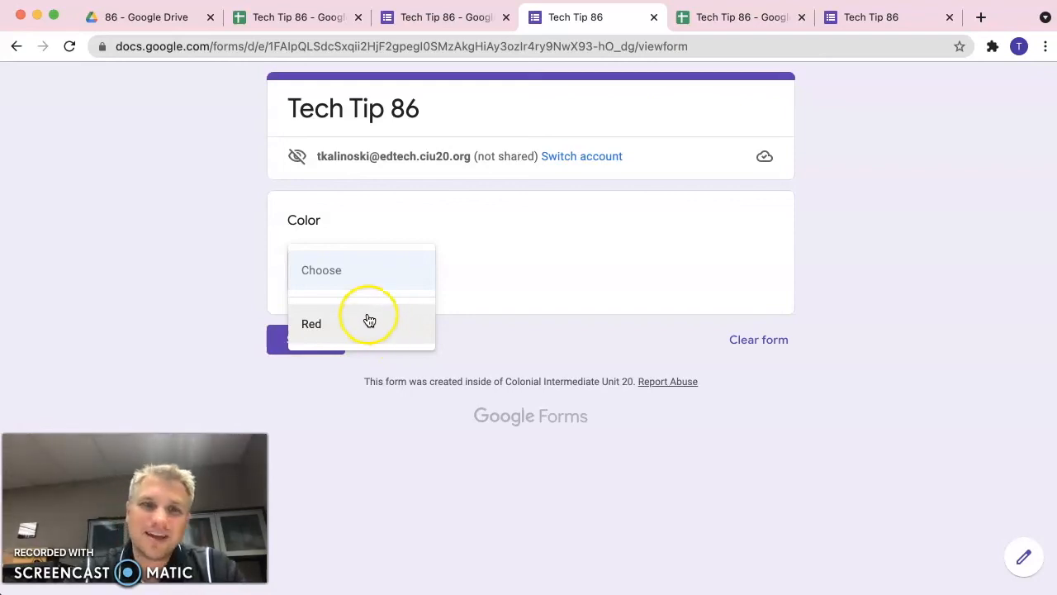
pyautogui.moveTo(586, 202)
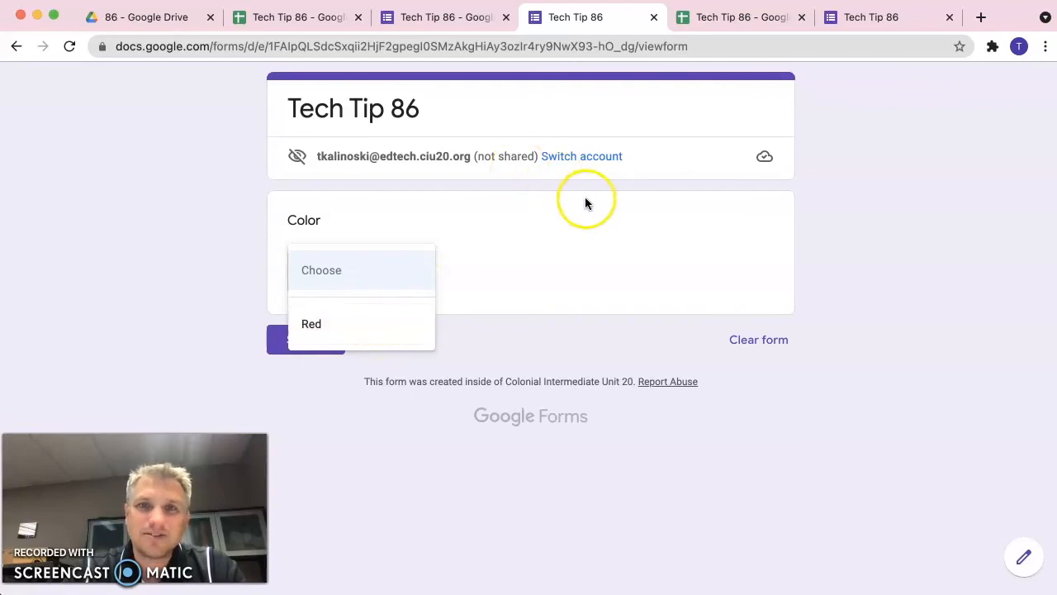
pyautogui.click(297, 16)
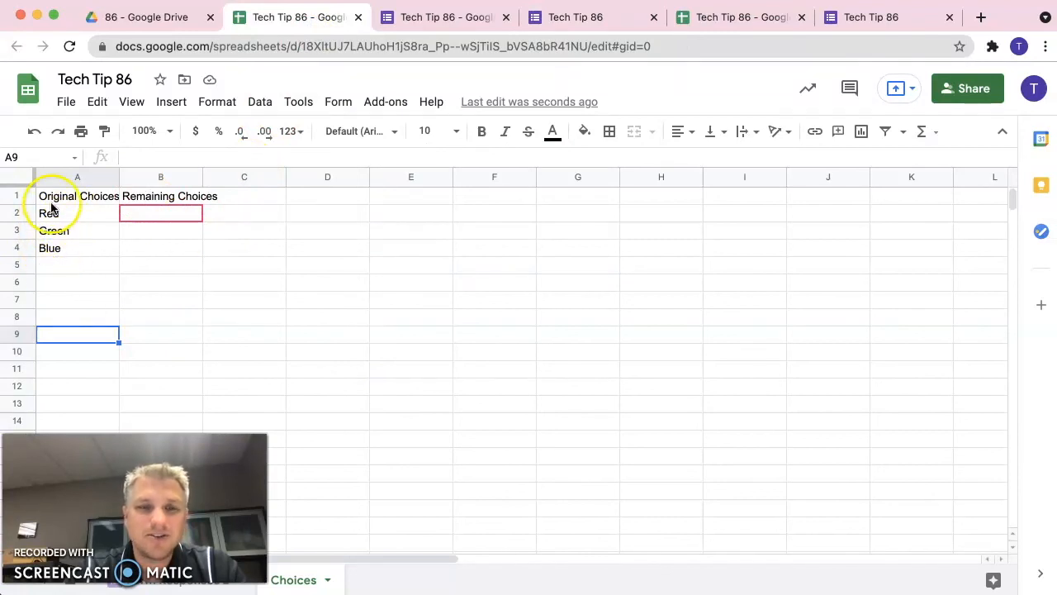
# Step: Enter 'No choices remain' in A5 under Blue on the Choices sheet, then return to the form
pyautogui.click(76, 264)
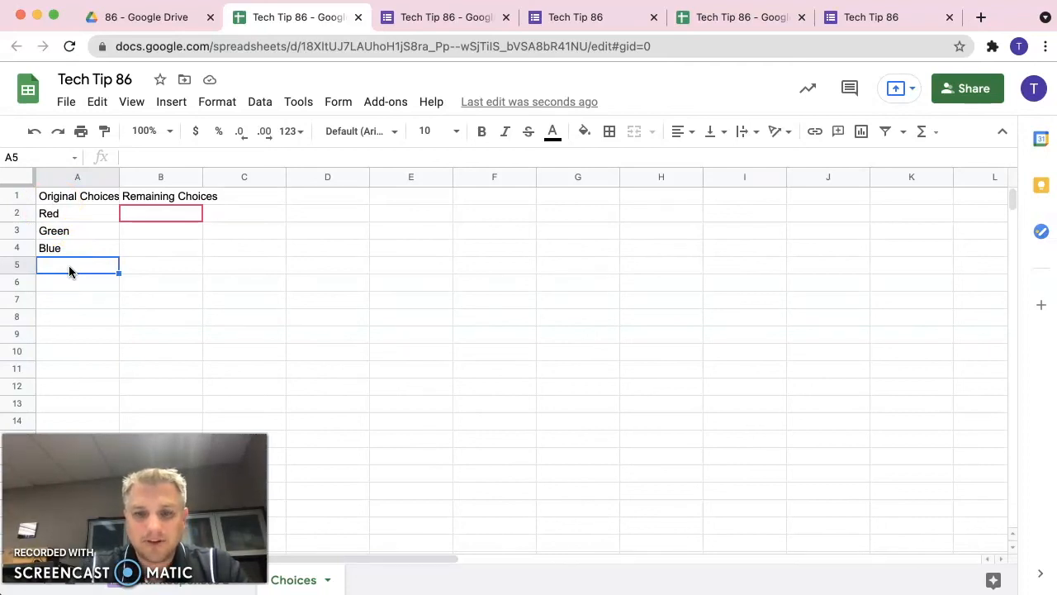
pyautogui.write('No choices')
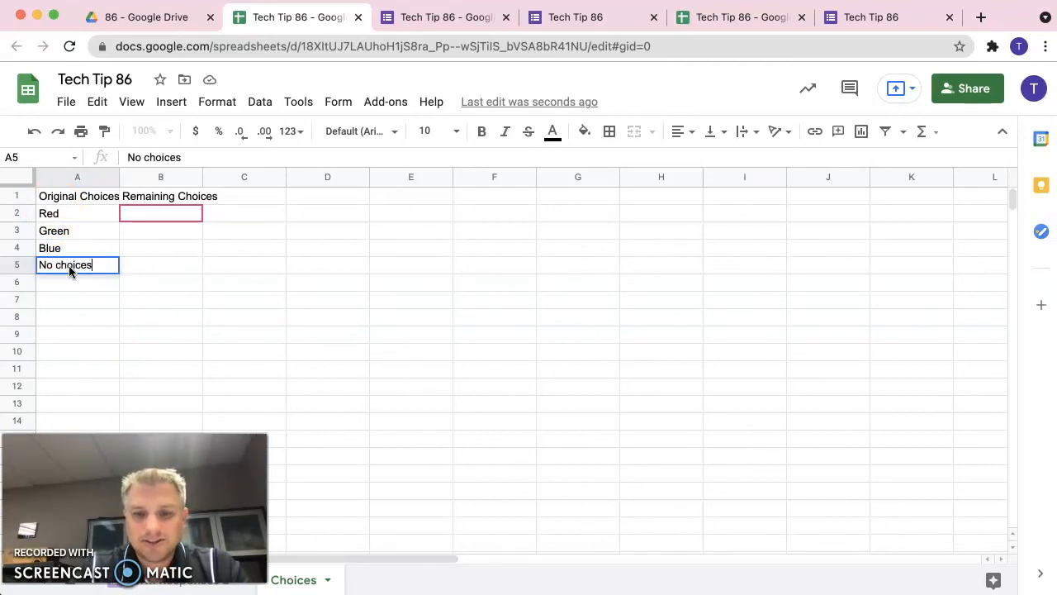
pyautogui.write('remain')
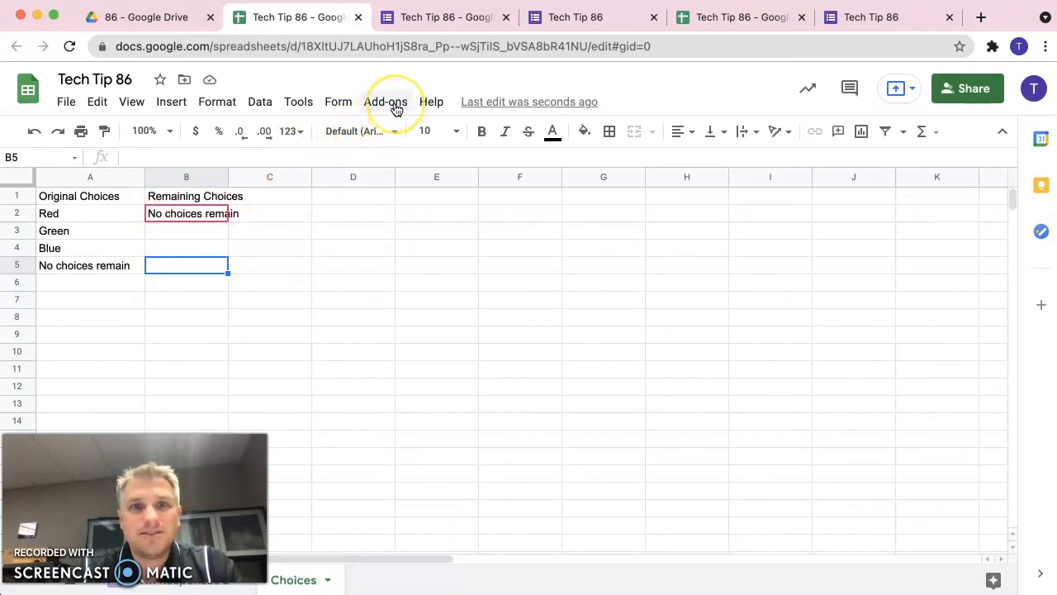
pyautogui.click(387, 102)
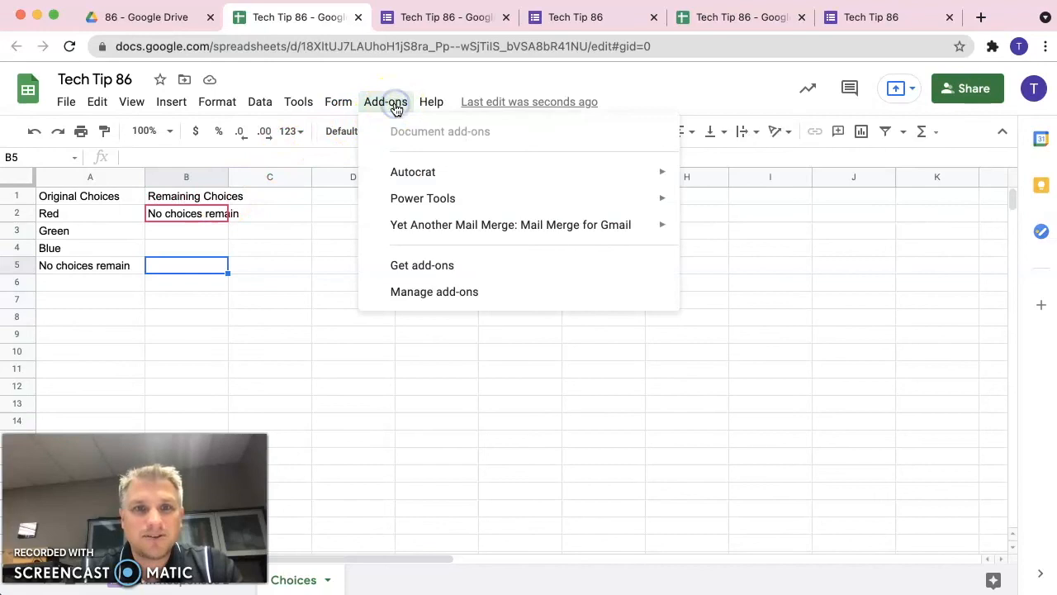
pyautogui.click(445, 16)
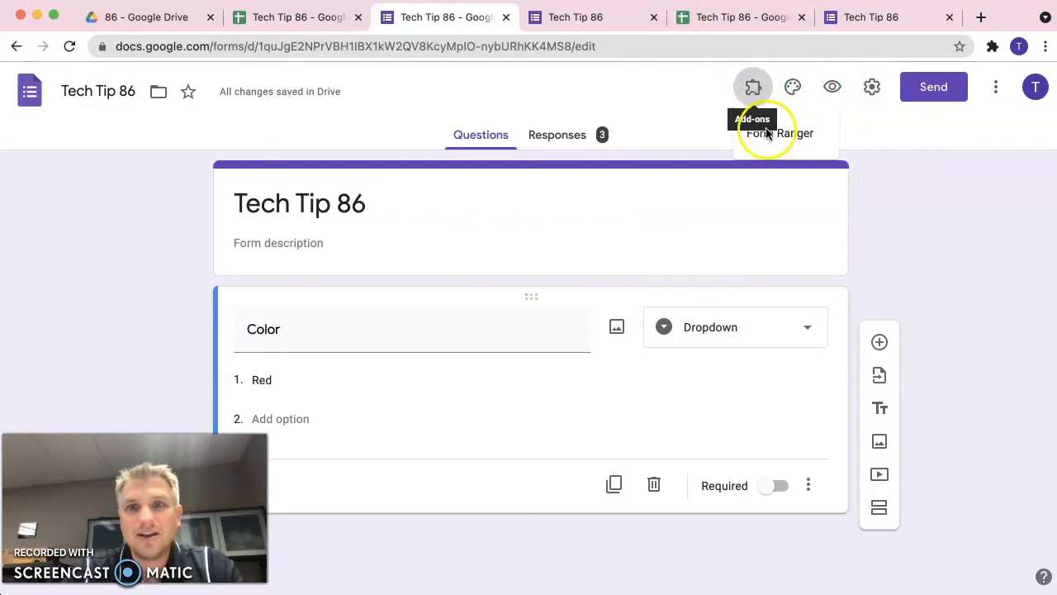
# Step: Run Form Ranger's Update question list so Color shows only 'No choices remain'
pyautogui.click(753, 86)
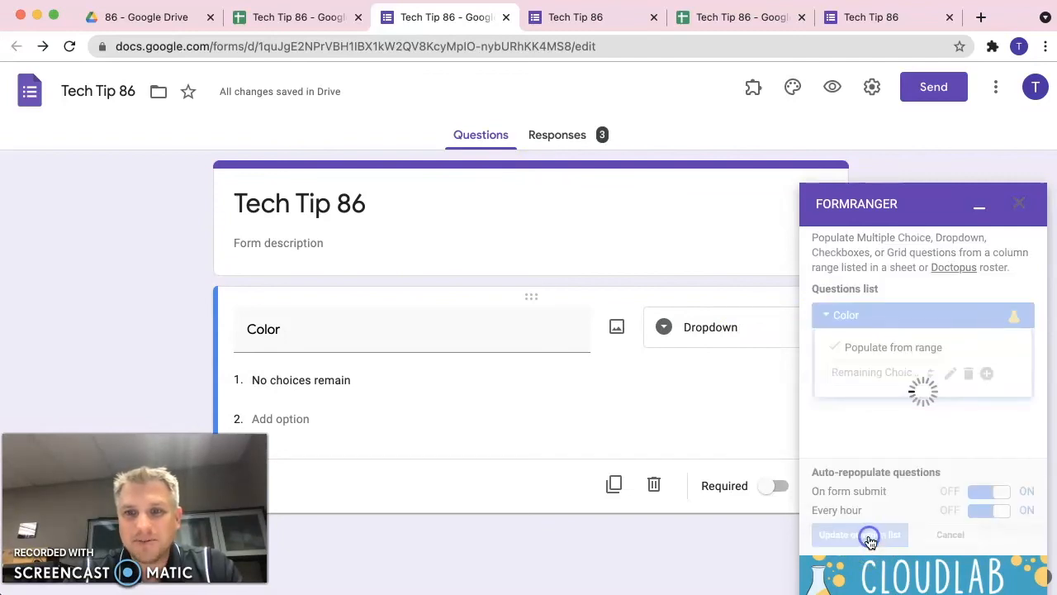
pyautogui.click(859, 535)
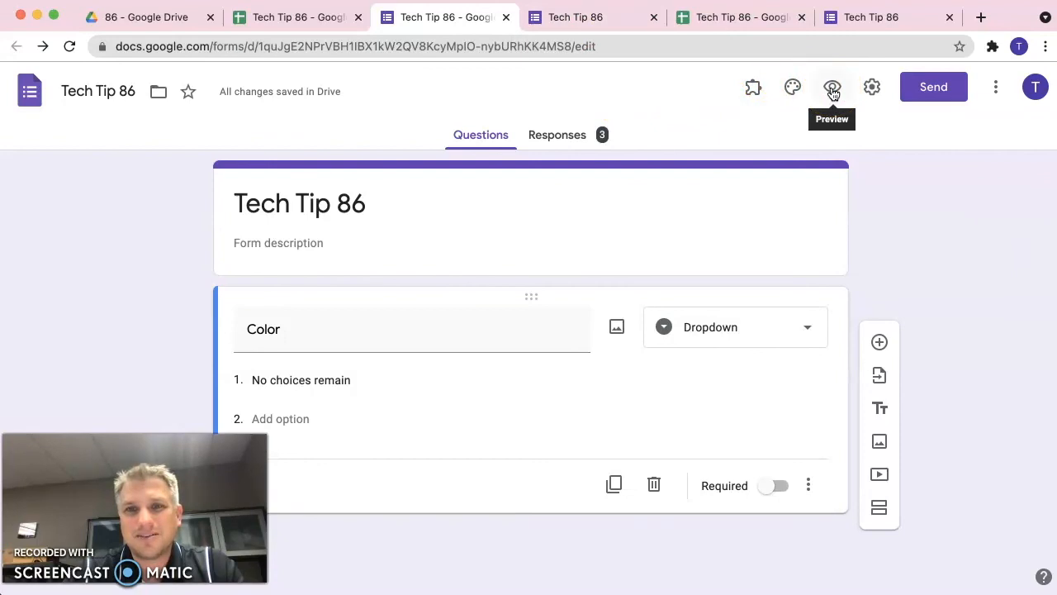
# Step: Preview the live form and confirm Color offers only 'No choices remain'
pyautogui.click(832, 86)
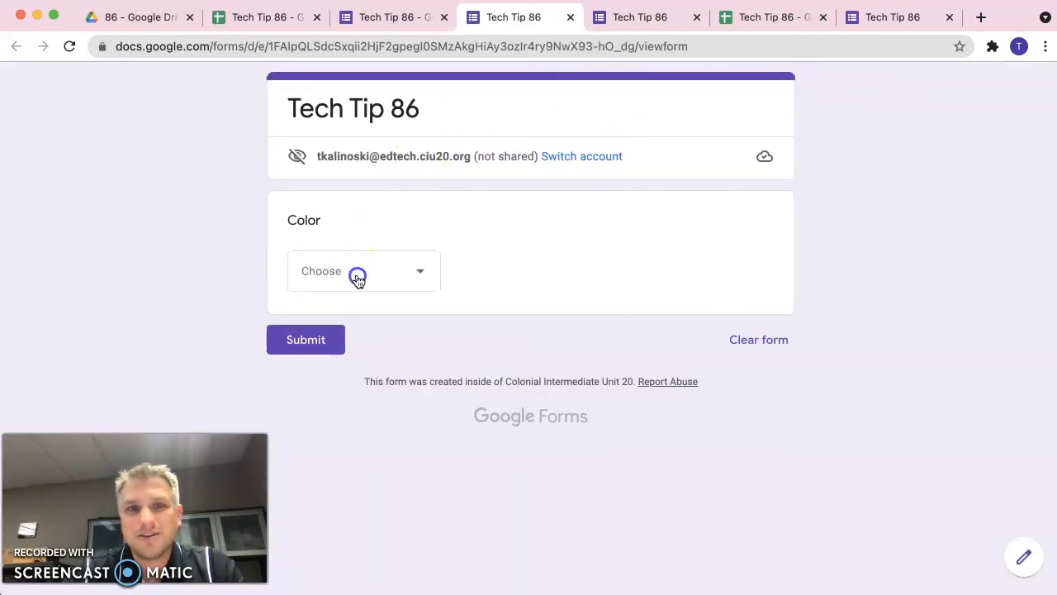
pyautogui.click(357, 271)
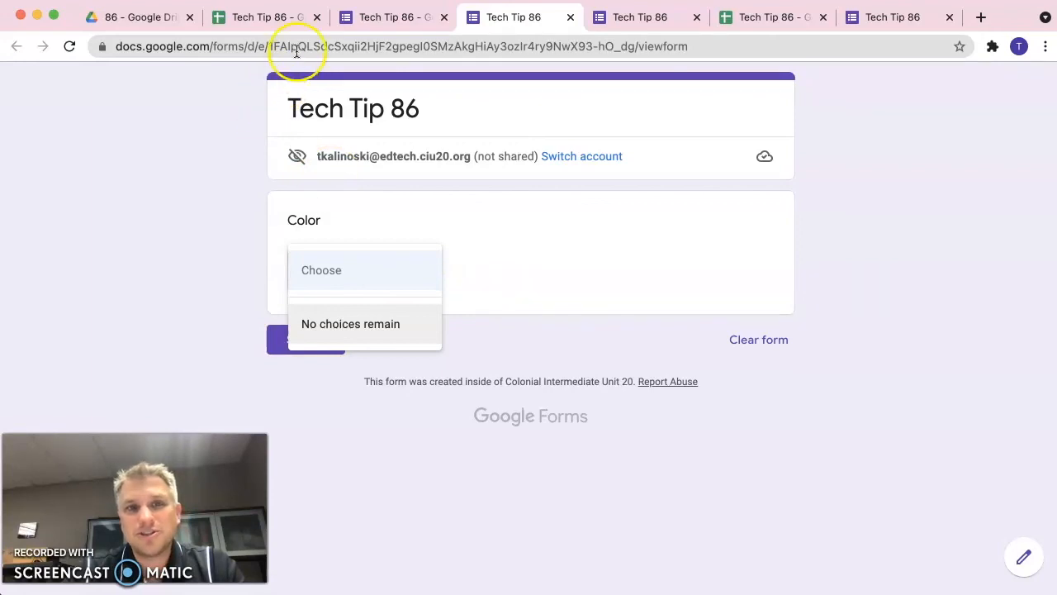
pyautogui.moveTo(297, 42)
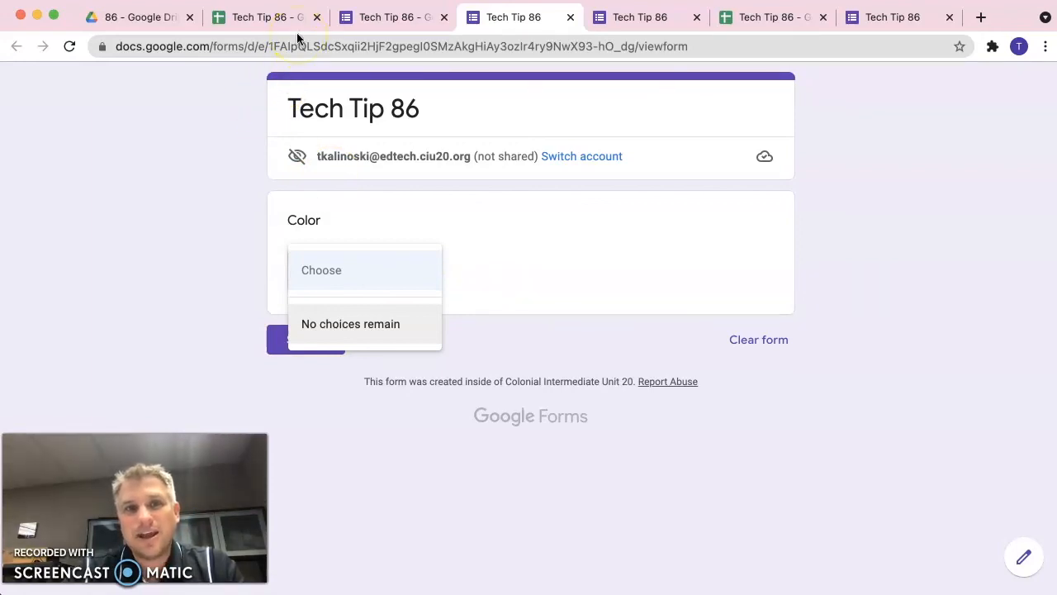